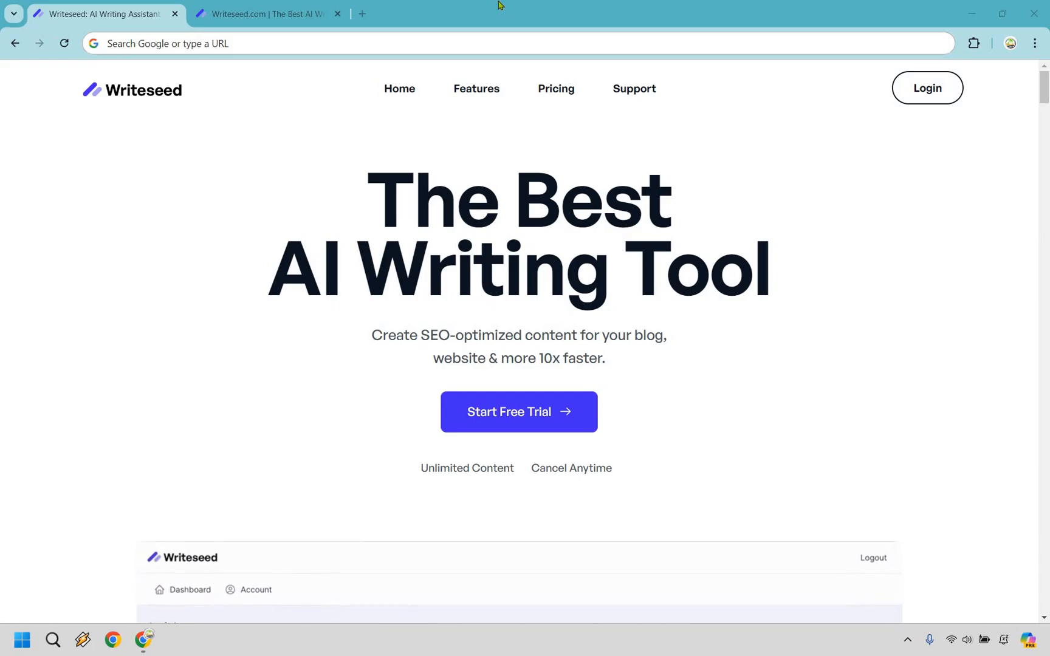
Browse the All Templates list on the dashboard, then move to the Chat page
scroll(down, 3)
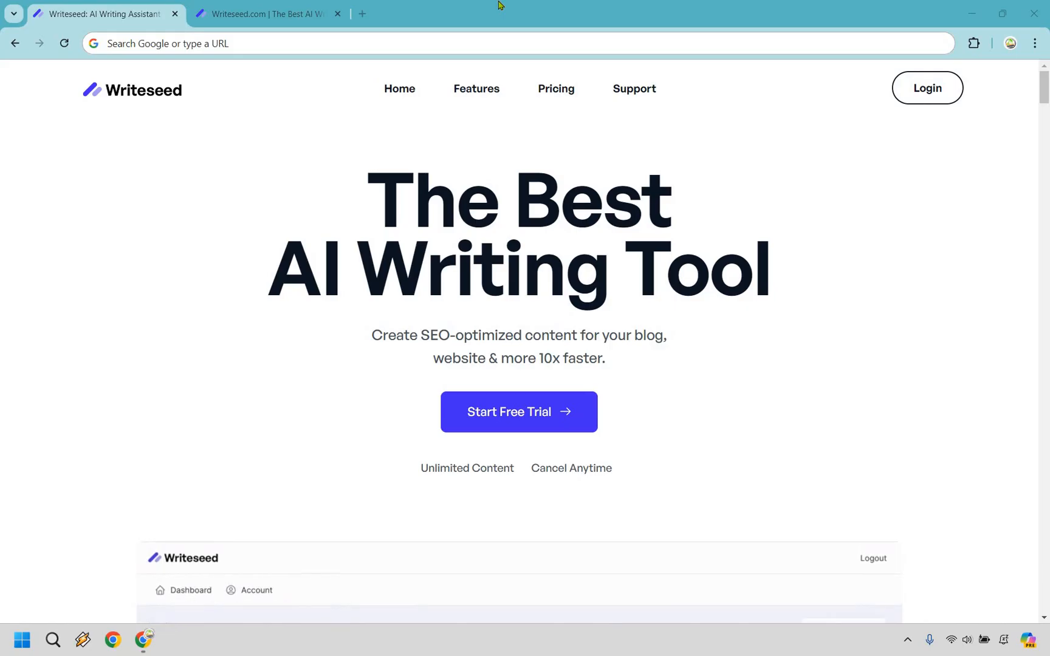
scroll(down, 3)
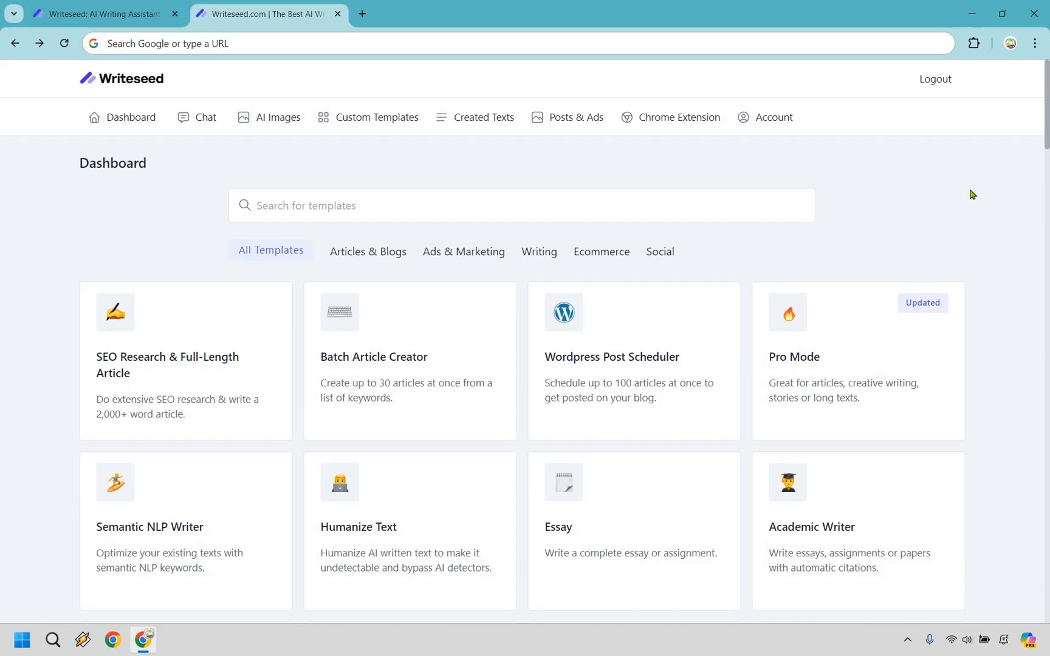
mouse_move(424, 251)
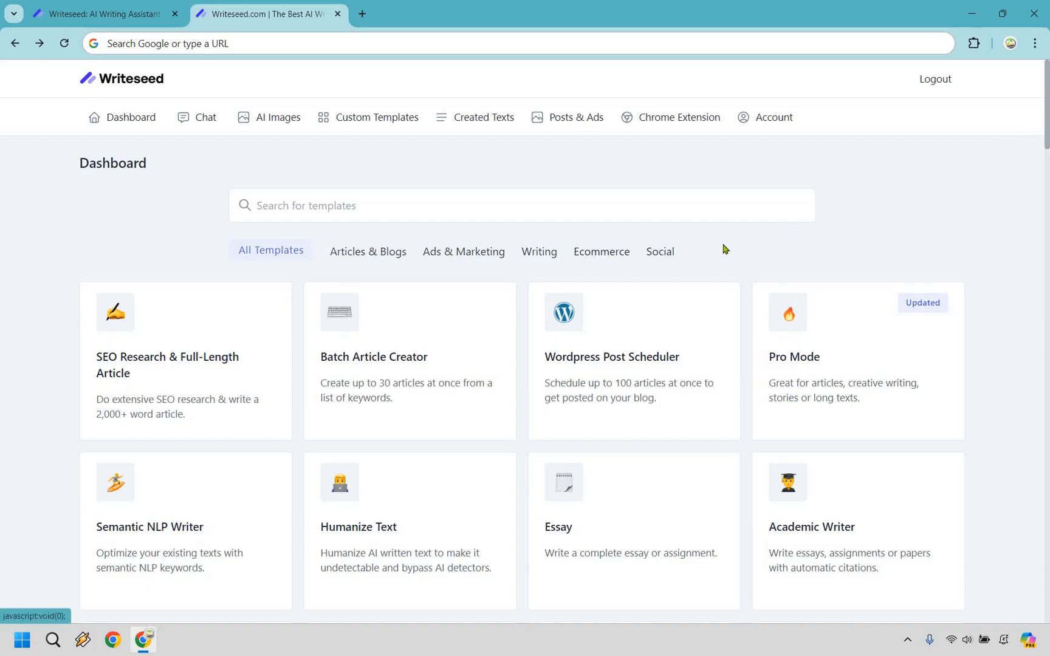
mouse_move(1041, 188)
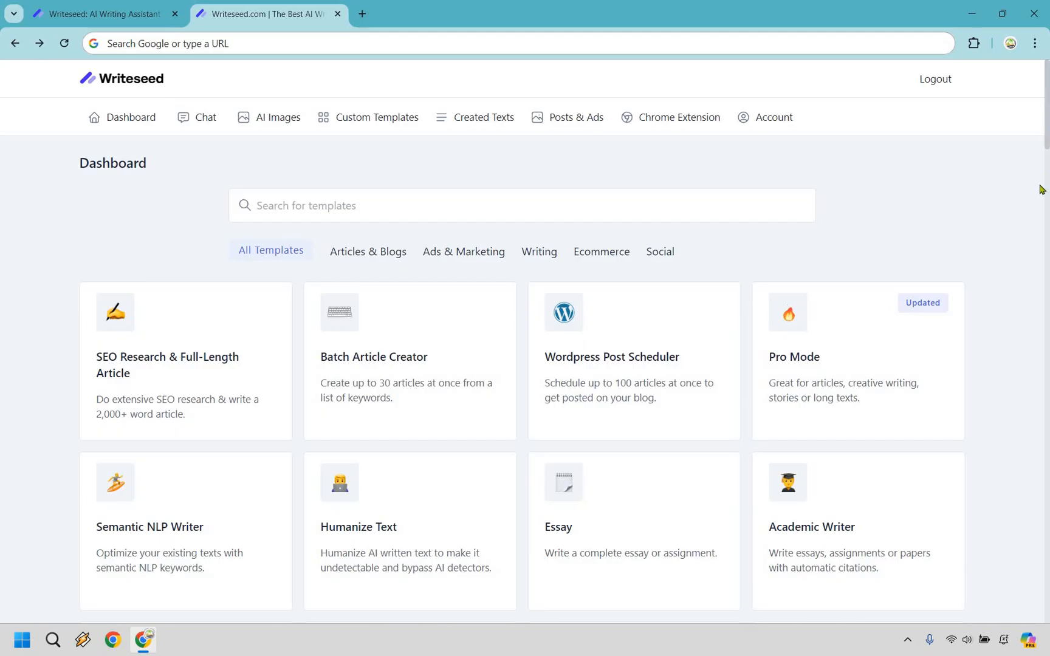
scroll(down, 3)
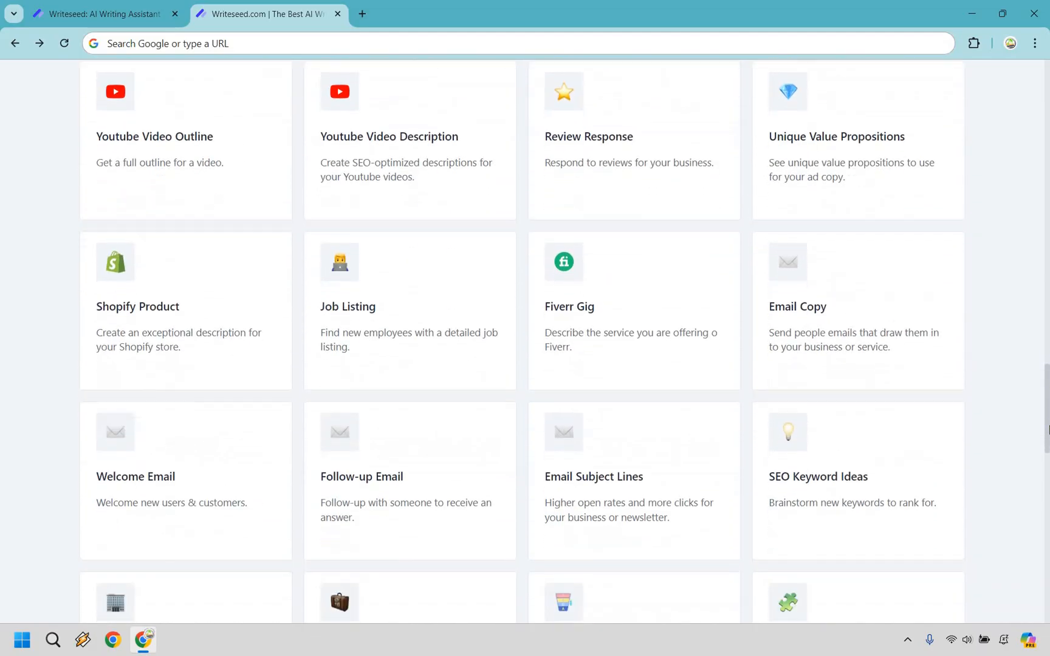
scroll(down, 3)
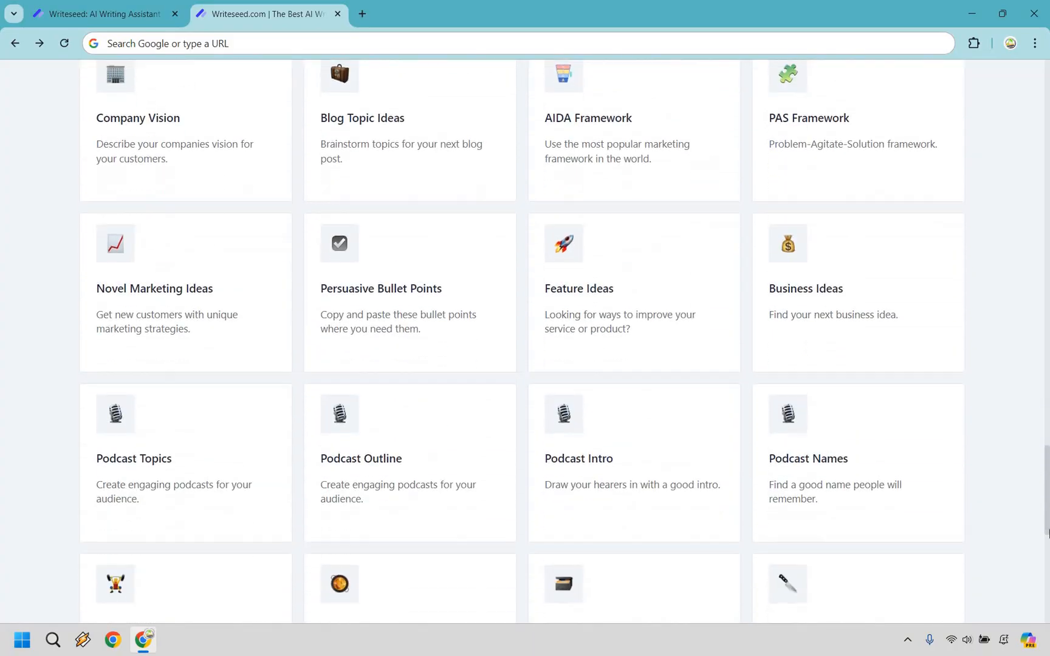
scroll(down, 3)
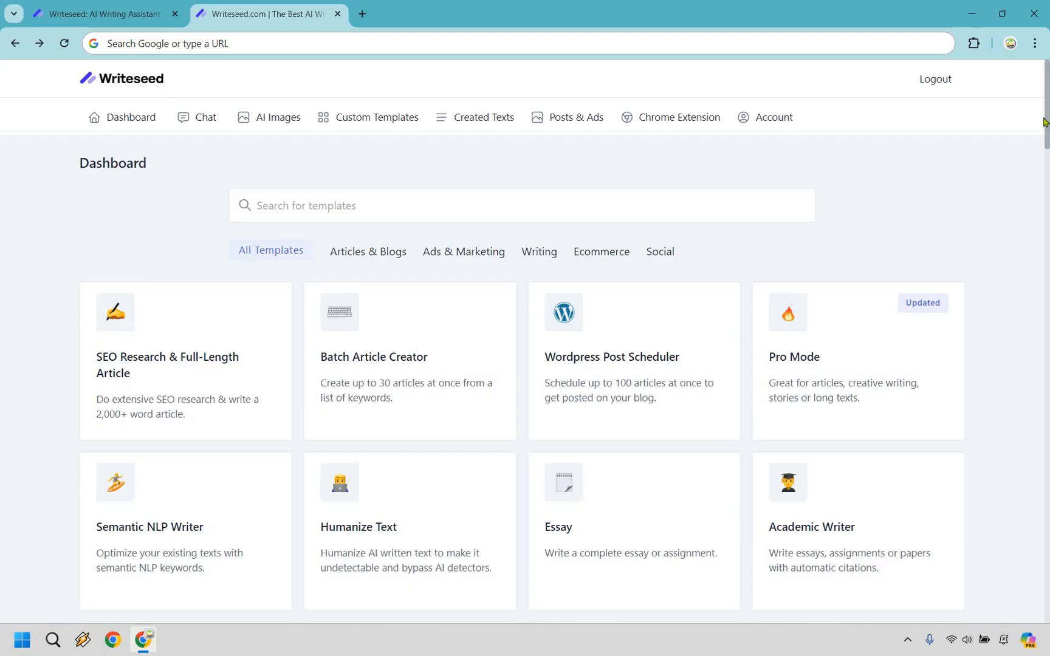
click(197, 116)
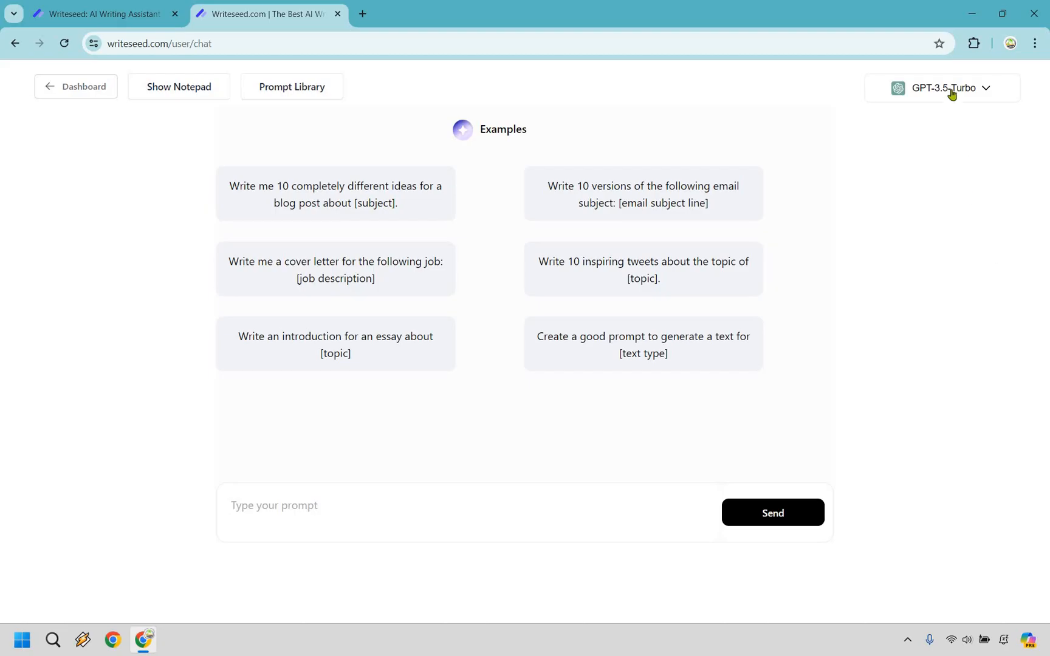
Change the chat model from GPT-3.5 Turbo to GPT-4o
click(941, 88)
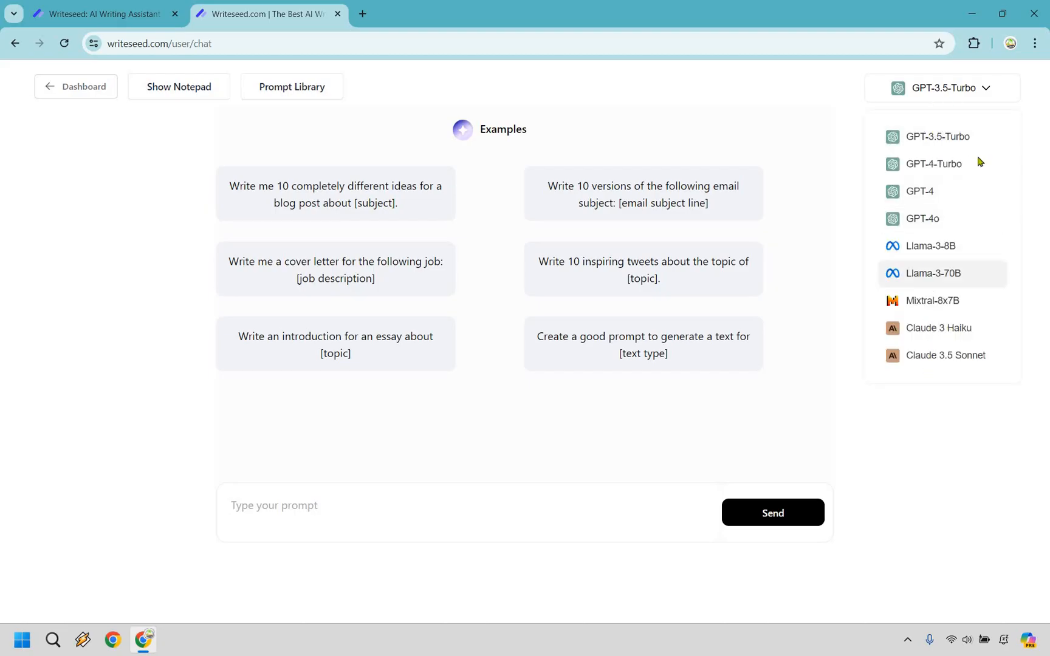
mouse_move(999, 182)
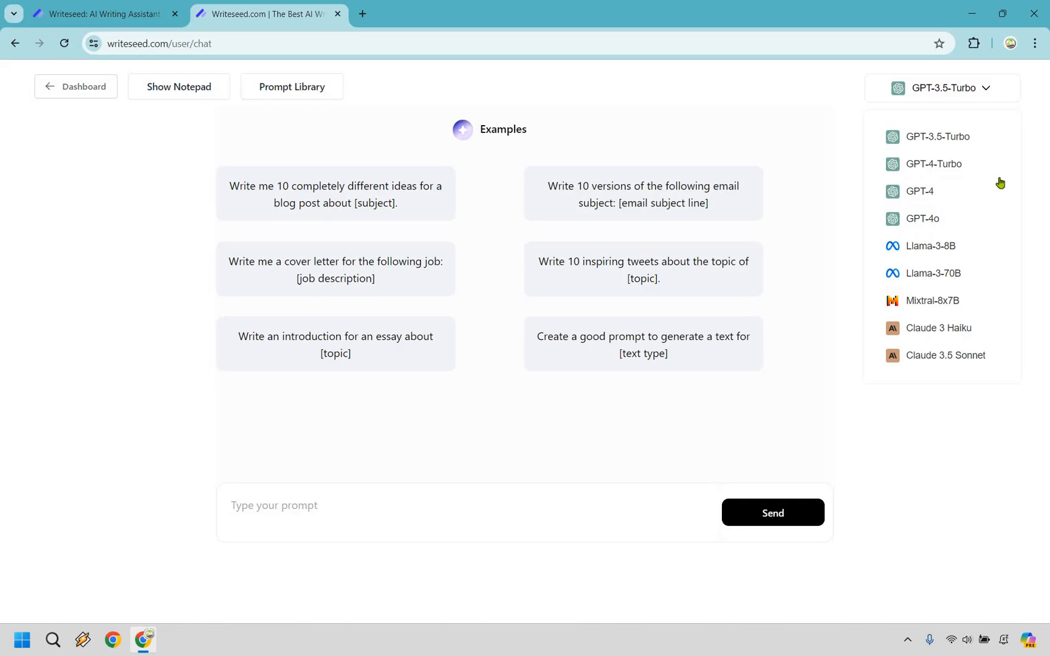
mouse_move(922, 219)
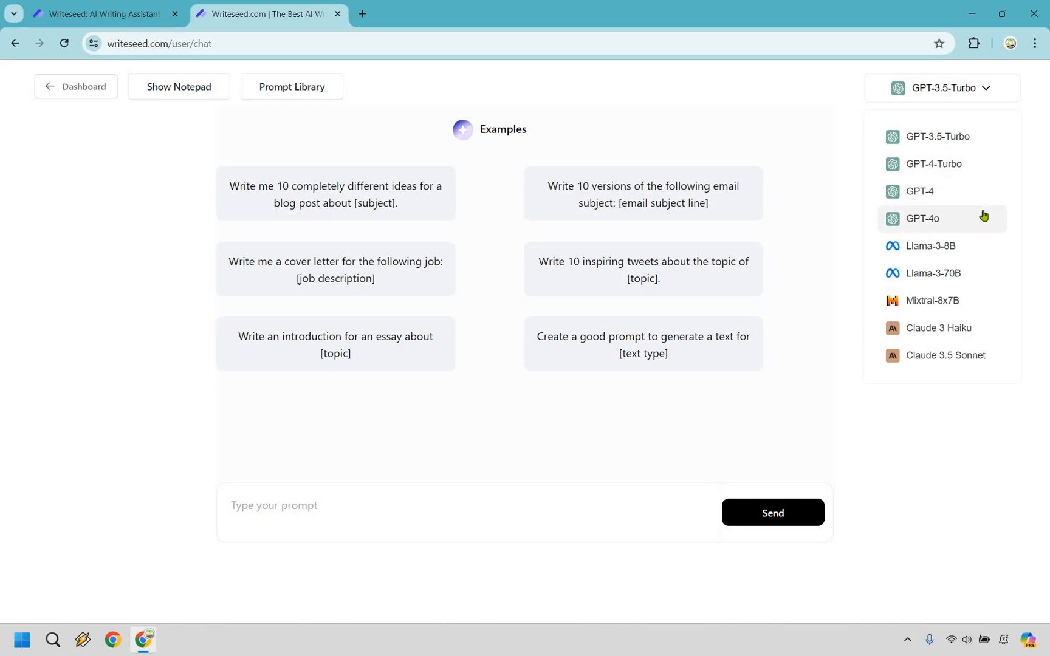
mouse_move(968, 279)
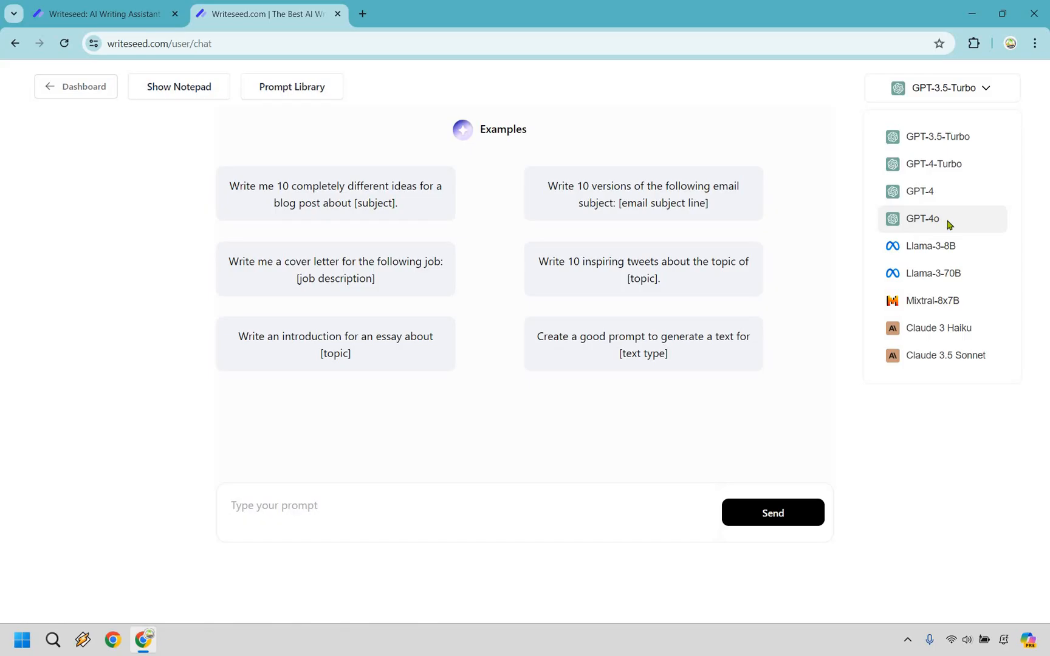
click(922, 219)
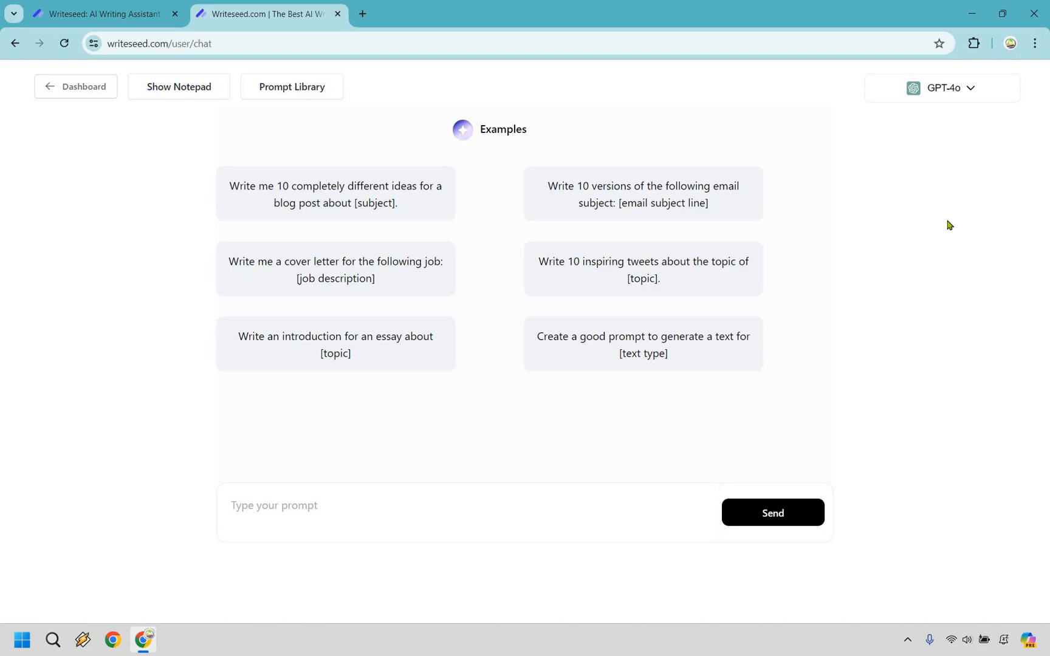
mouse_move(366, 489)
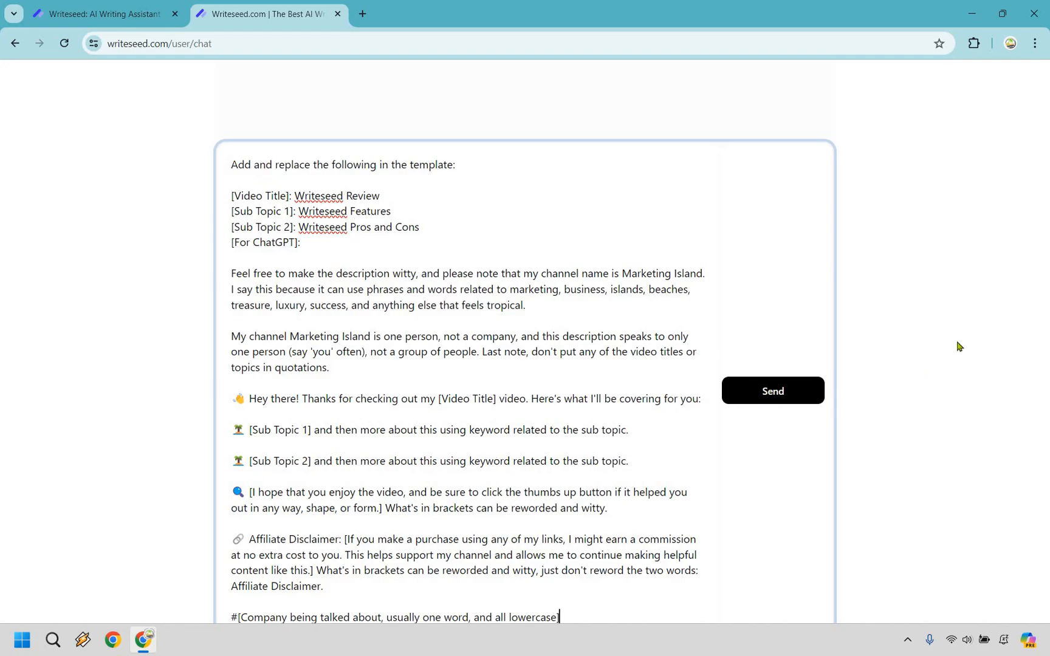
Send the description template prompt and read GPT-4o's island-themed Writeseed Review description with affiliate disclaimer
click(772, 390)
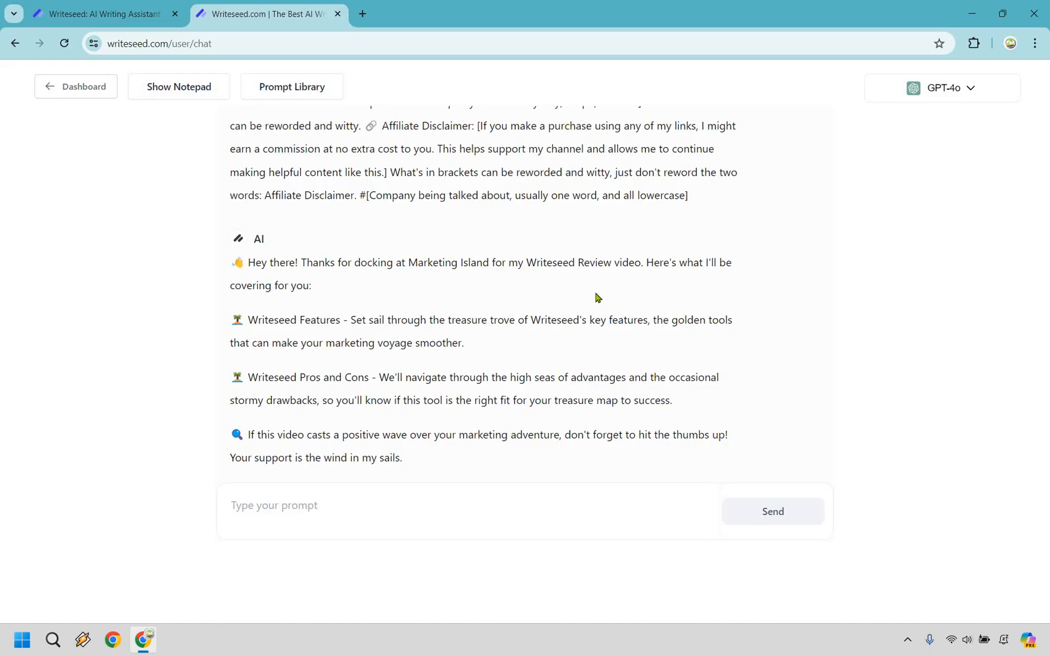
mouse_move(570, 229)
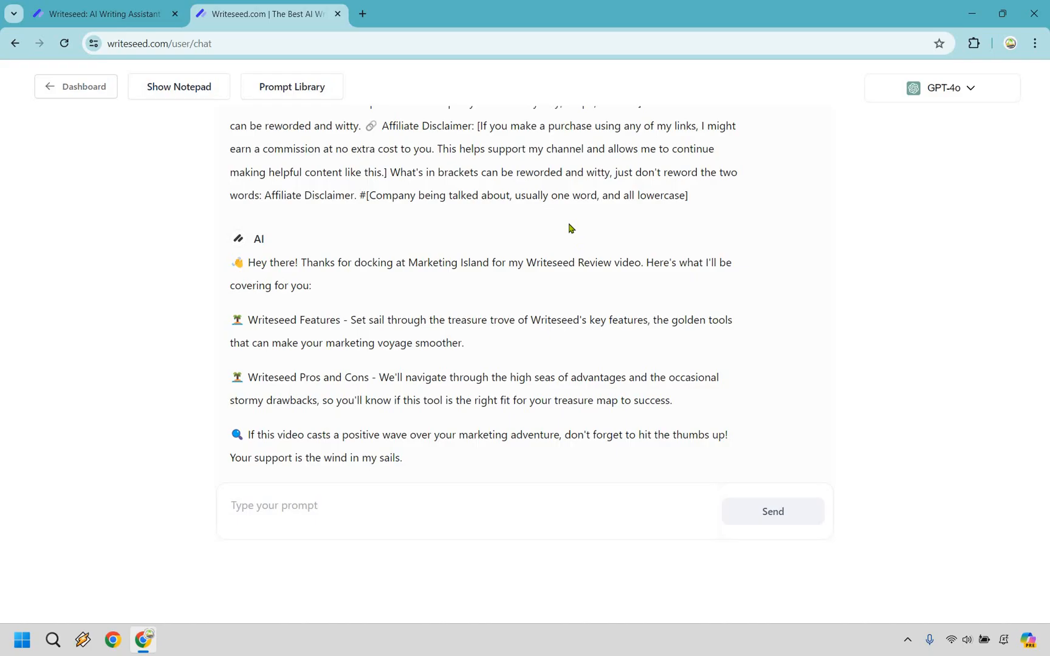
scroll(down, 3)
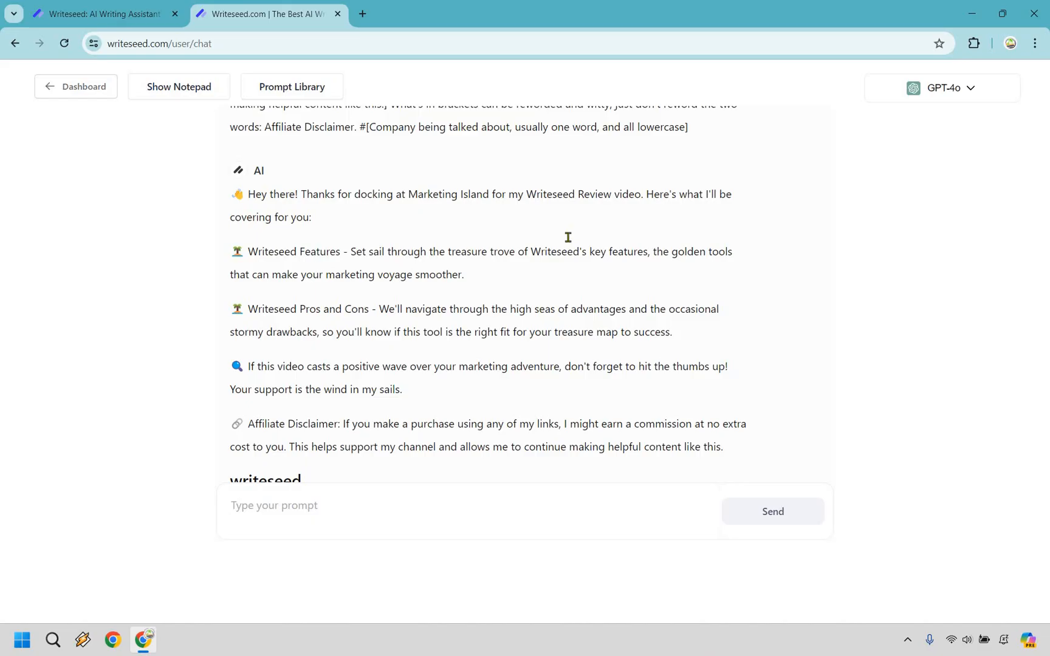
mouse_move(636, 325)
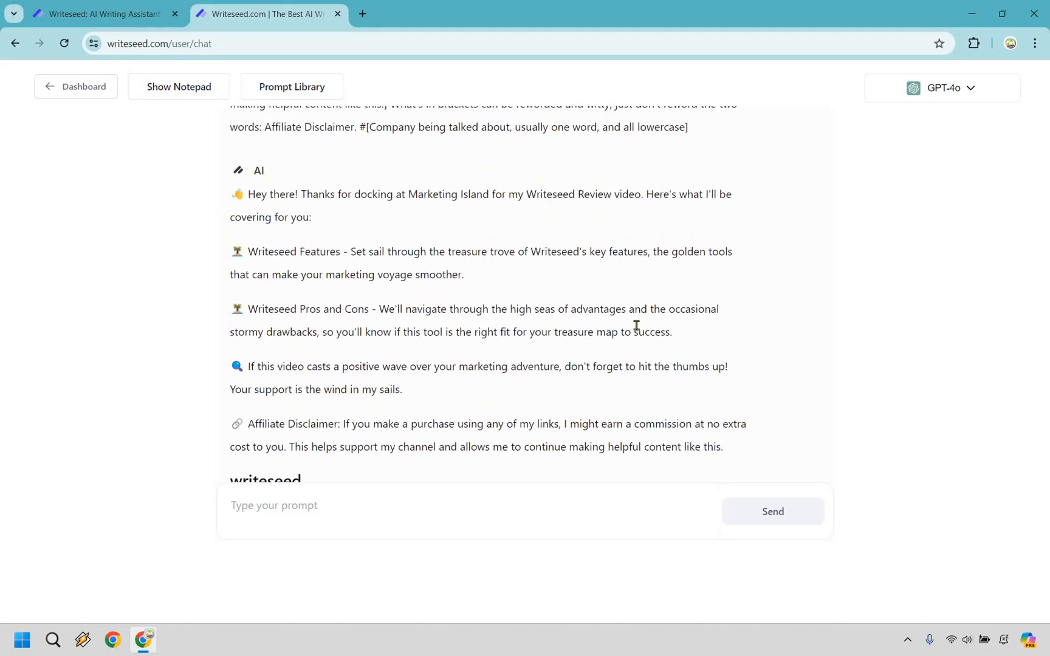
mouse_move(601, 291)
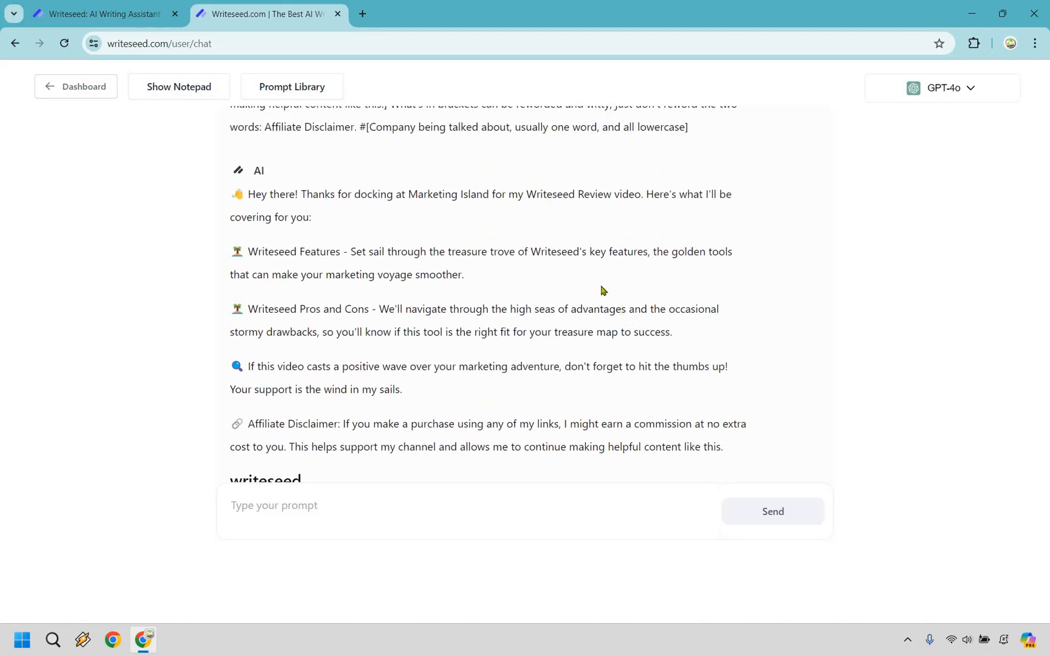
scroll(down, 3)
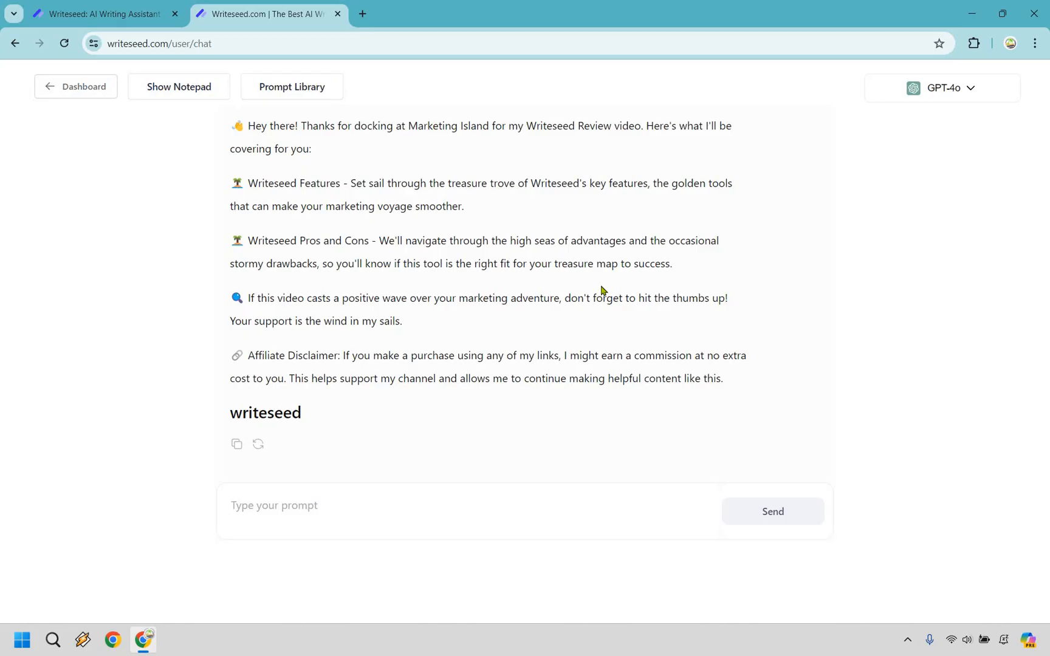
mouse_move(336, 407)
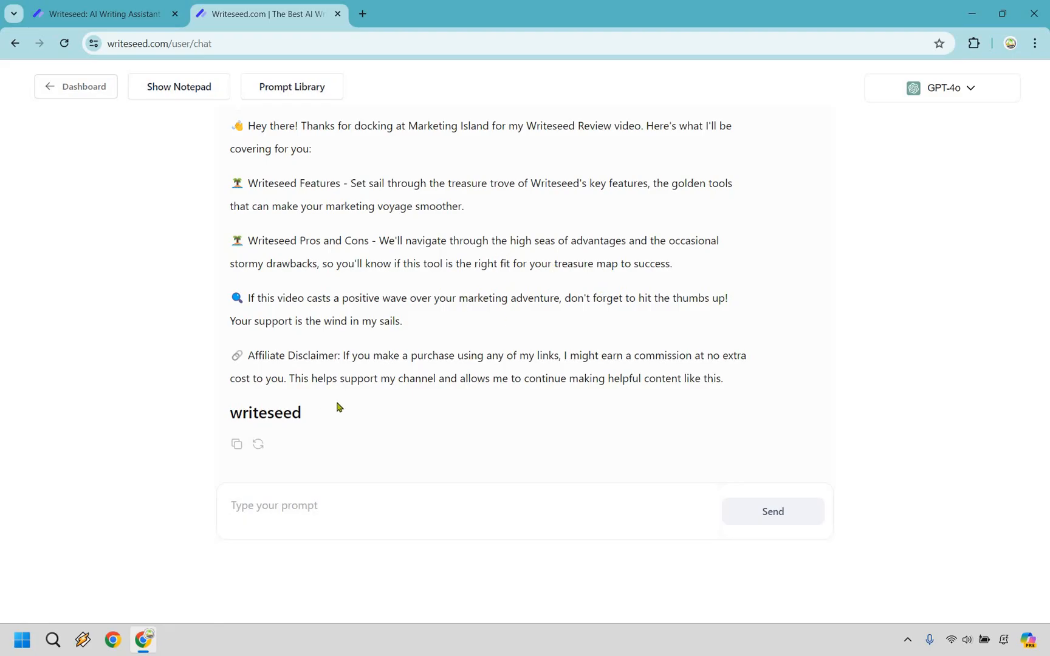
scroll(down, 3)
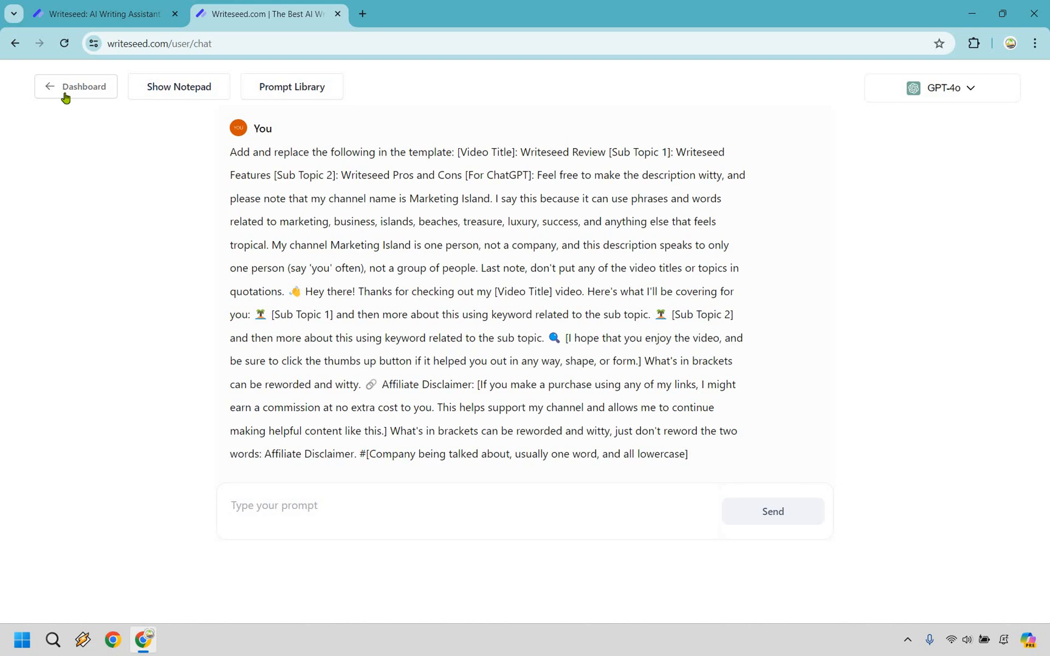
Return to the dashboard and scroll the template grid down to the Tweet card
click(75, 87)
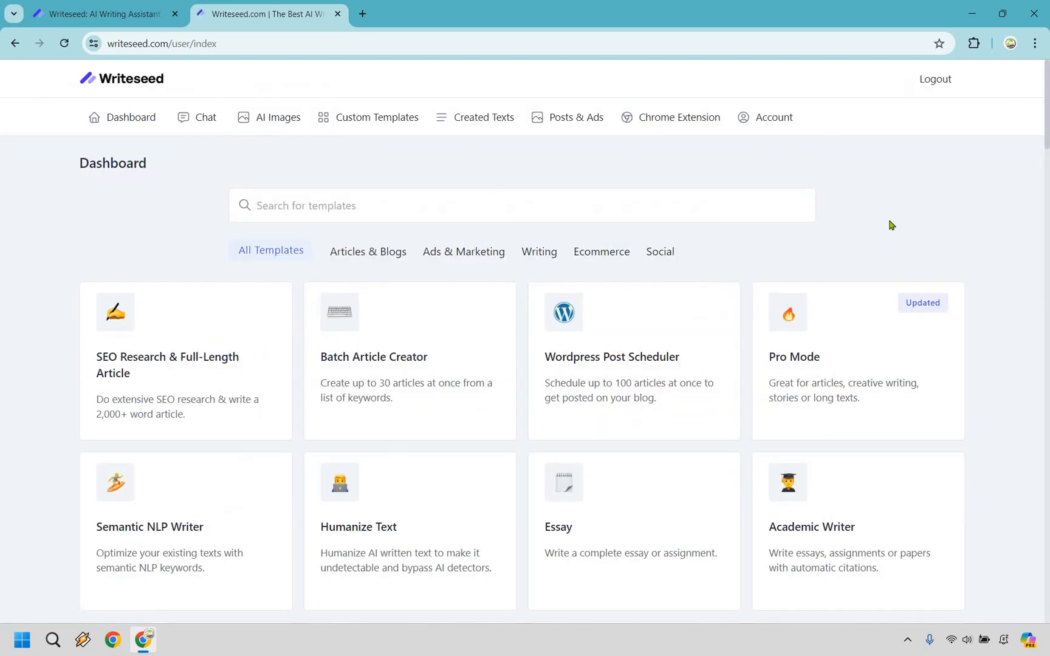
mouse_move(206, 117)
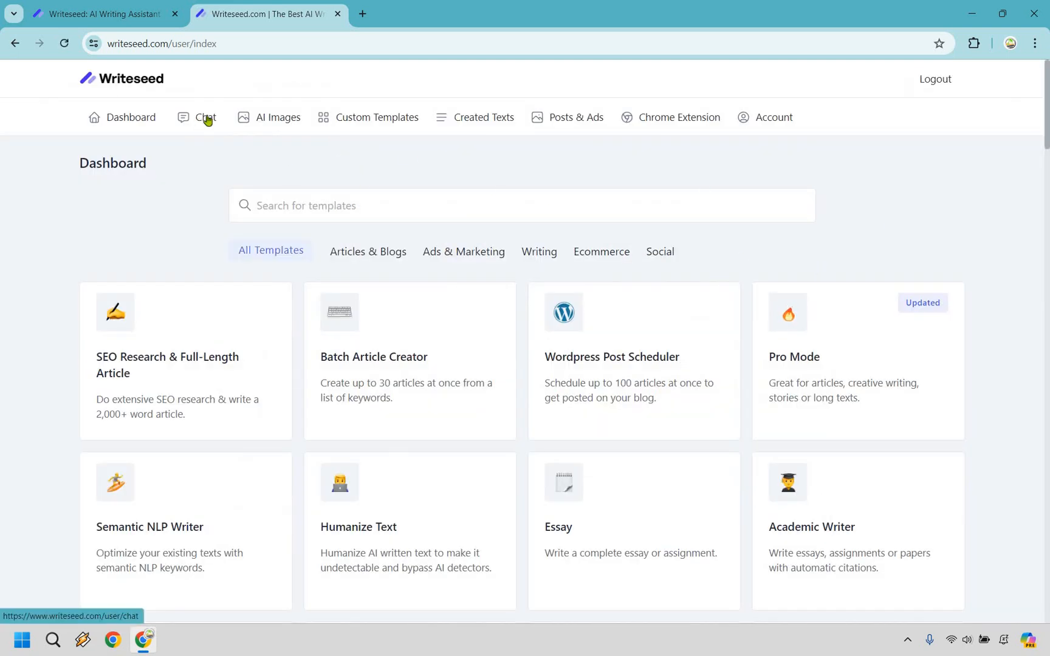
click(205, 117)
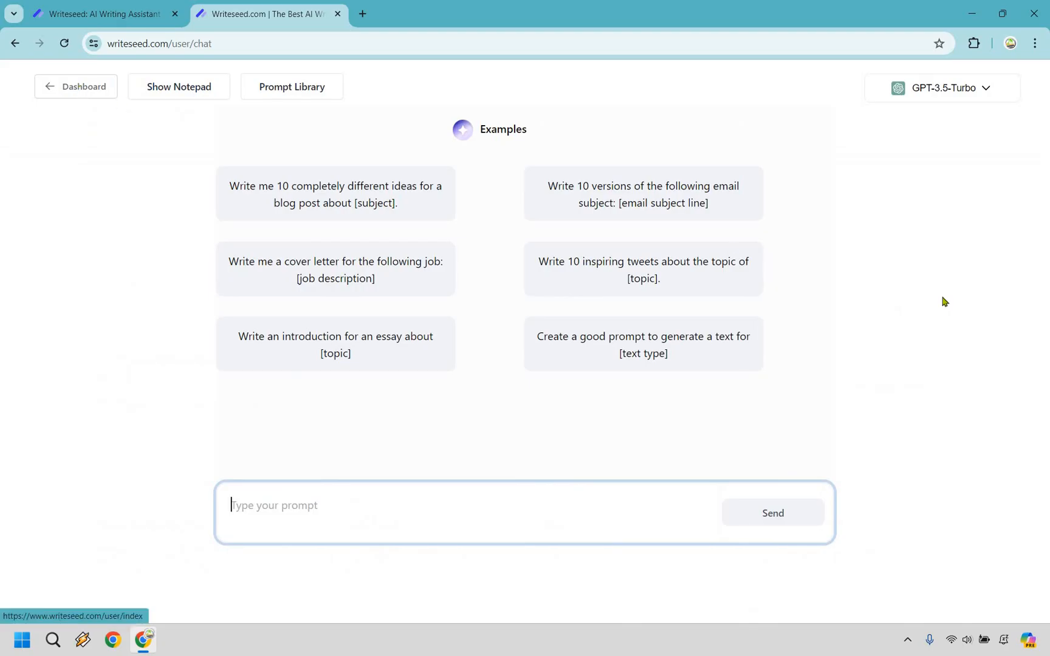
click(75, 86)
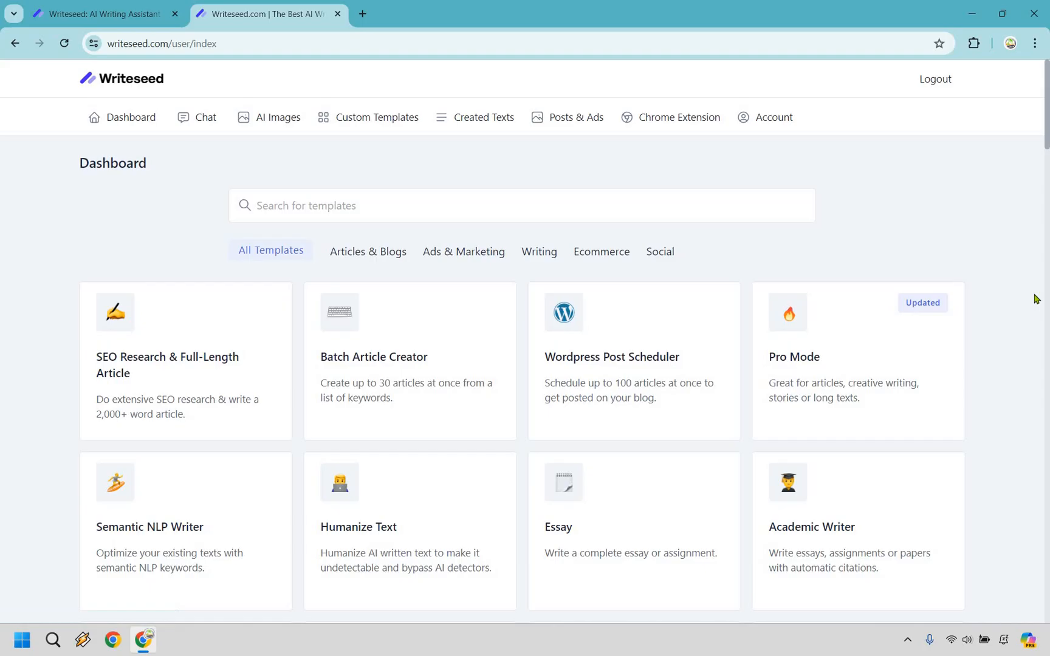
scroll(down, 3)
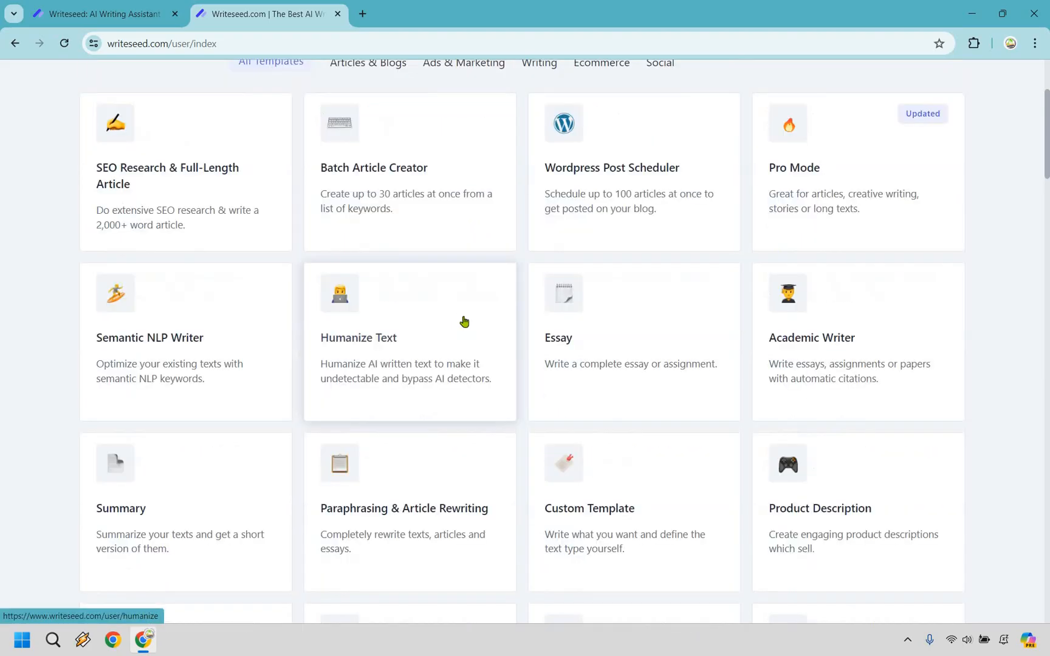
scroll(down, 3)
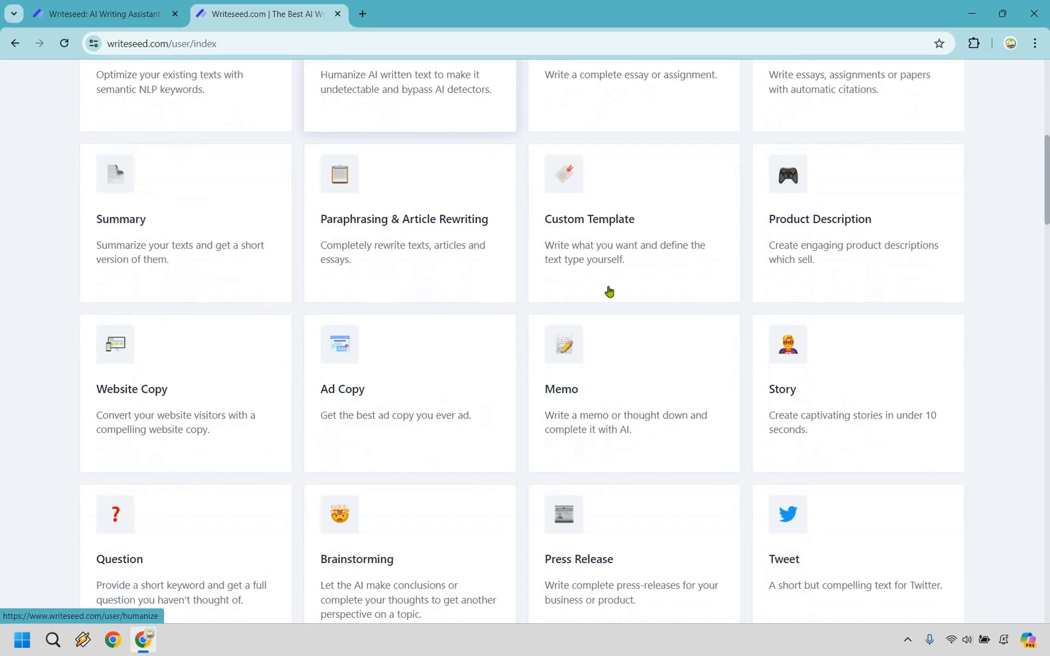
mouse_move(1021, 263)
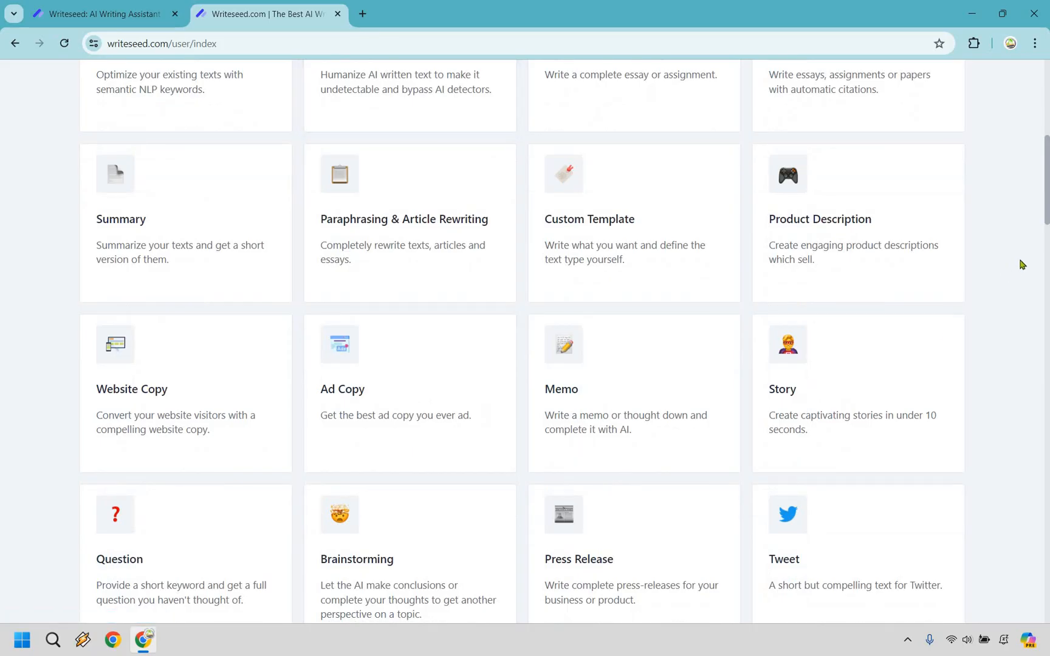
scroll(down, 3)
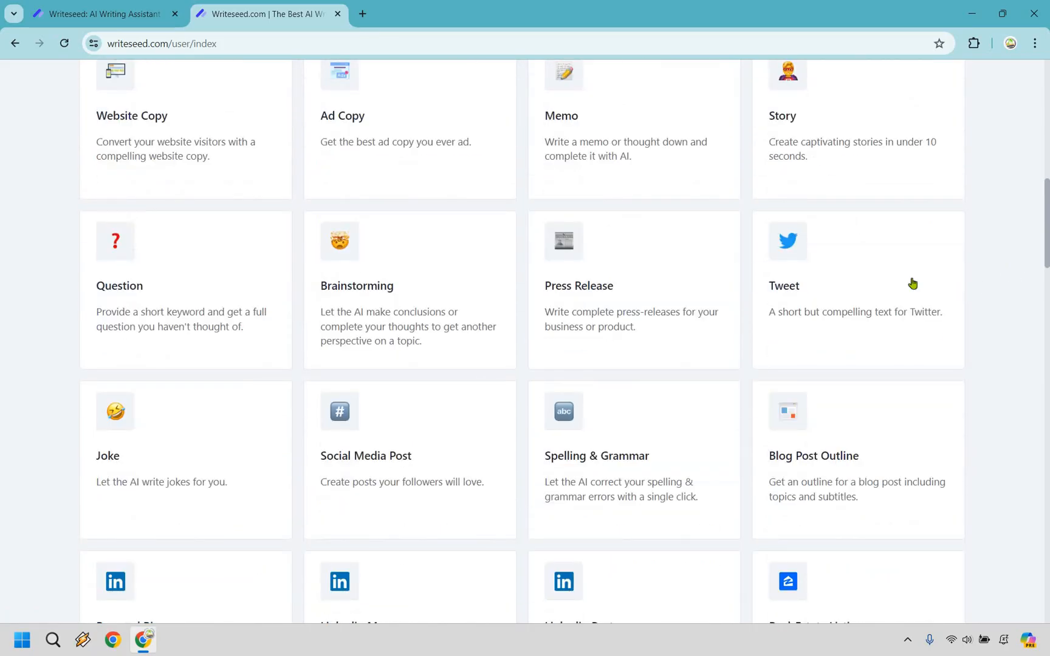
scroll(down, 3)
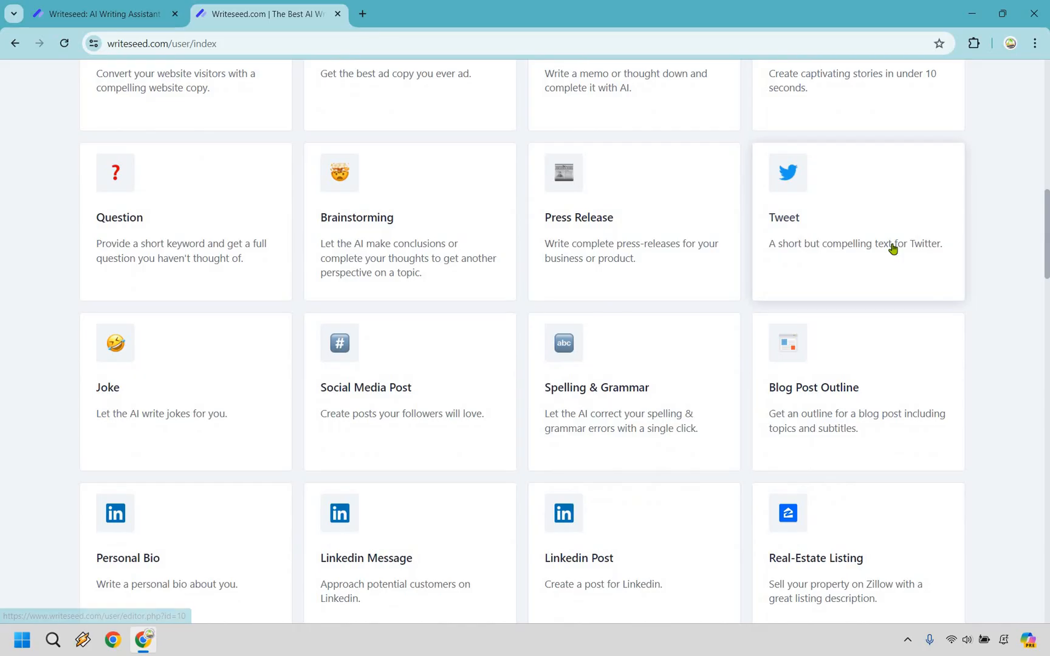
Generate a Witty Tone GPT-4o tweet about 'Adding wit and charm to your videos'
click(857, 221)
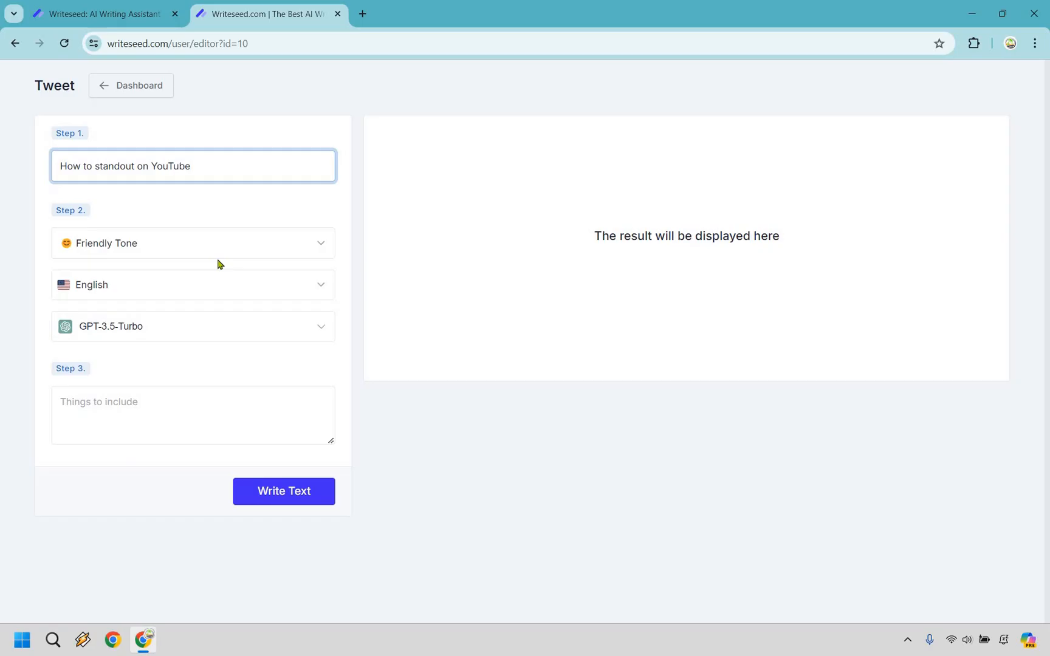
click(194, 243)
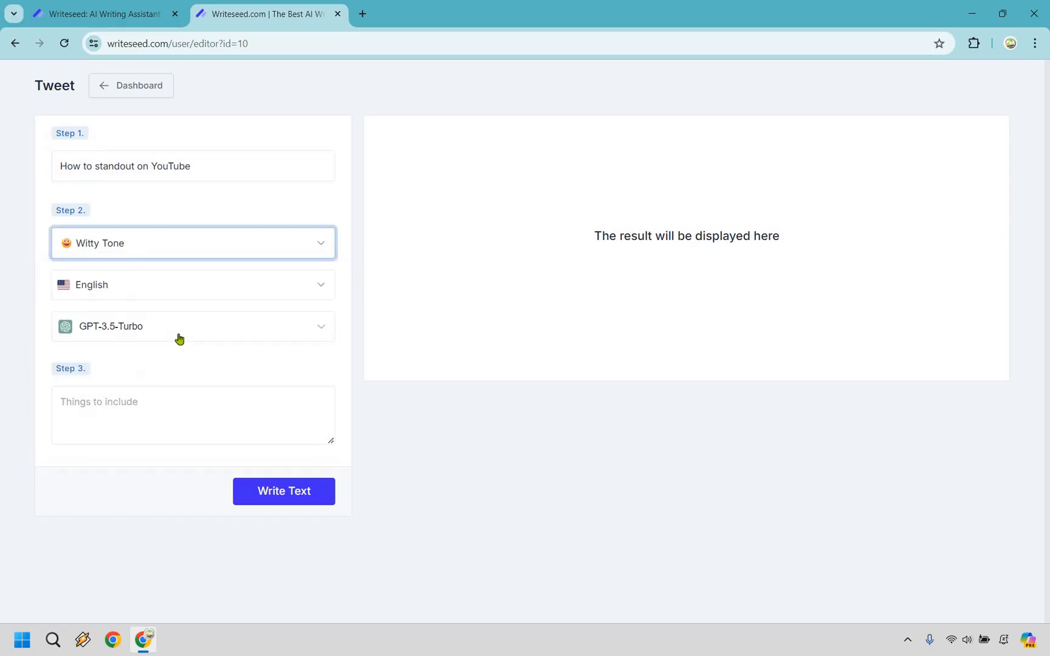
click(192, 326)
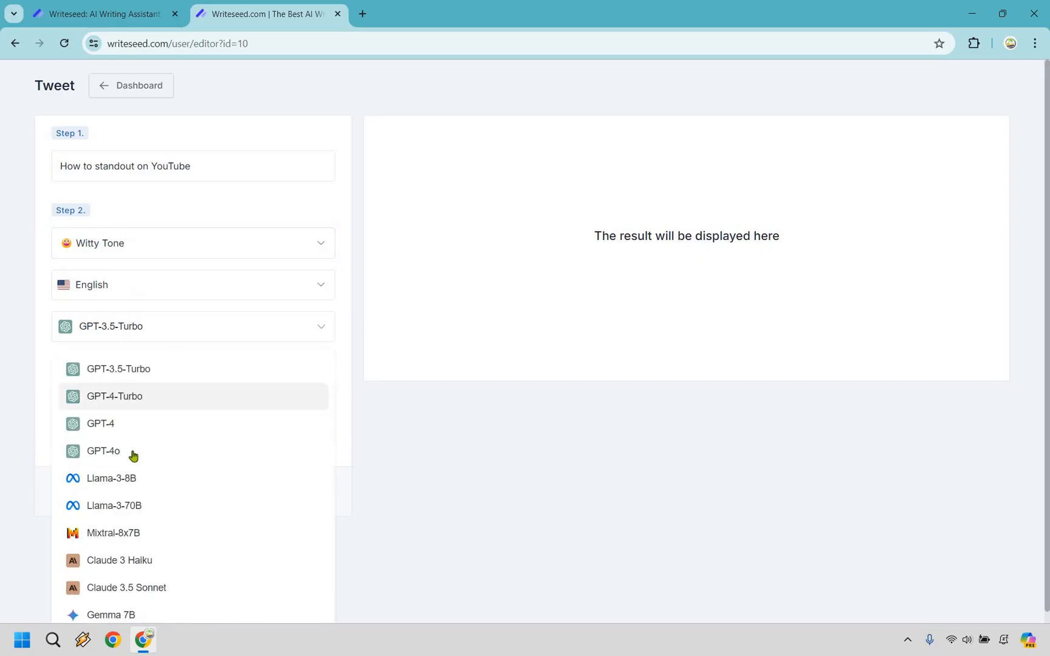
click(104, 451)
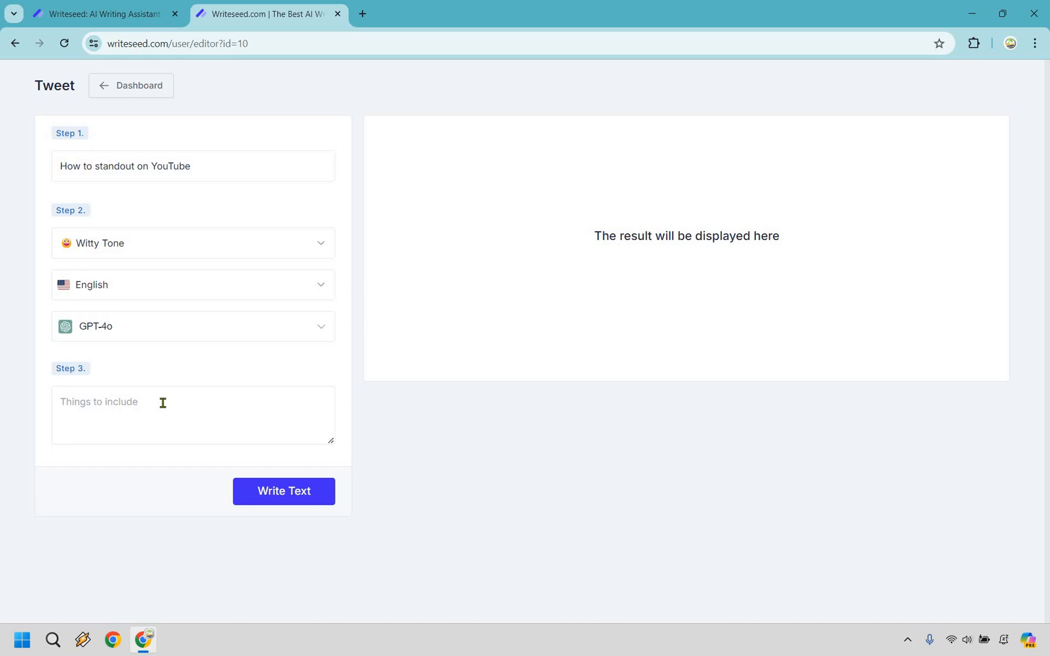
text(Adding wit and charm to your videos)
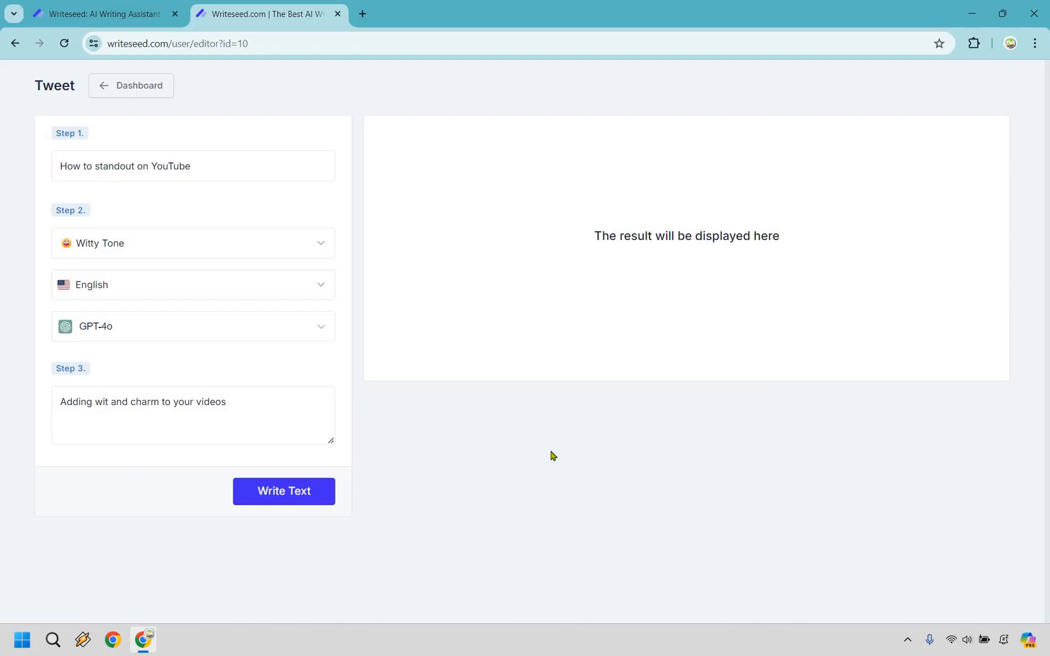
mouse_move(917, 488)
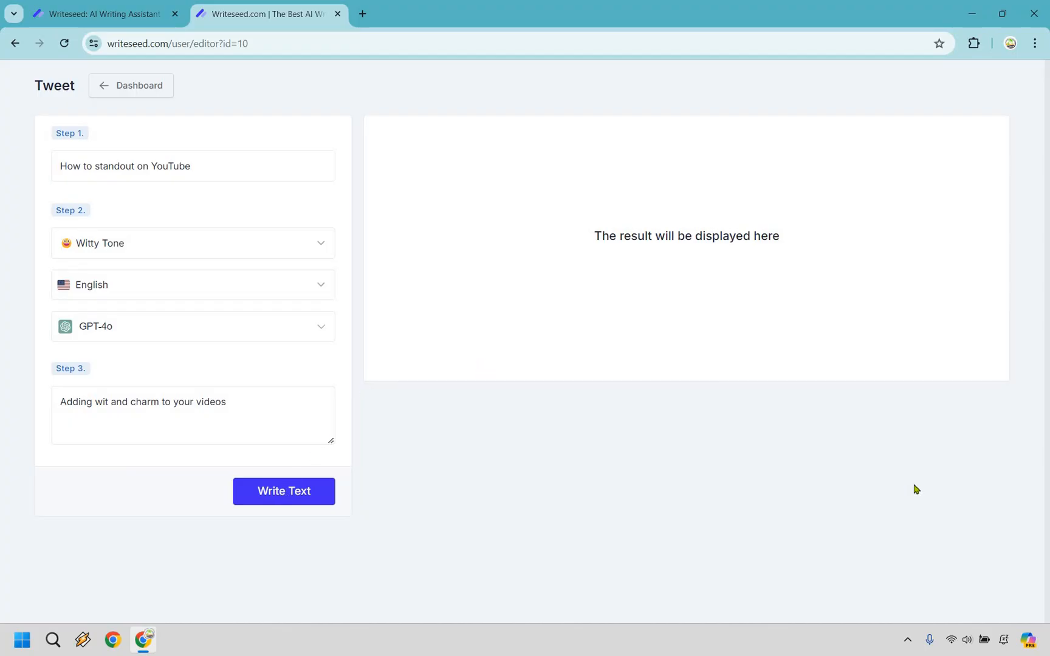
click(283, 491)
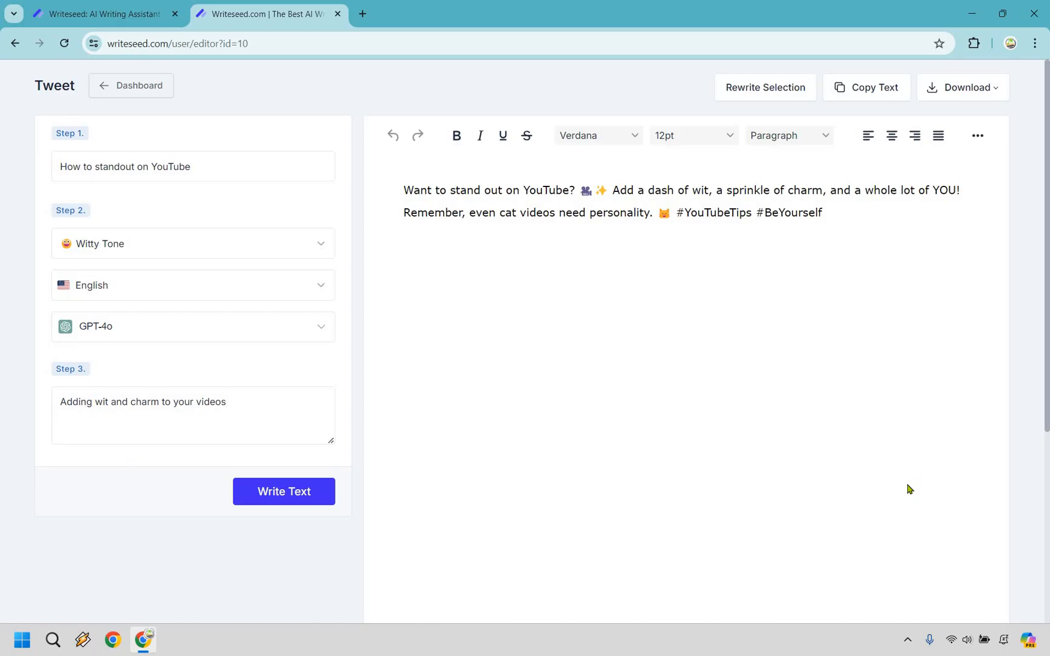
mouse_move(822, 387)
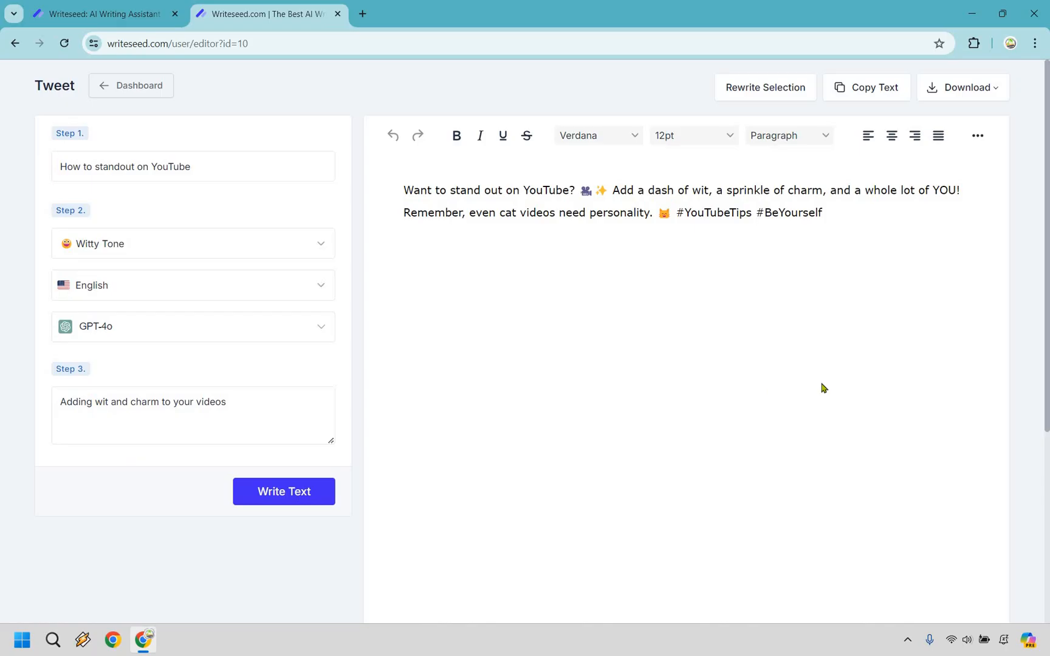
Regenerate the tweet into a version ending in #BeUnique, then return to the dashboard
click(283, 491)
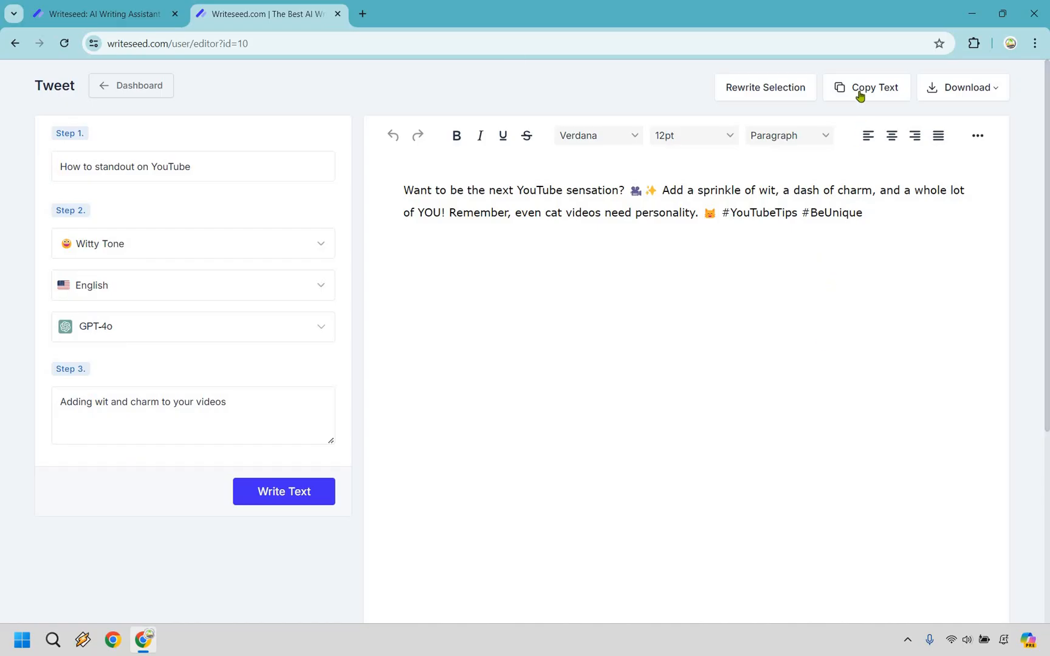
mouse_move(255, 110)
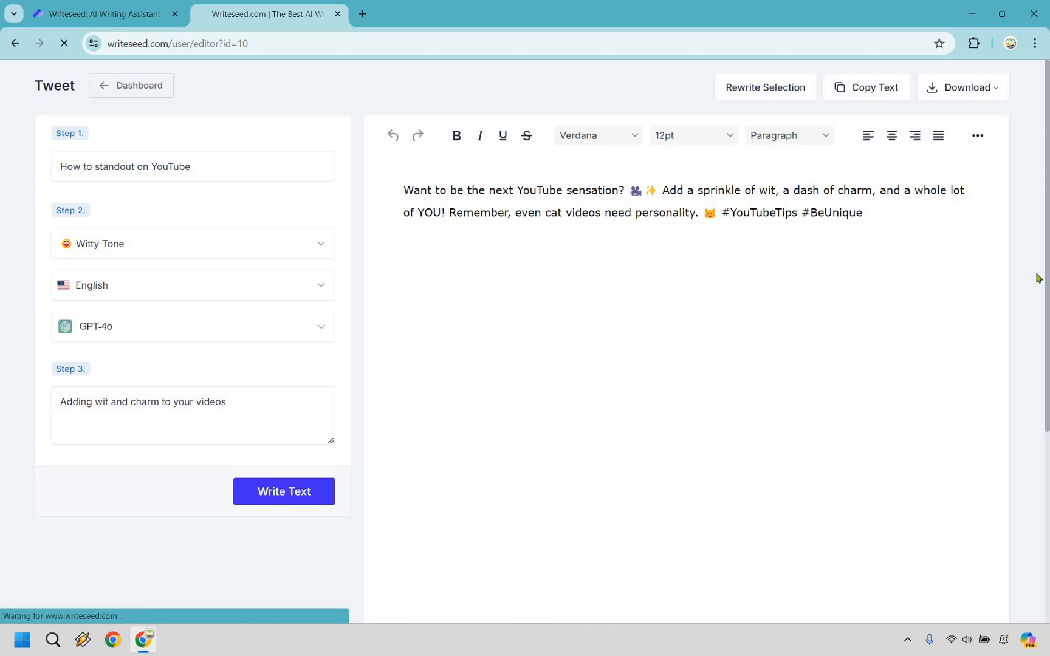
click(130, 85)
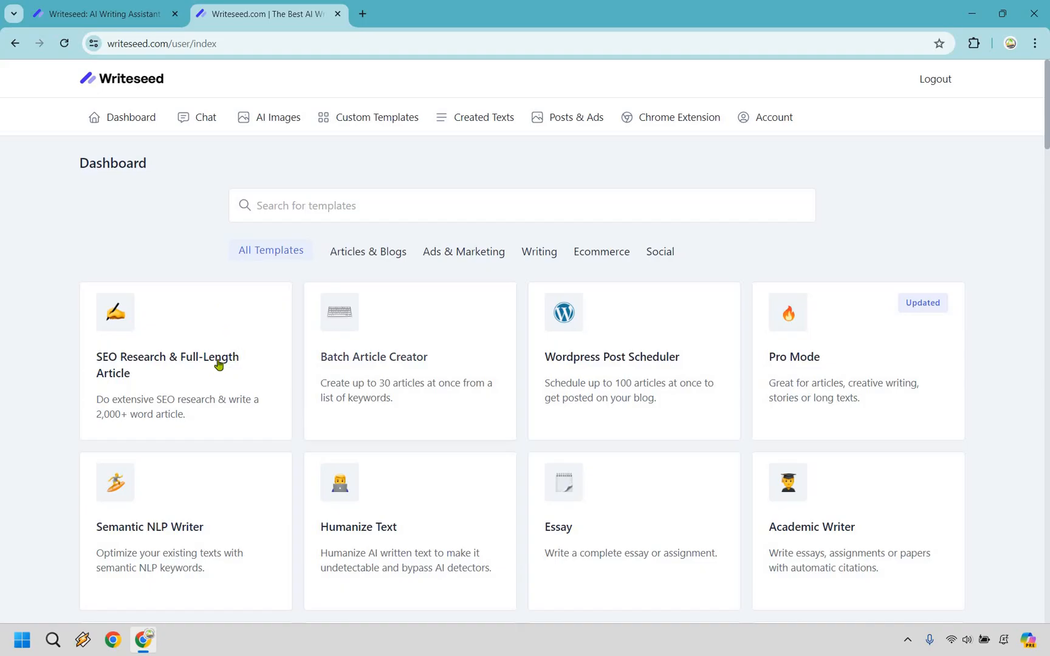
Start the SEO Research & Full-Length Article template from the dashboard
click(185, 362)
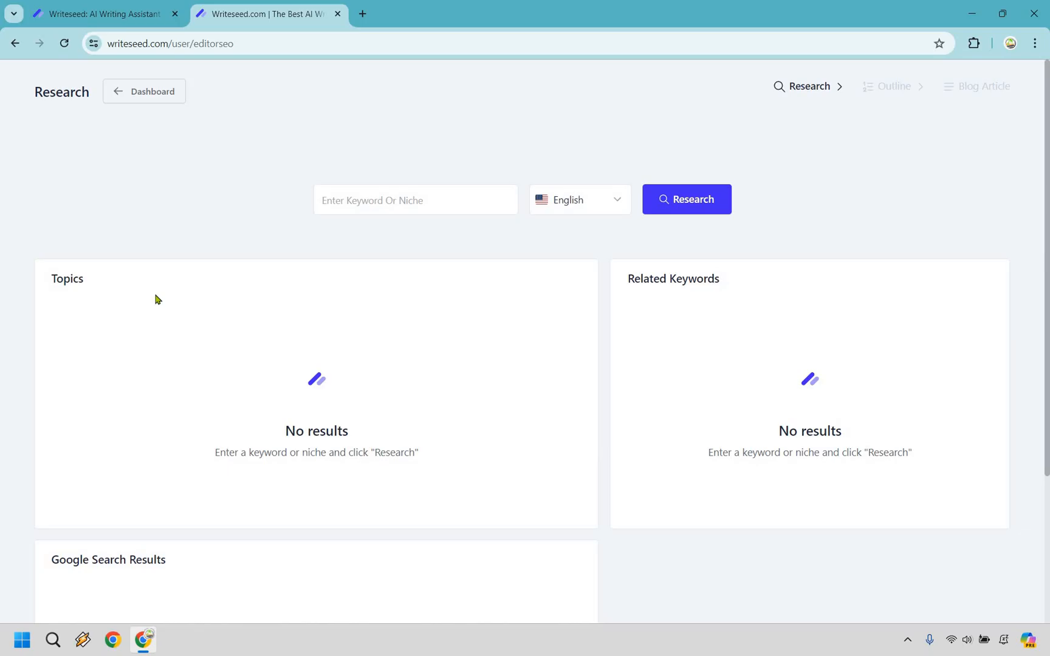
mouse_move(146, 328)
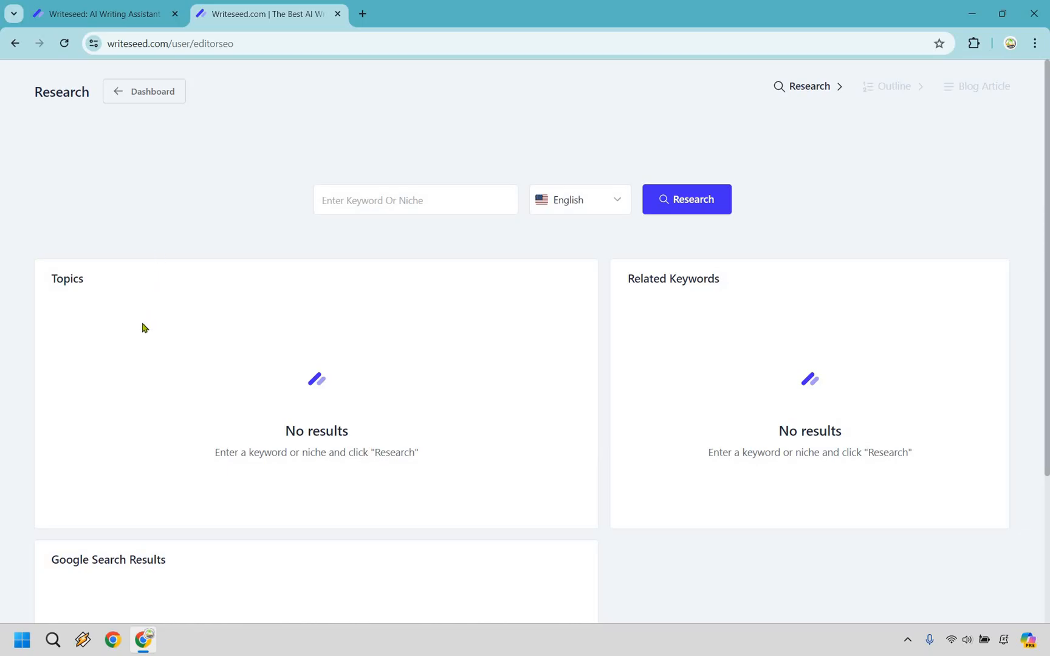
mouse_move(542, 326)
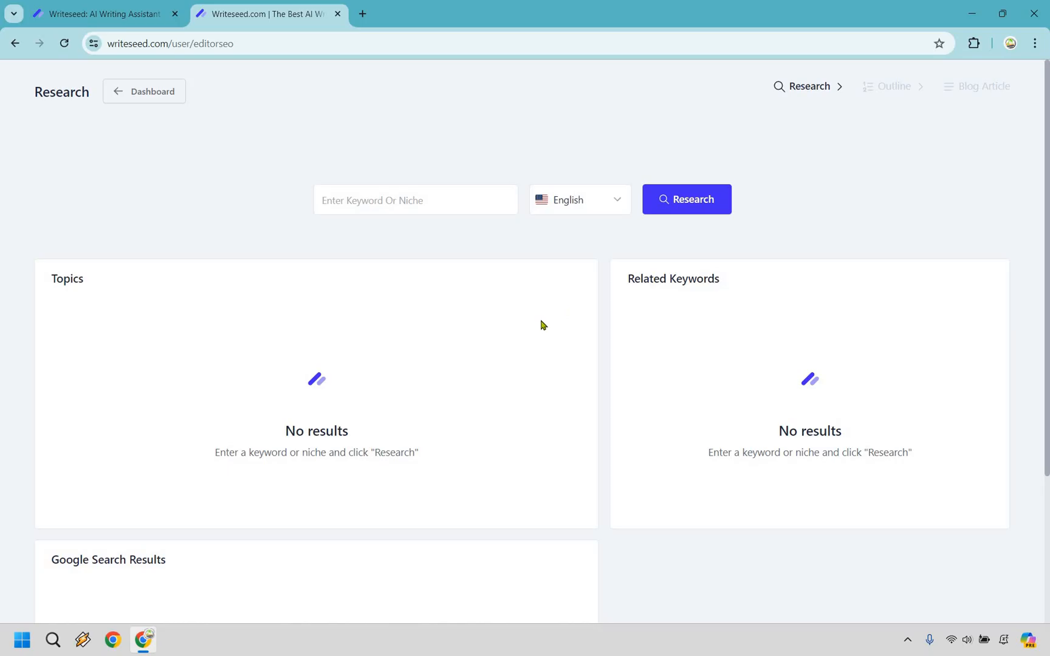
mouse_move(418, 288)
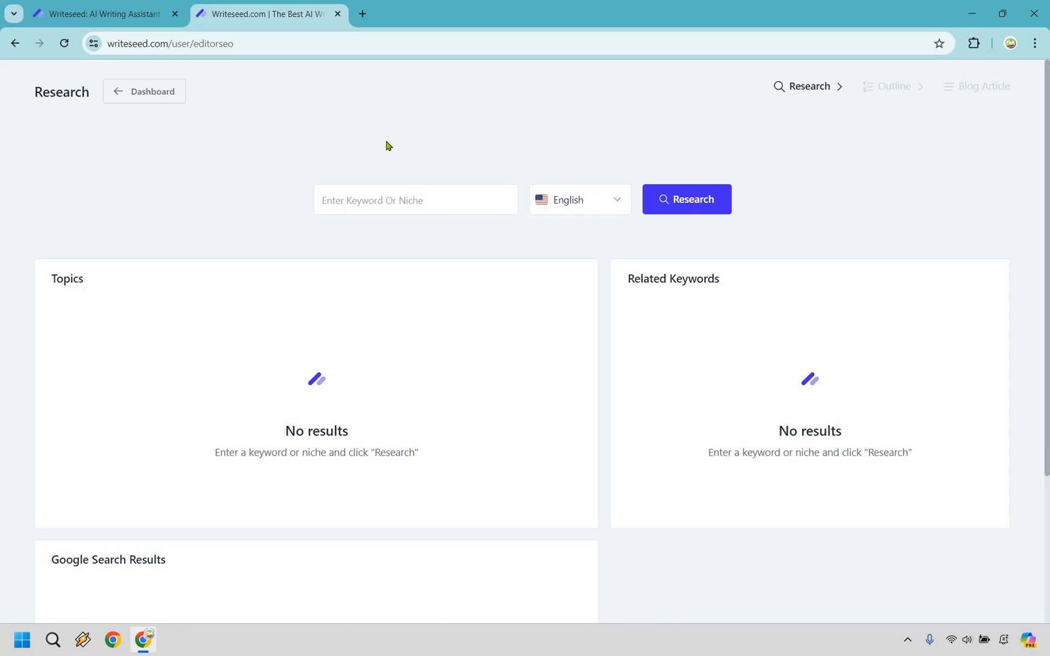
Research 'how to stop slicing the golf ball', review topics and related keywords, and continue with 'Slicing No More'
text(how to stop slicing the golf ball)
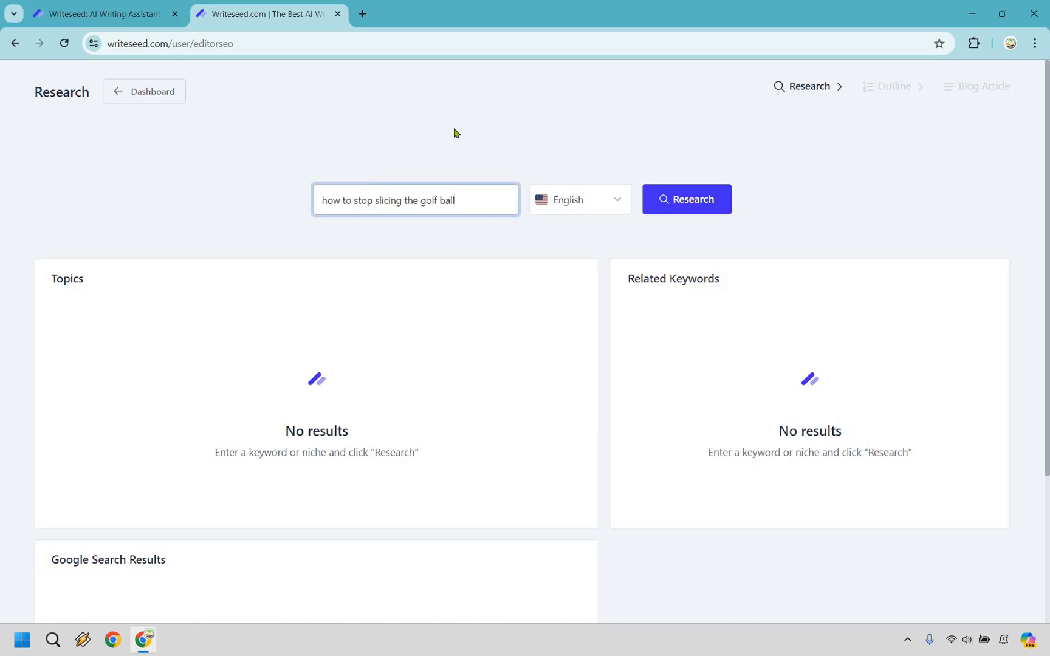
mouse_move(870, 186)
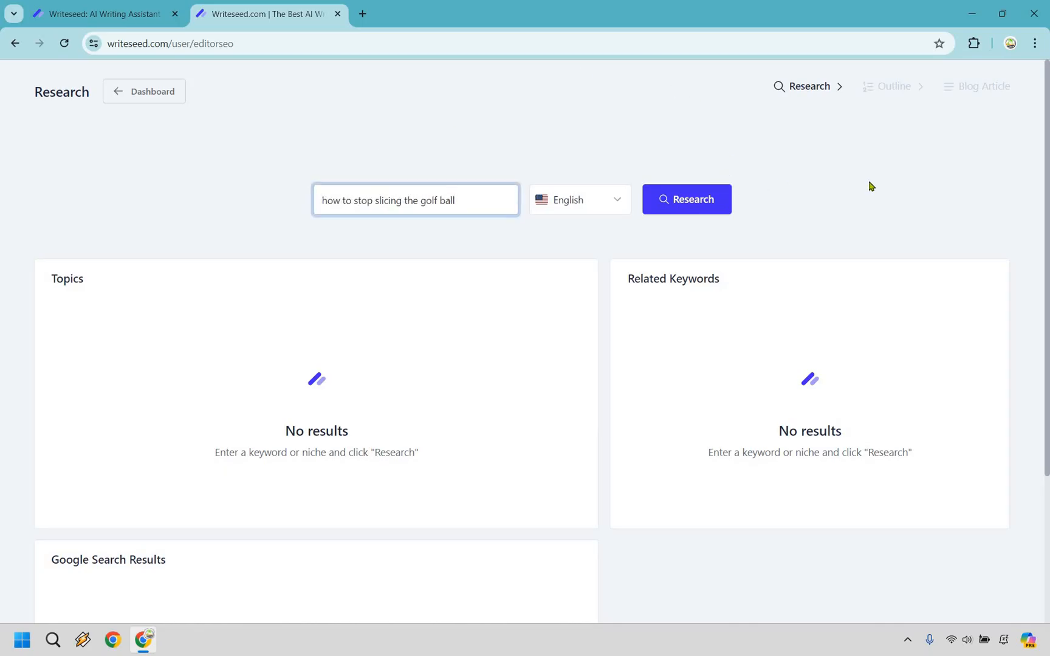
click(685, 199)
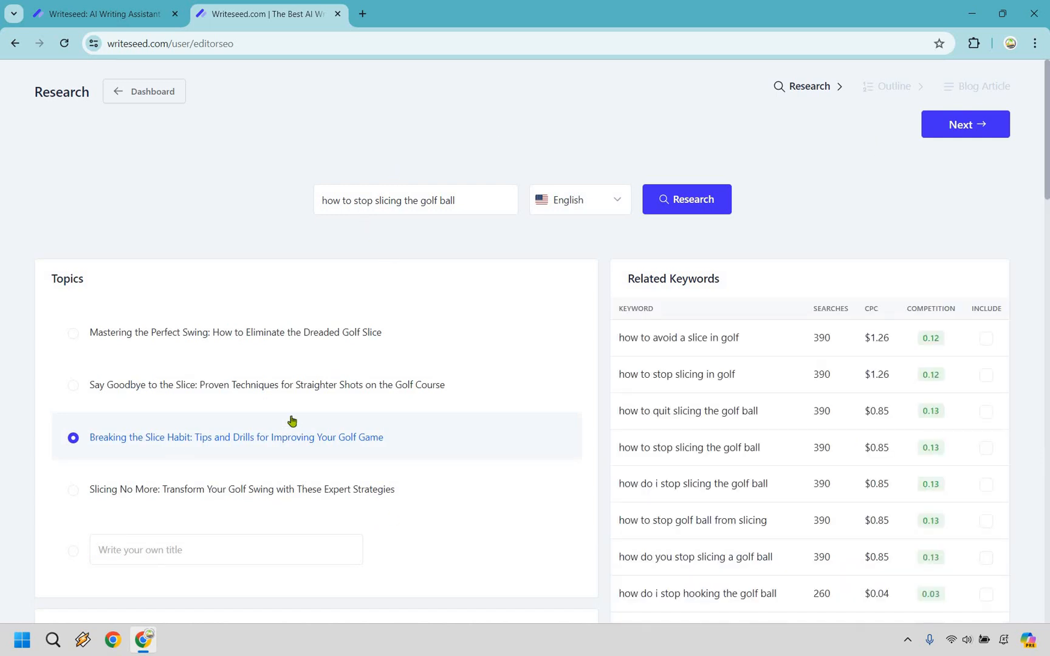
scroll(down, 3)
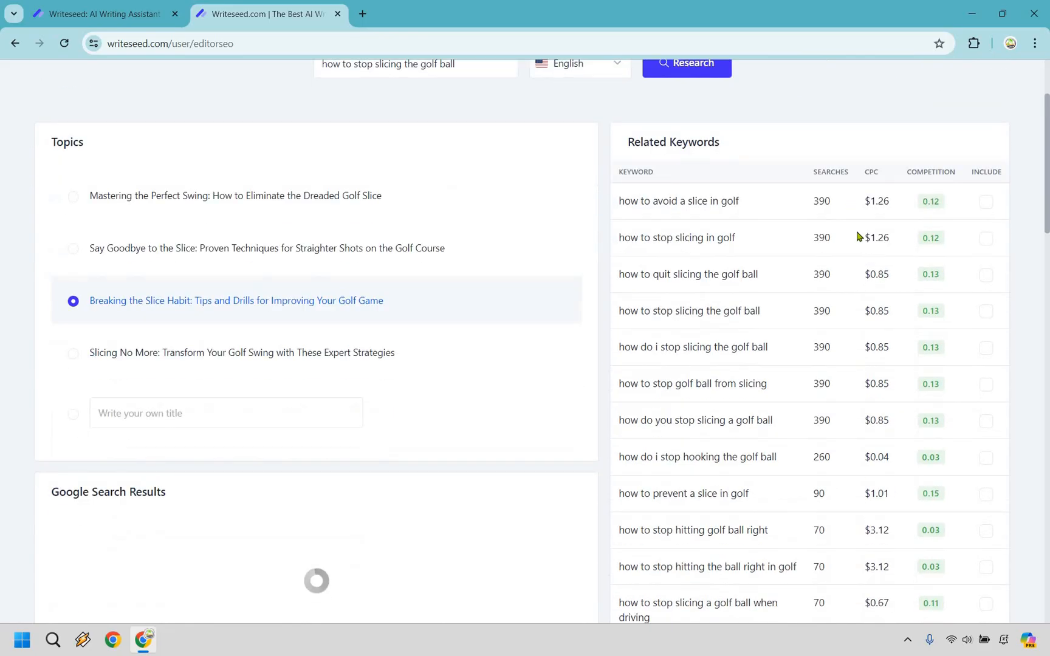
mouse_move(795, 374)
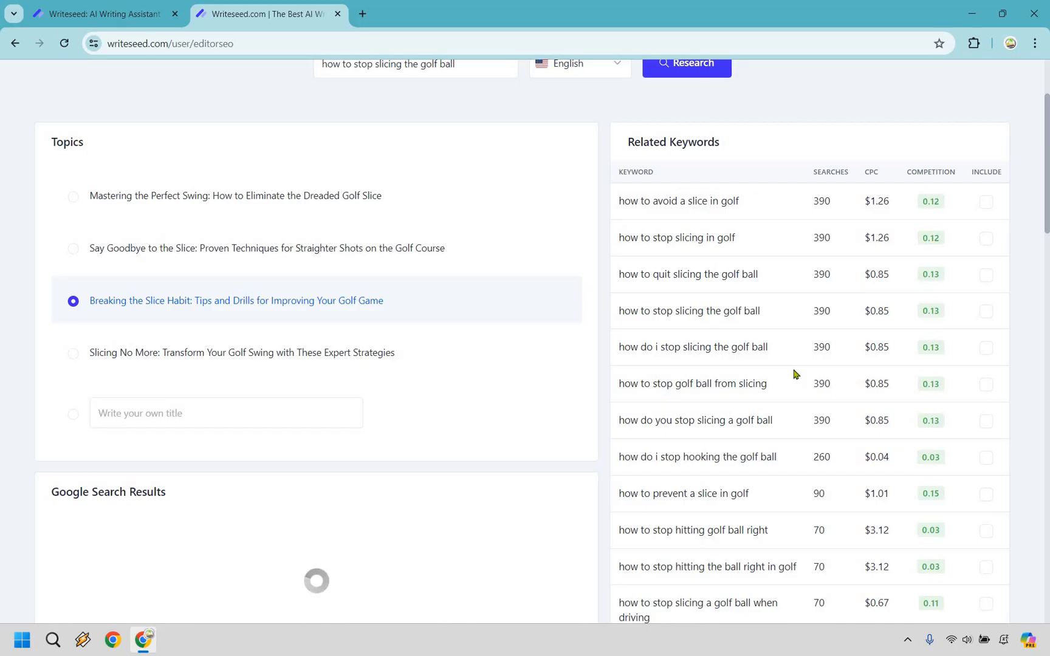
mouse_move(727, 326)
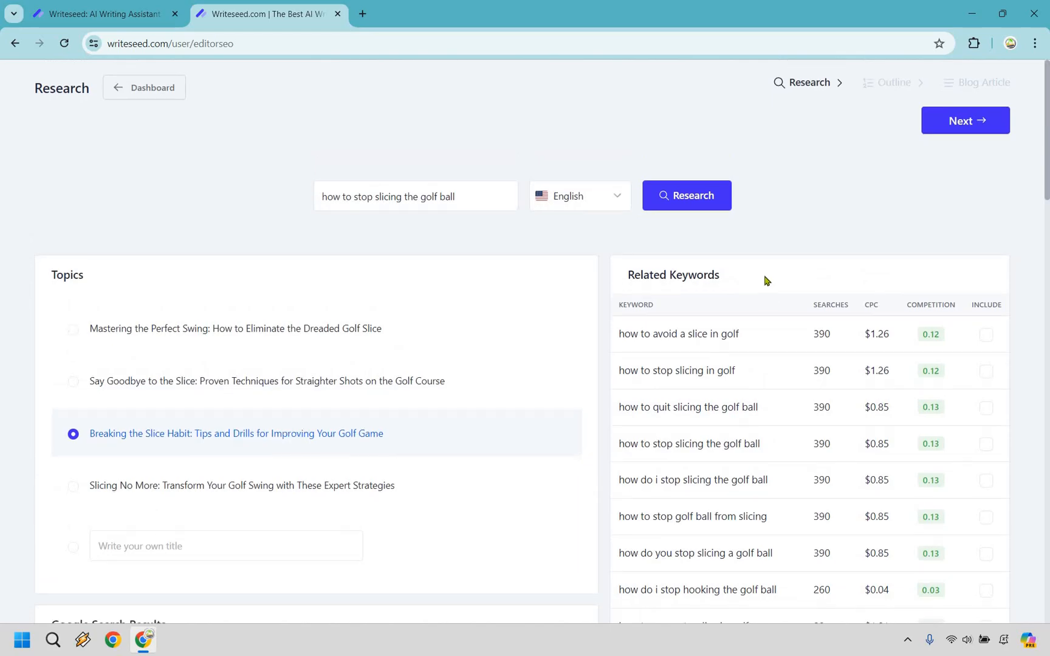
scroll(down, 3)
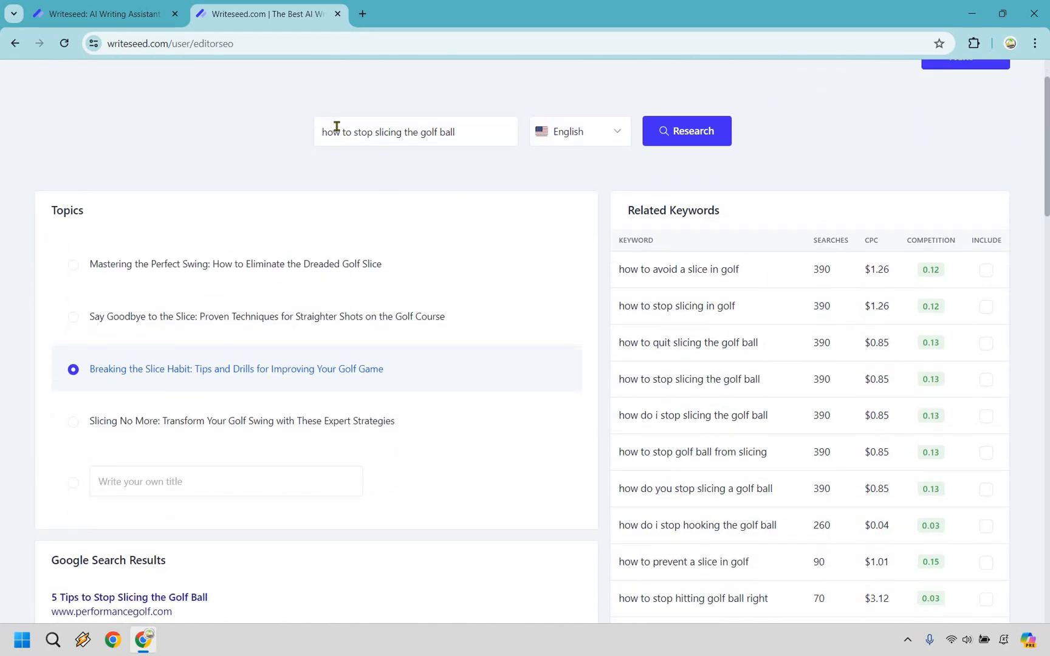
click(415, 131)
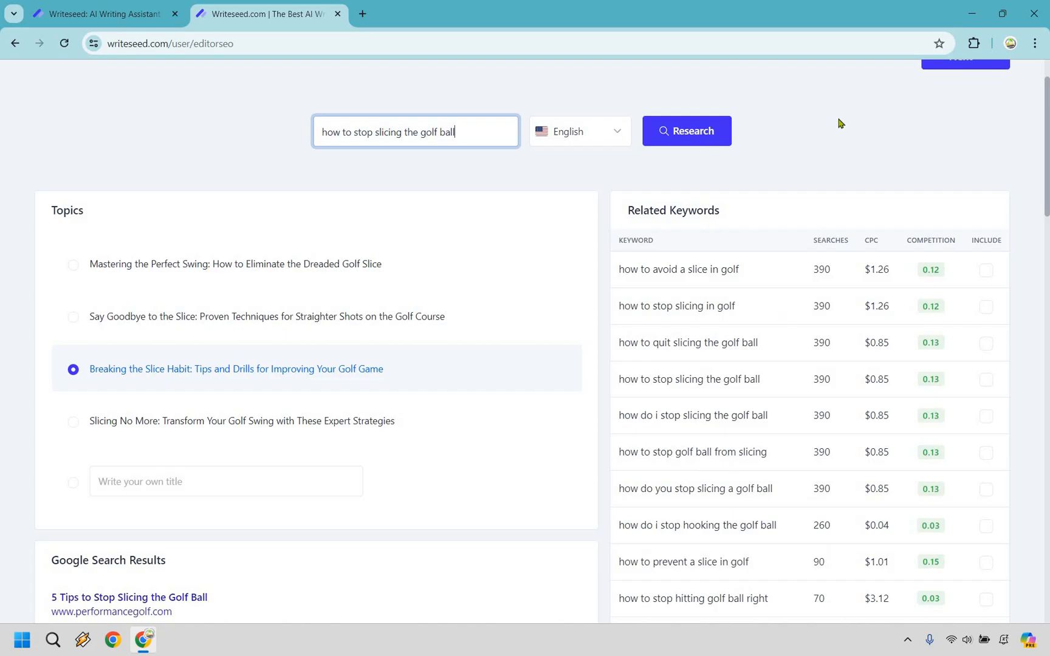
mouse_move(848, 132)
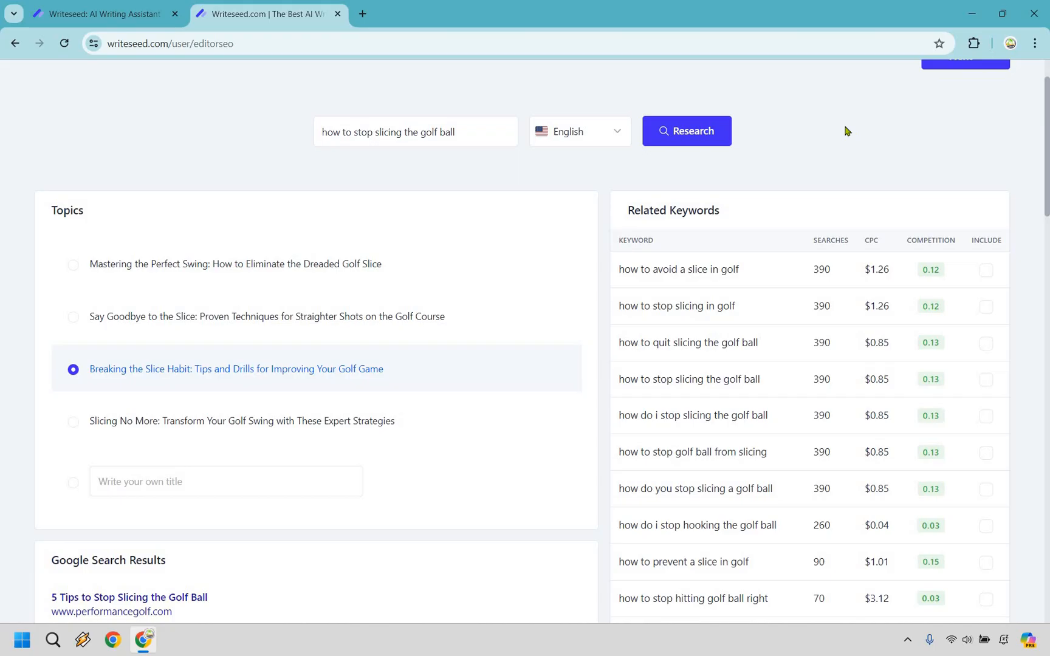
scroll(down, 3)
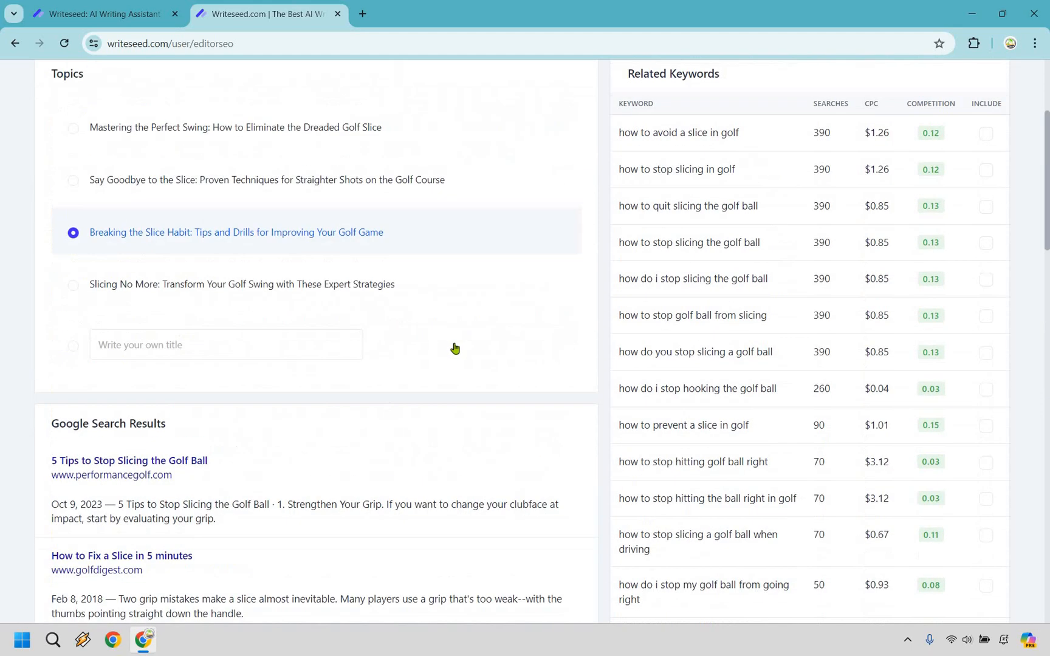
scroll(up, 3)
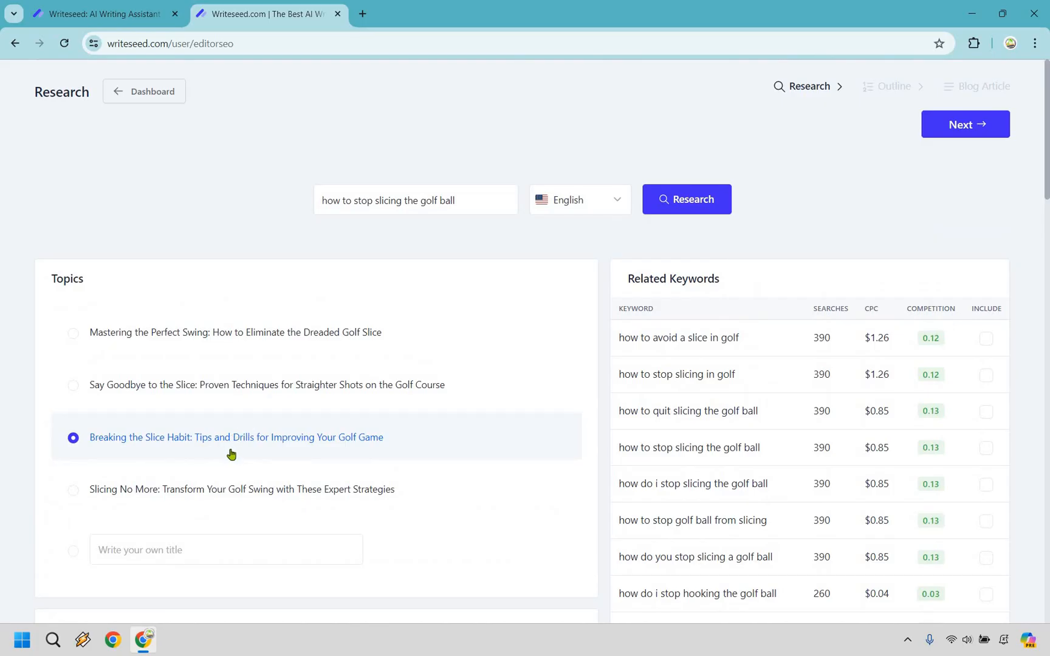
mouse_move(211, 507)
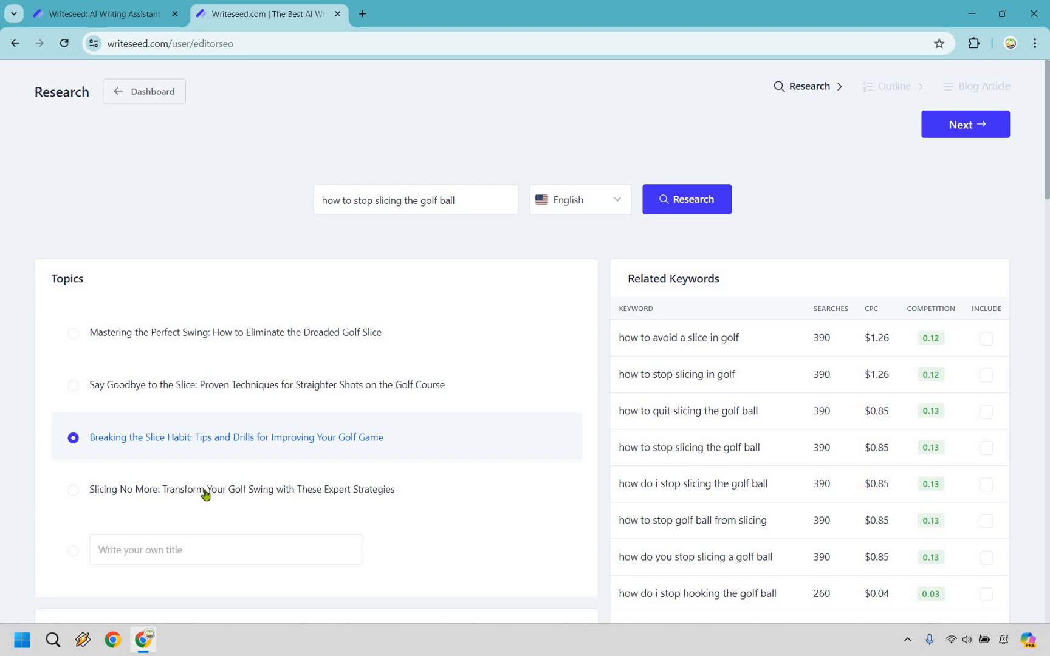
mouse_move(211, 362)
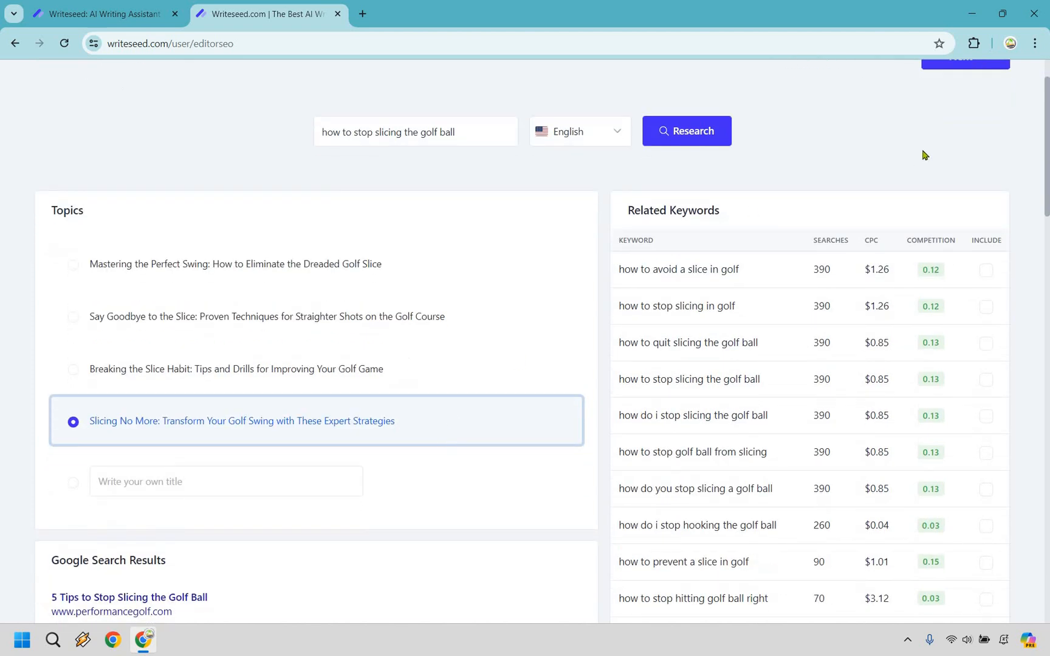
click(965, 124)
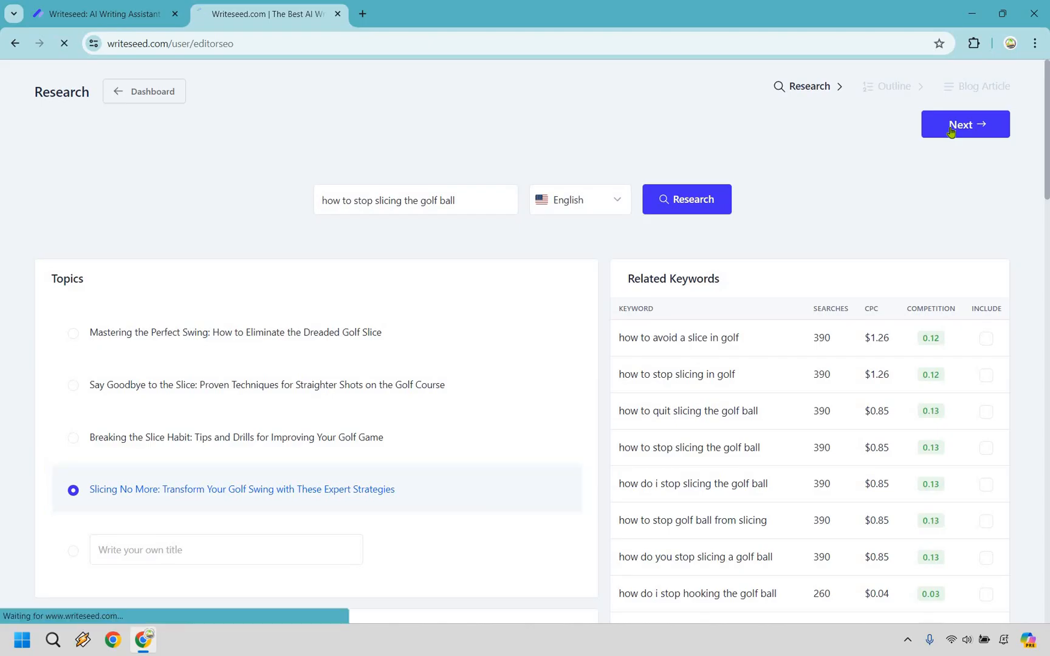
Fix the first subheadline's last letter to 'g', set 6 Subheadlines, and switch off Second Image, Tables and Key Takeaways
click(964, 124)
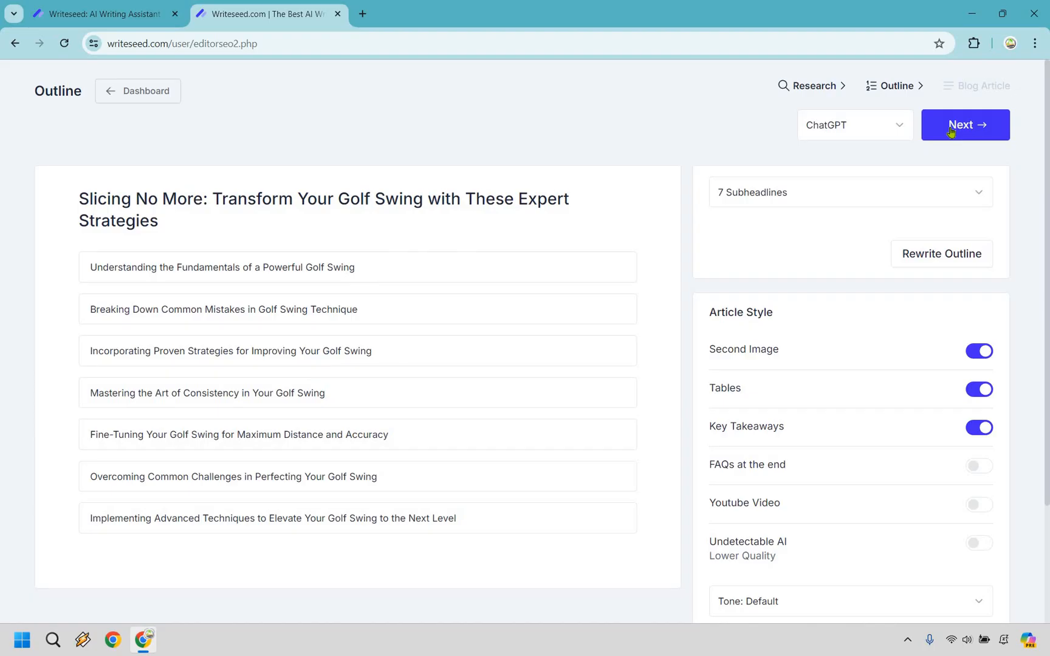
mouse_move(390, 254)
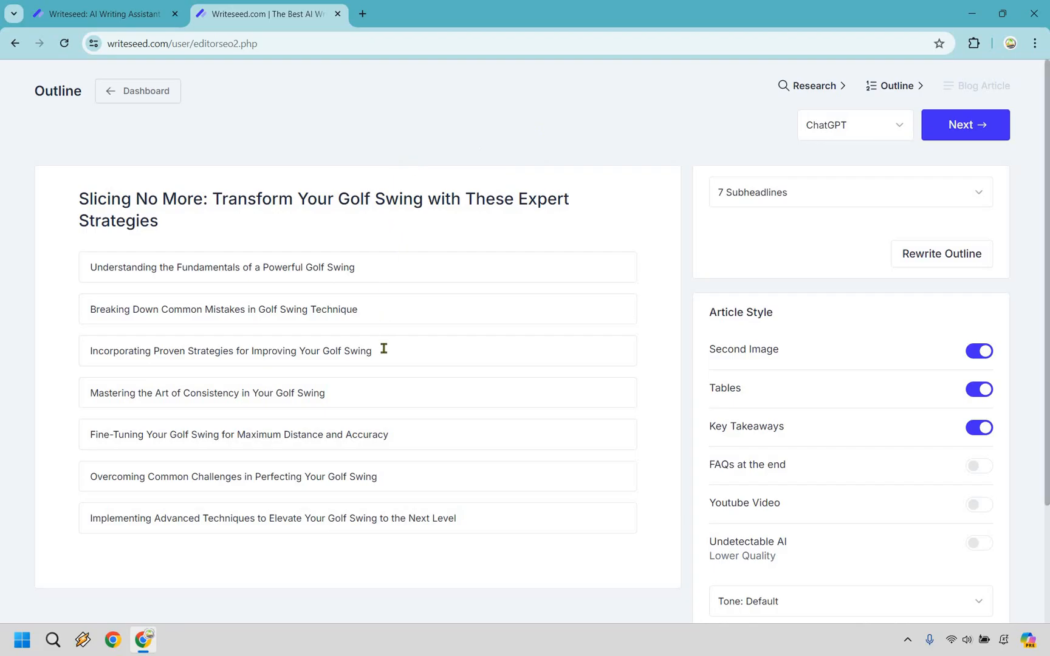
mouse_move(403, 268)
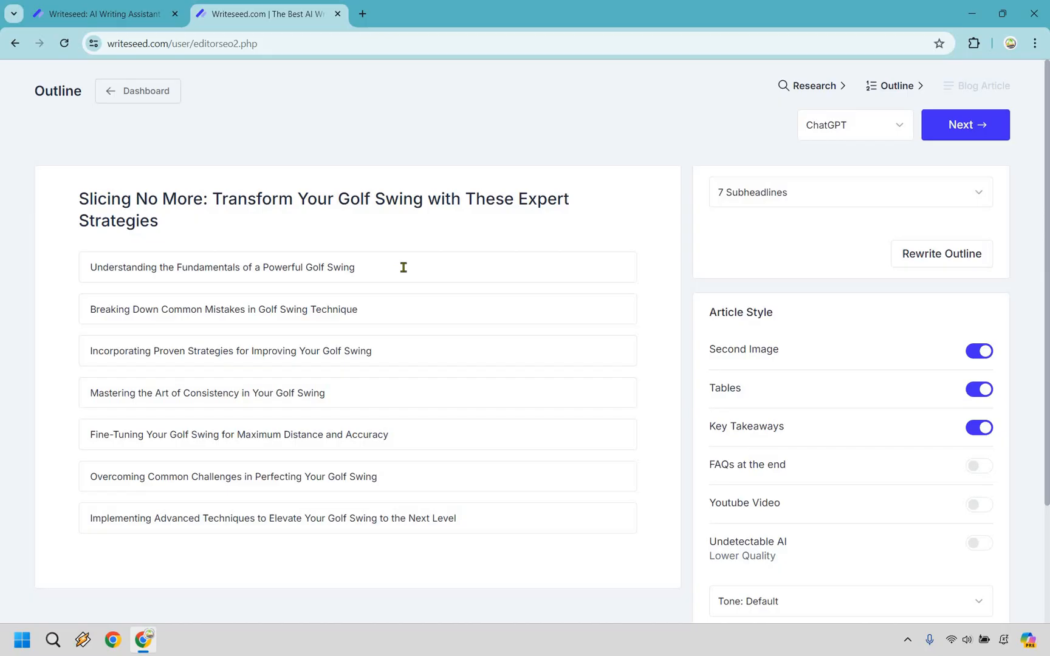
key(Backspace)
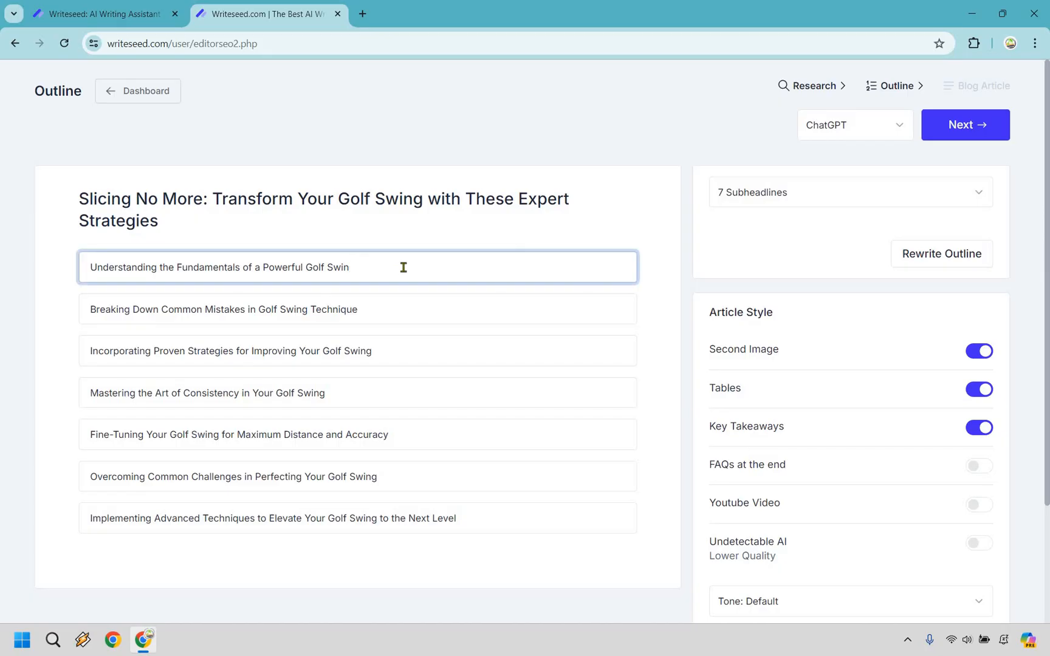
text(g)
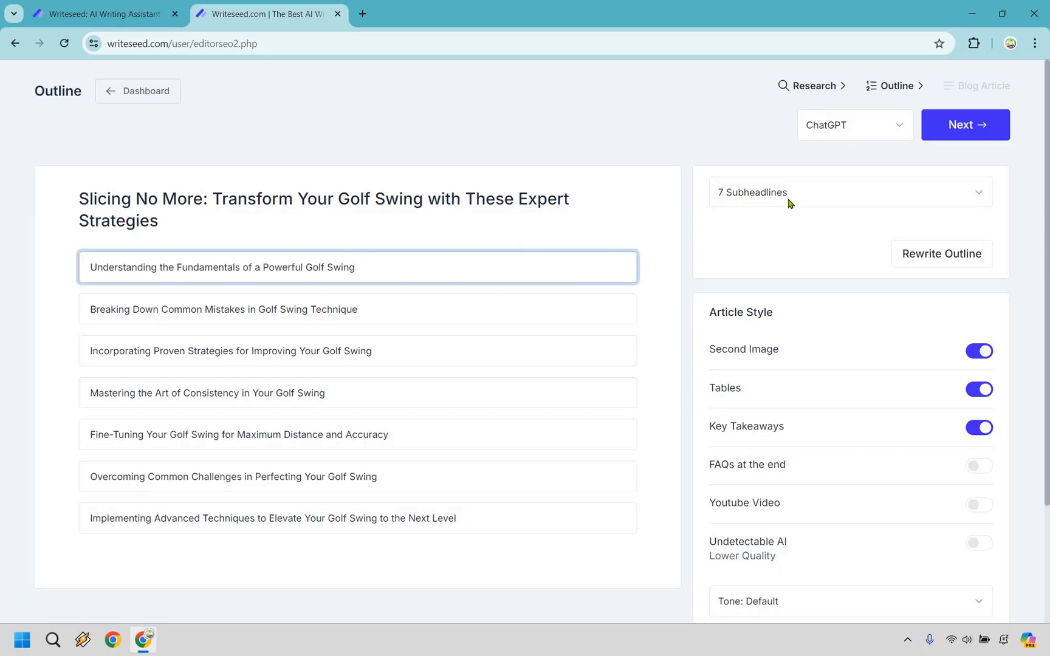
click(849, 192)
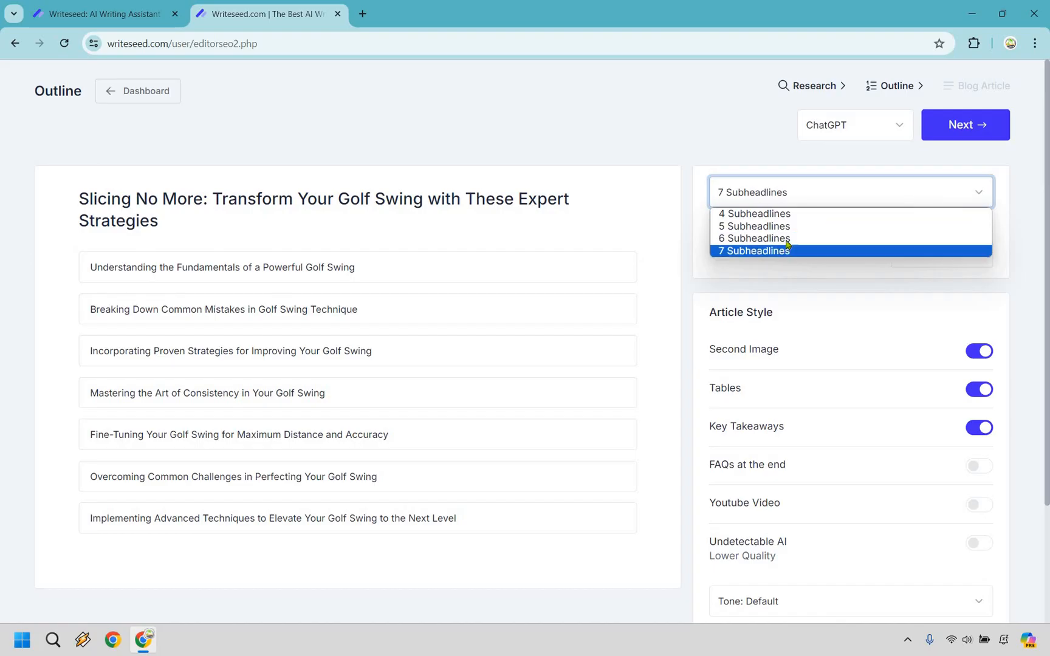
click(752, 238)
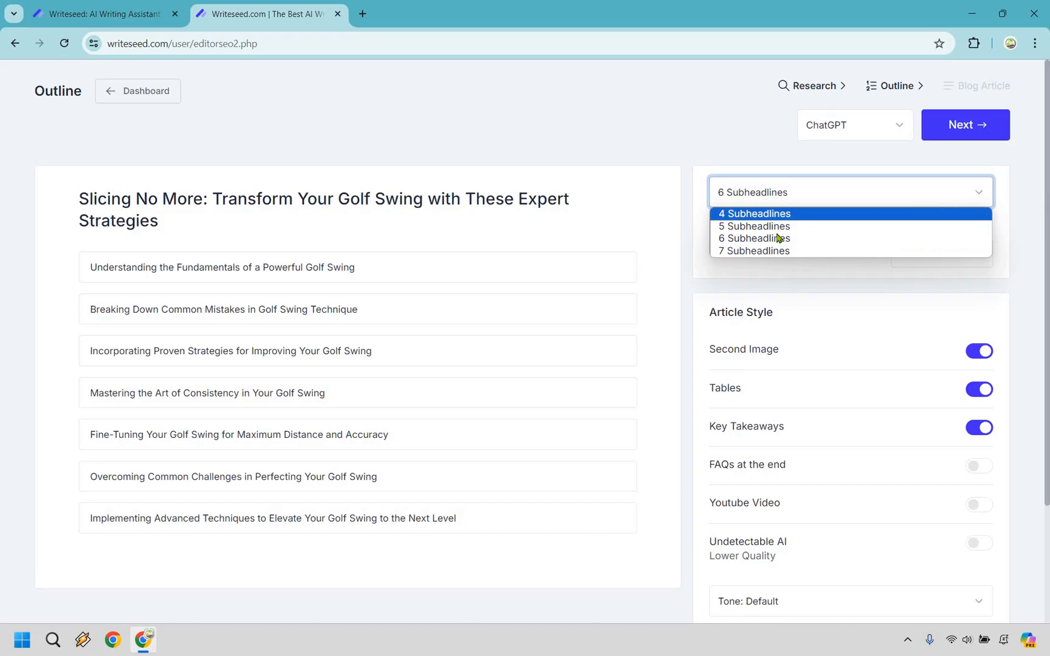
click(753, 238)
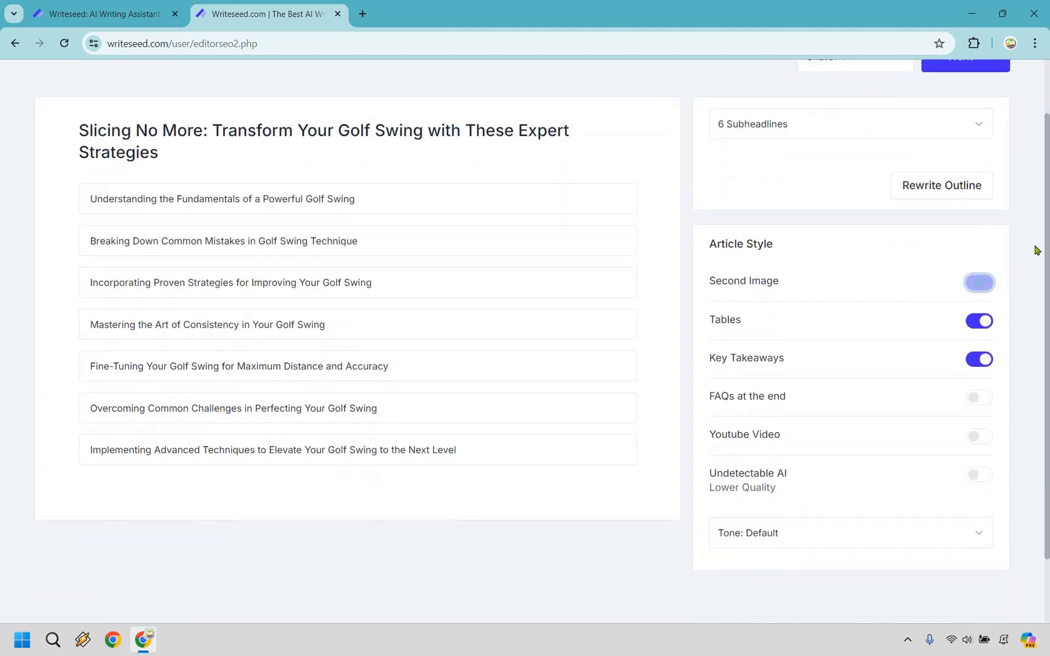
click(978, 282)
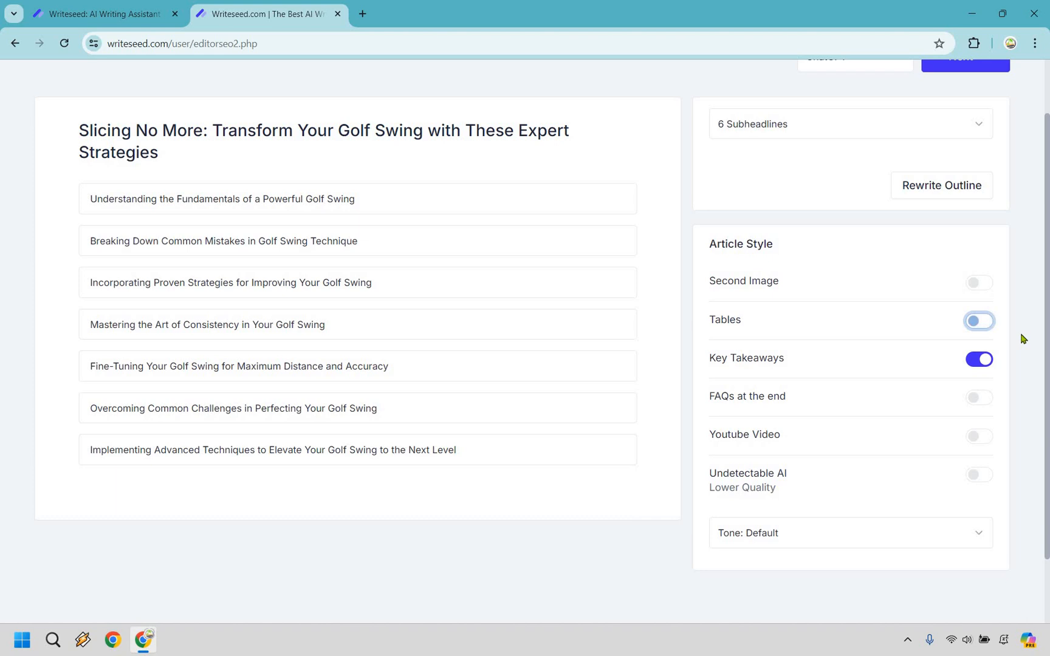
click(978, 321)
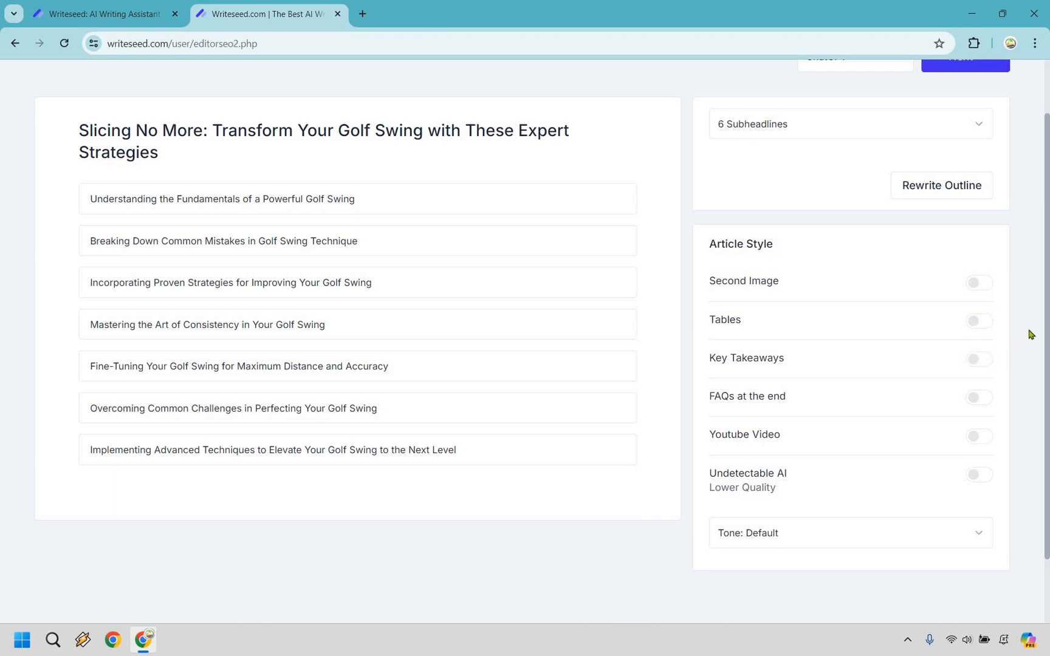
mouse_move(892, 391)
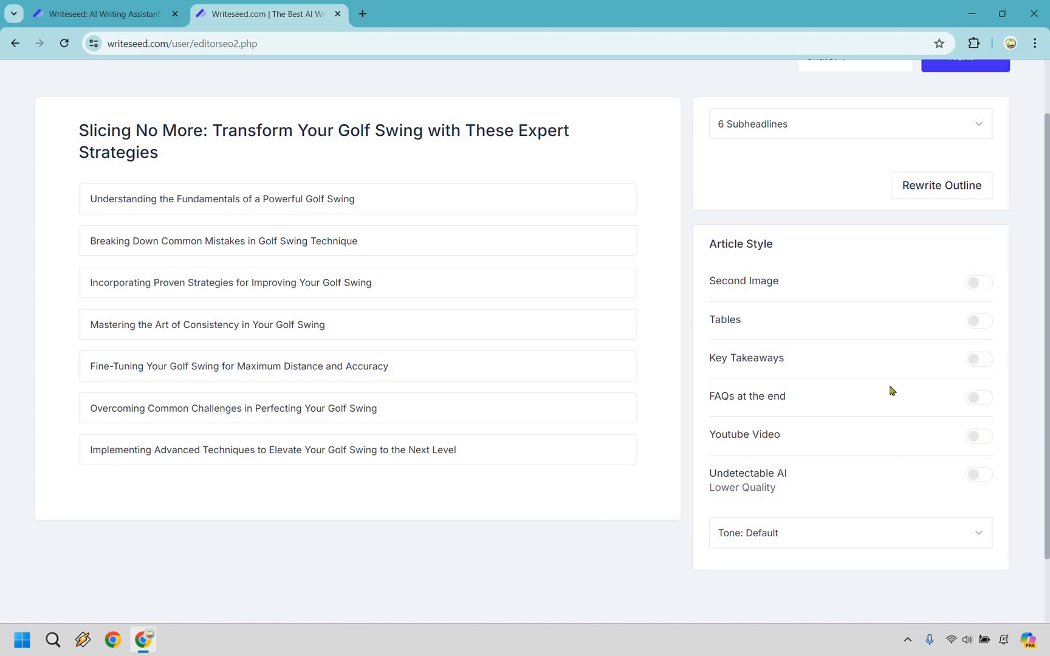
mouse_move(860, 446)
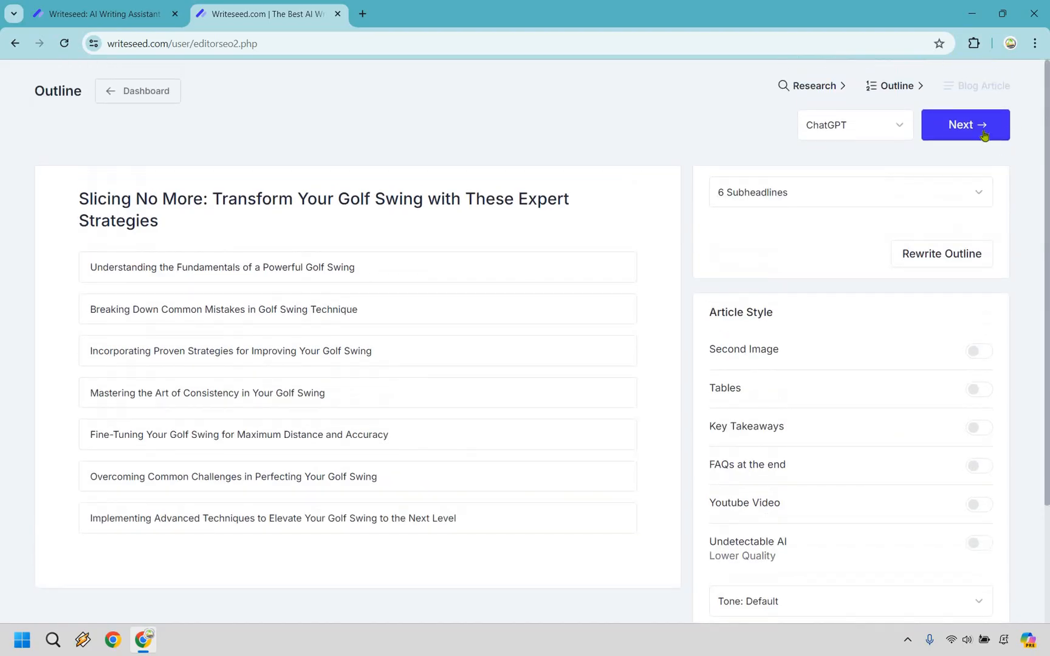
Generate the 'Slicing No More' article and read through it alongside the SEO panel scoring 80
click(965, 124)
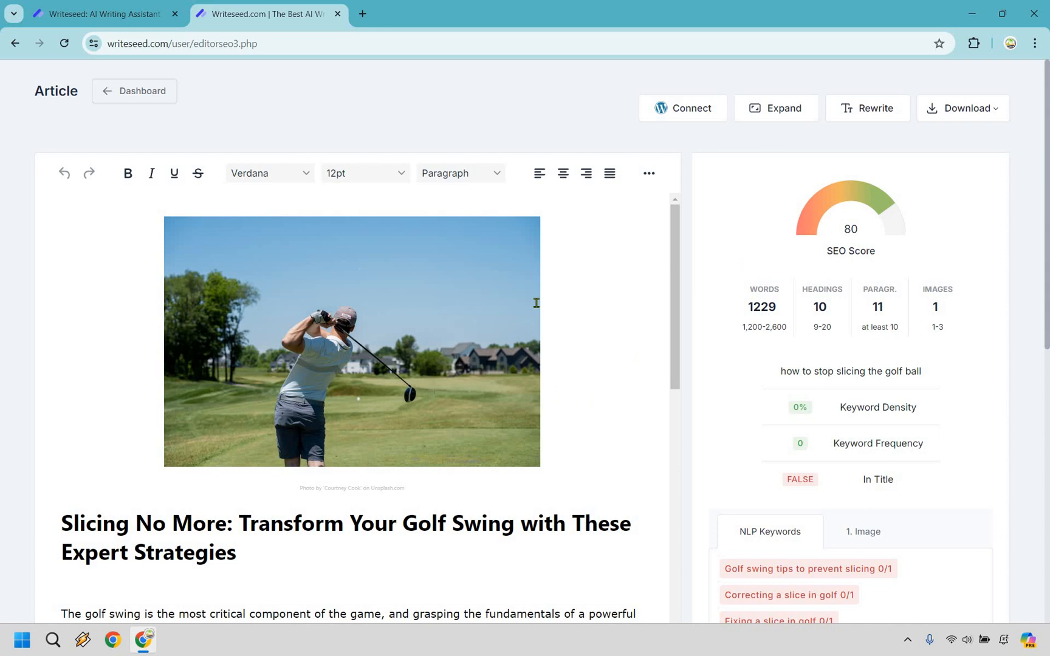
scroll(down, 3)
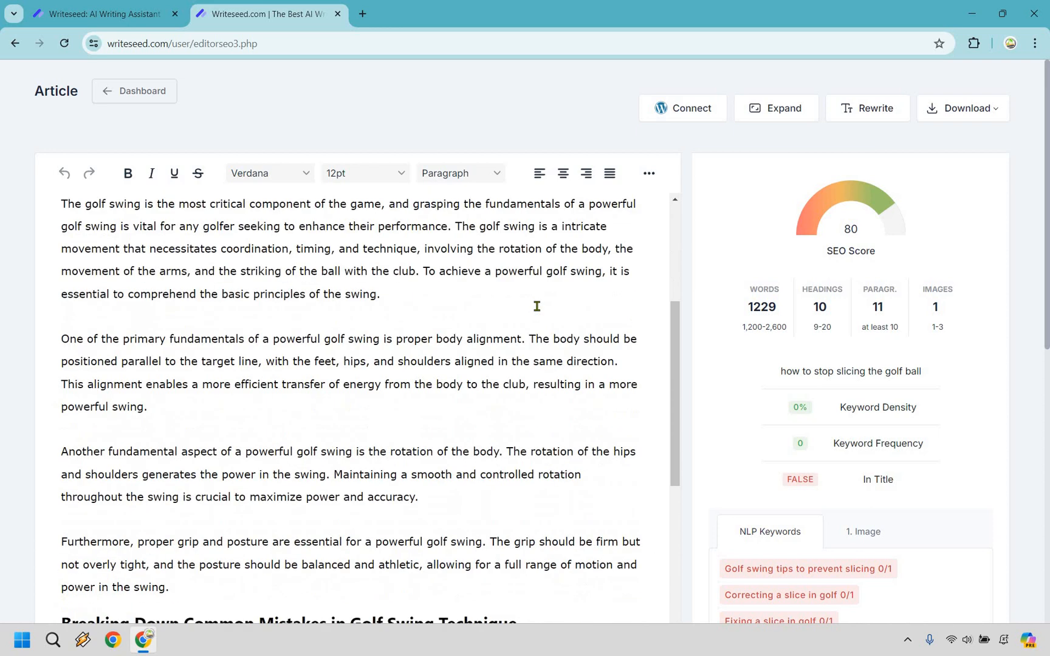
scroll(down, 3)
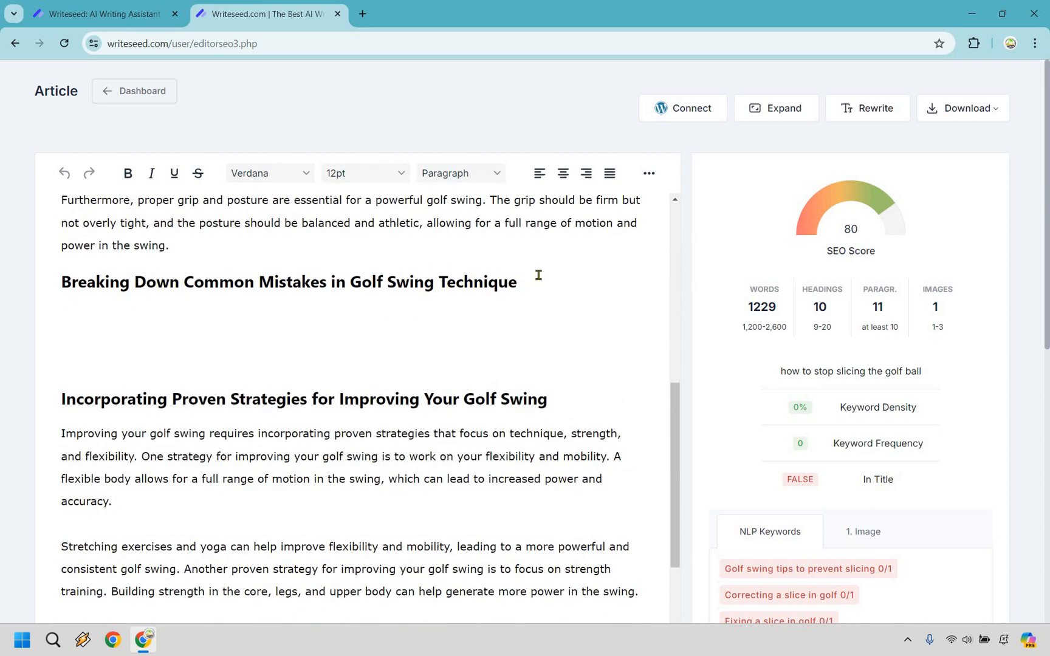
scroll(down, 3)
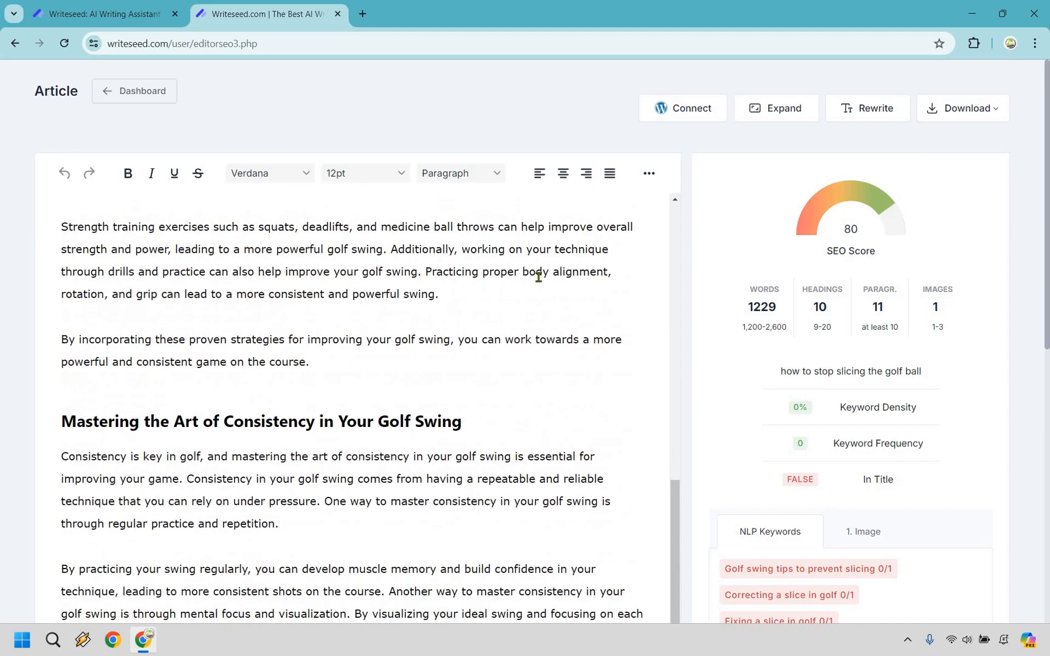
scroll(down, 3)
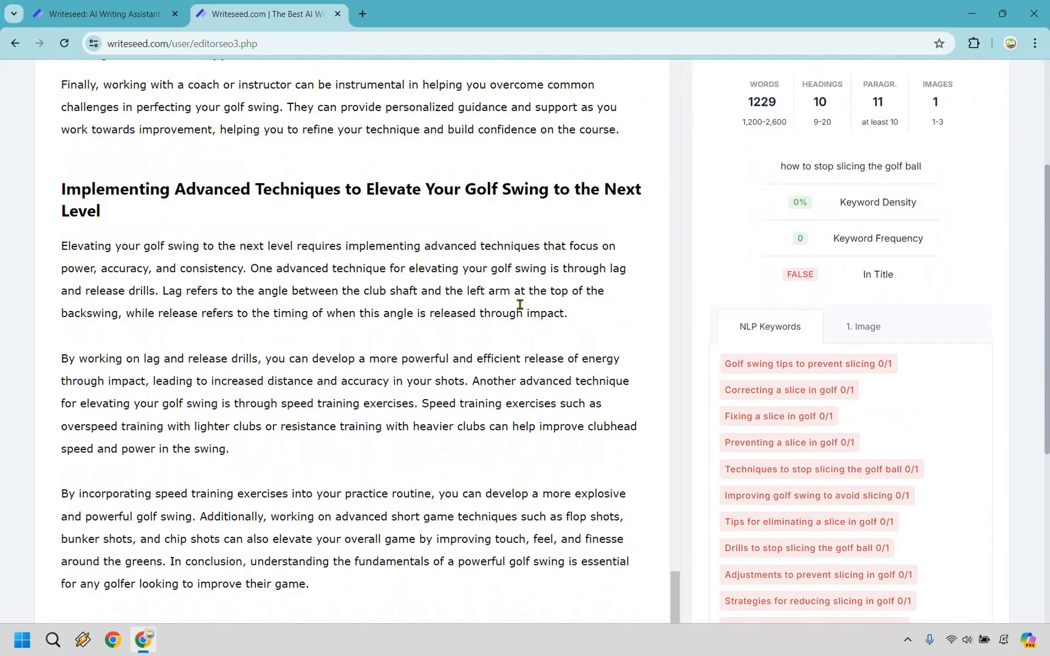
scroll(up, 3)
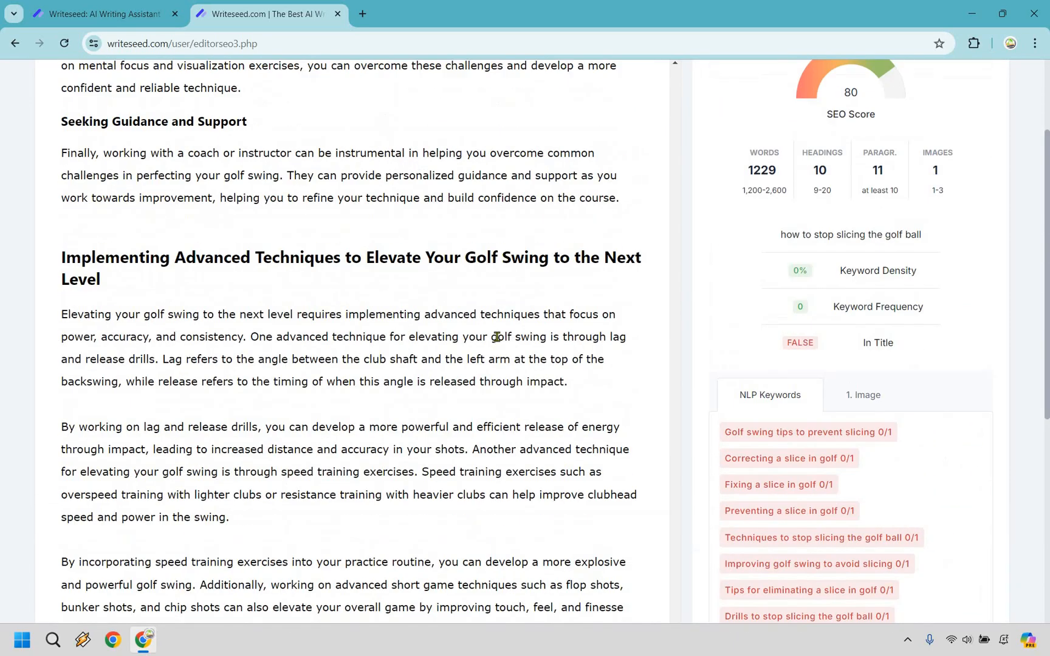
scroll(down, 3)
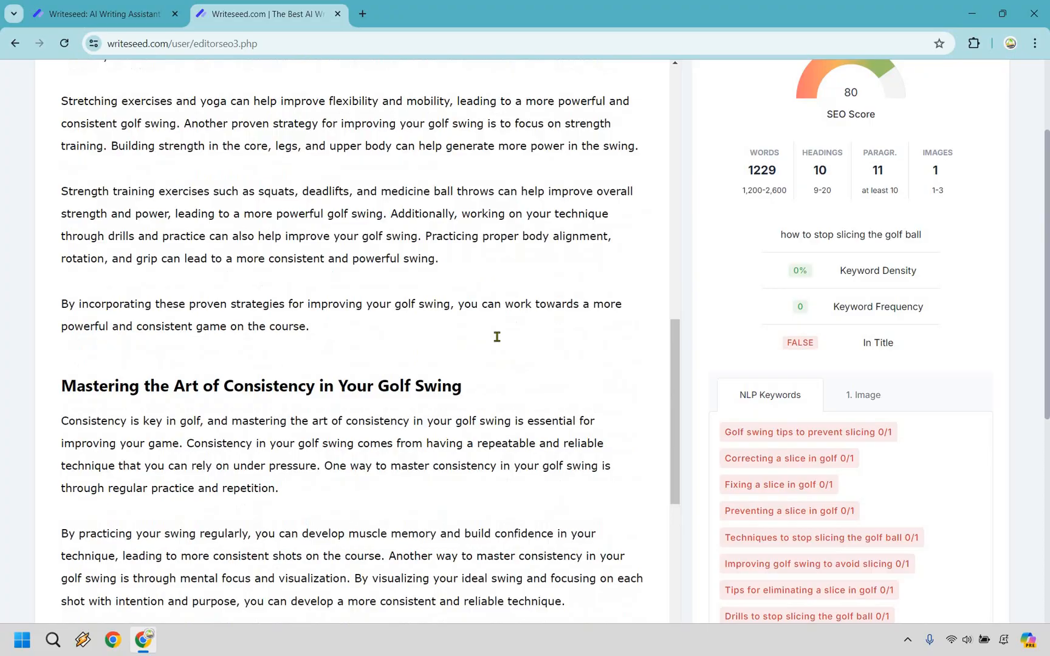
scroll(up, 3)
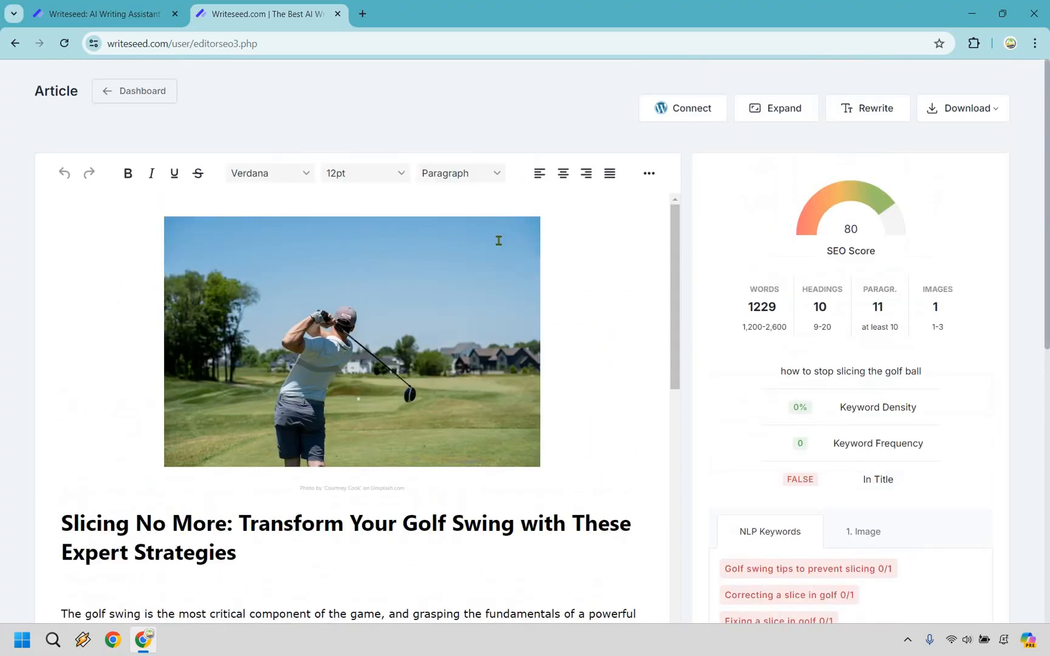
scroll(down, 3)
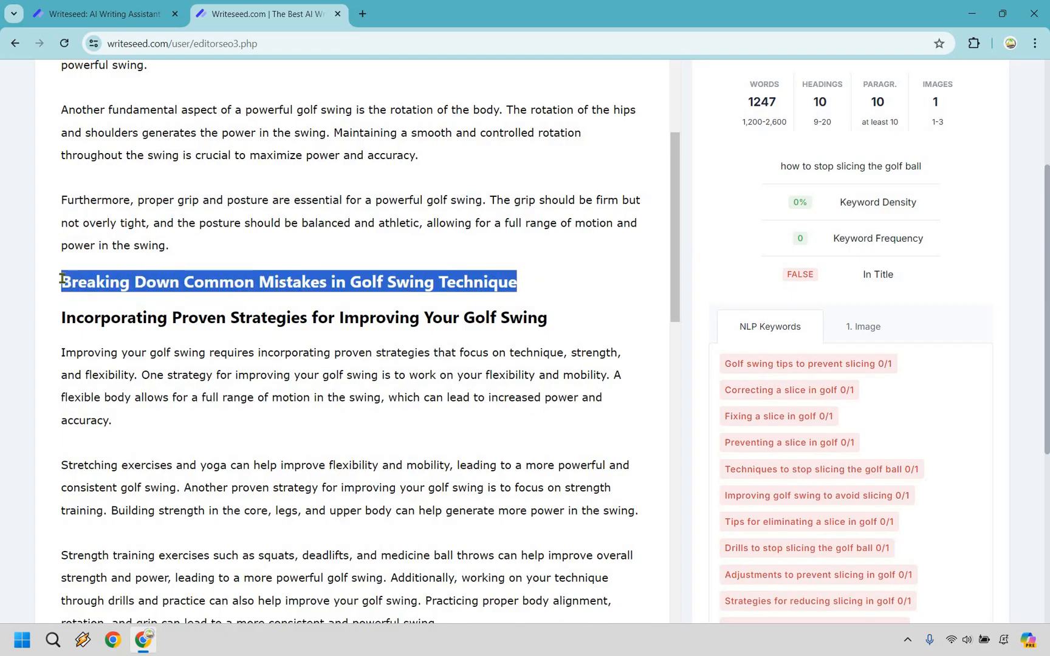
Delete the empty 'Breaking Down Common Mistakes' heading and read the article down to its closing paragraphs
key(Delete)
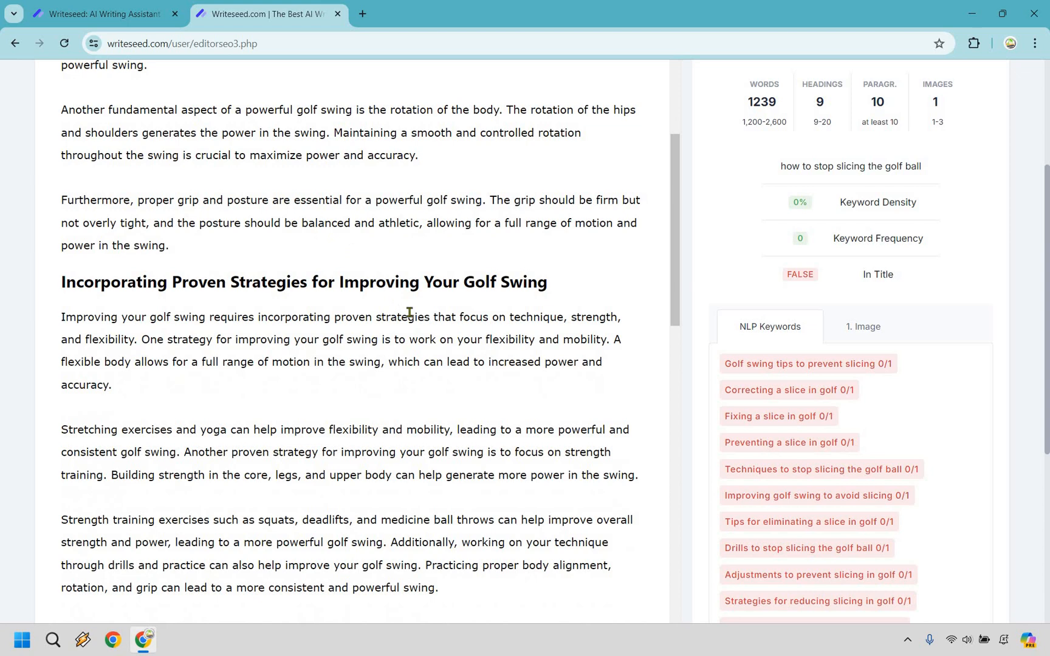
scroll(down, 3)
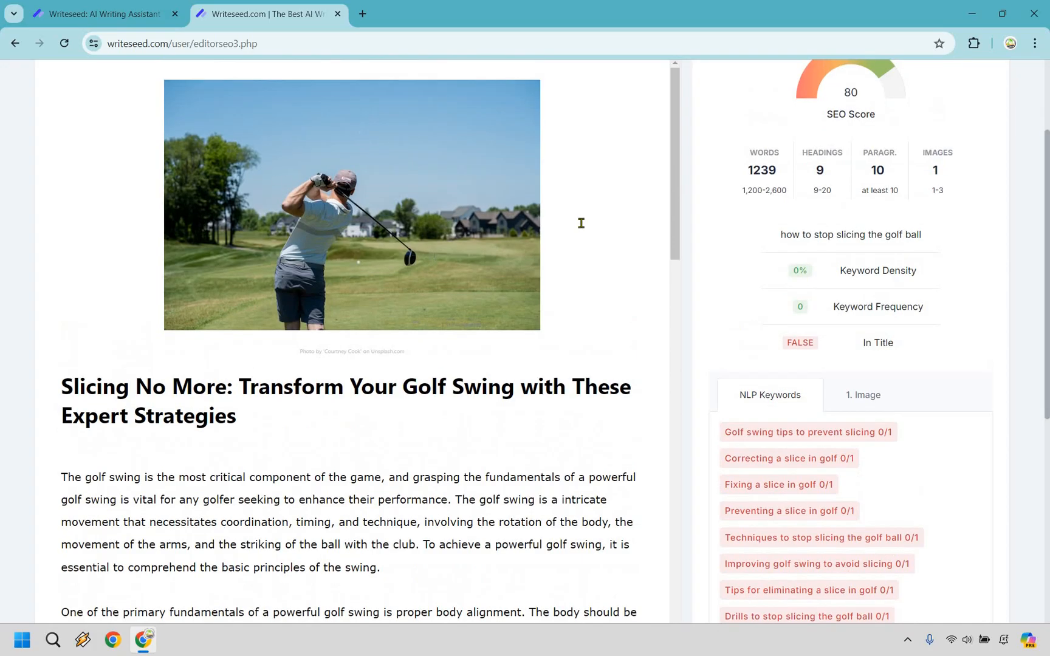
scroll(down, 3)
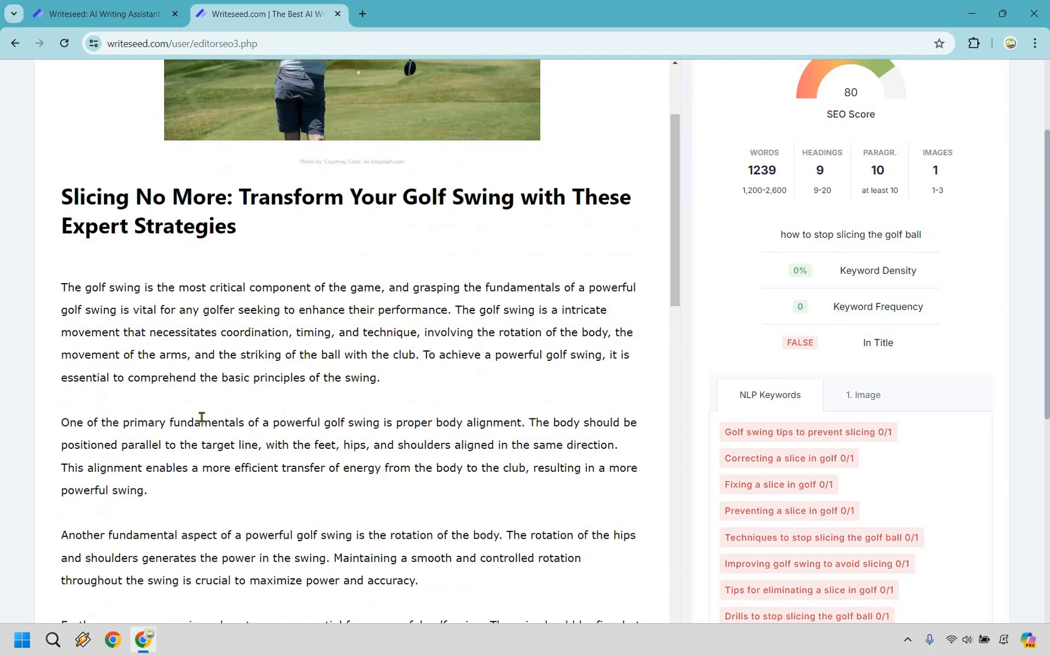
scroll(down, 3)
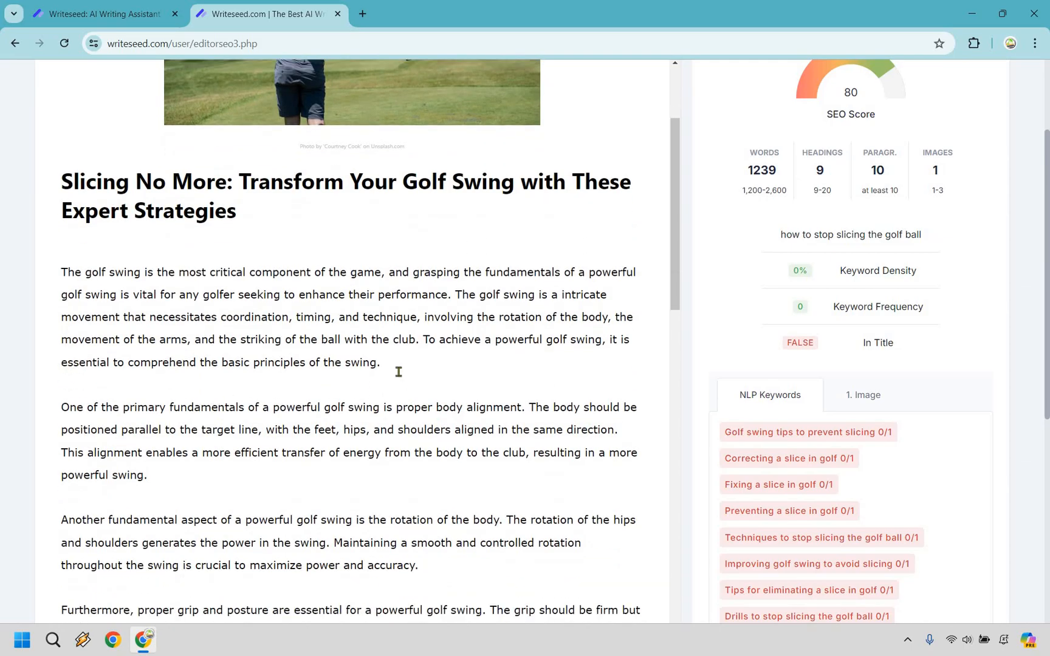
scroll(down, 3)
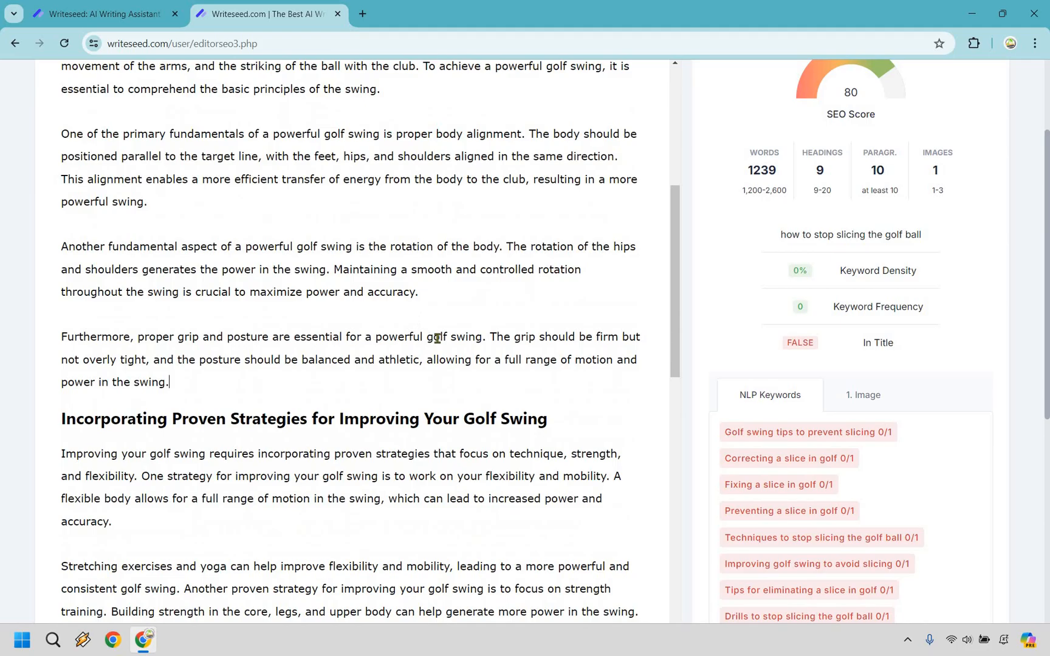
scroll(down, 3)
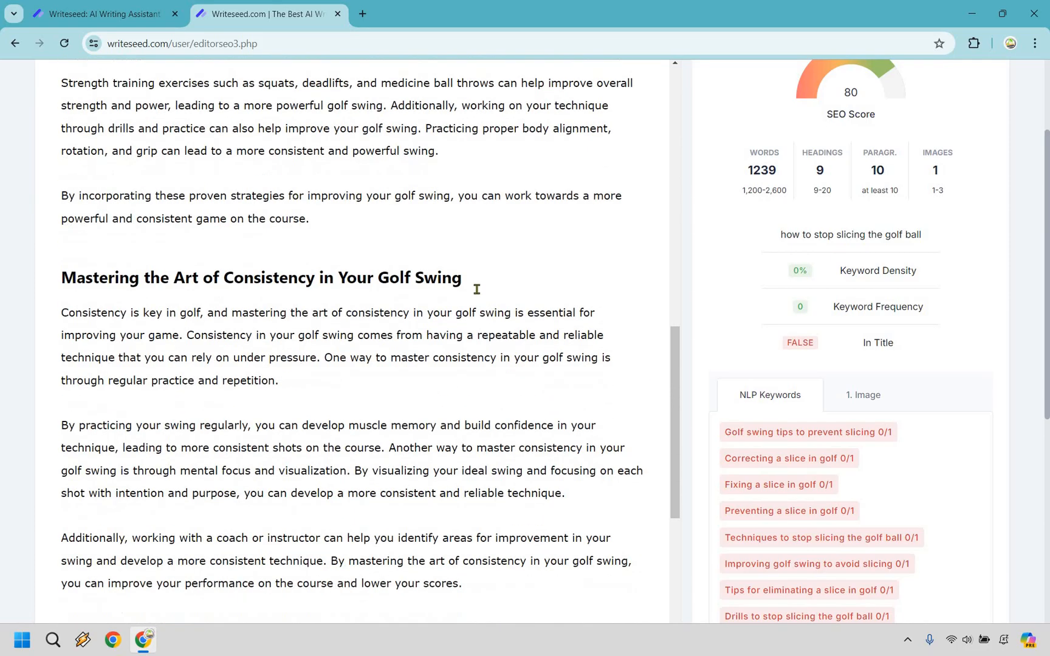
scroll(down, 3)
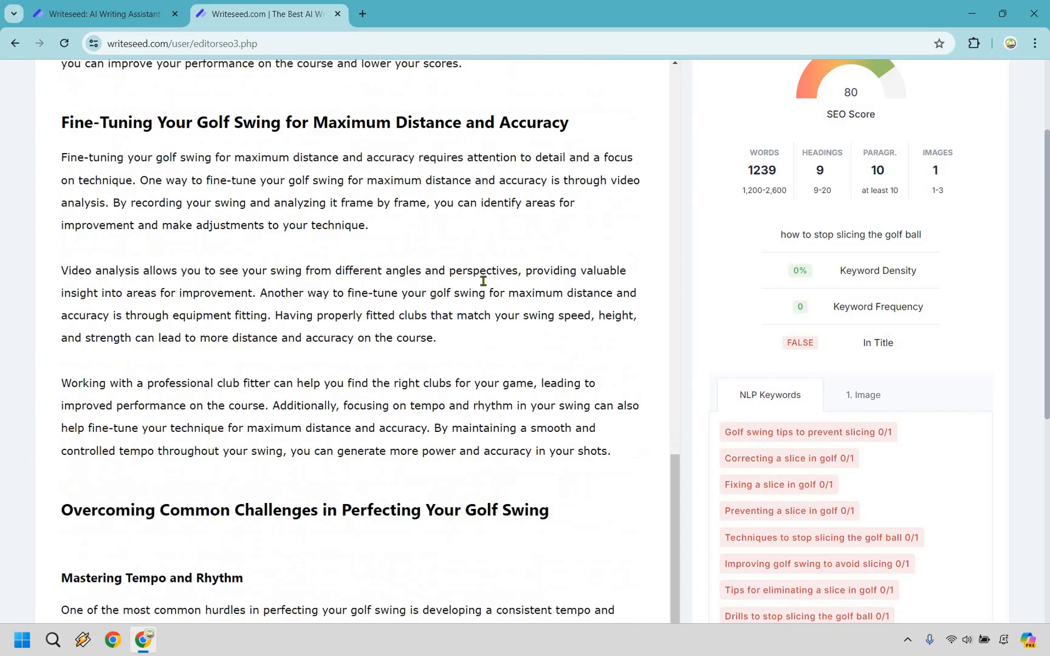
scroll(down, 3)
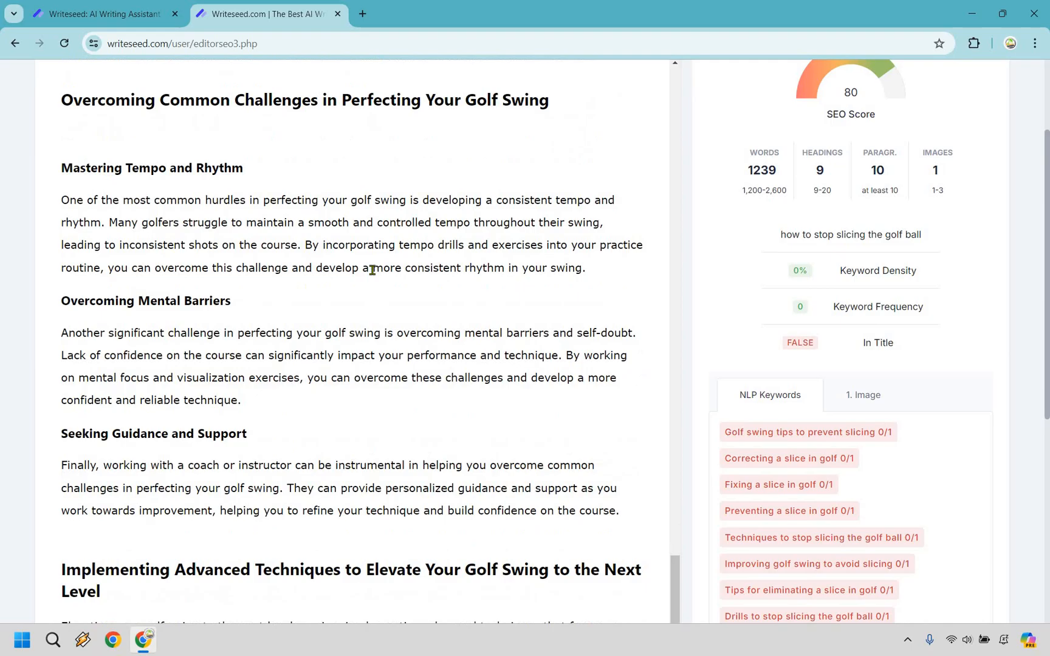
scroll(down, 3)
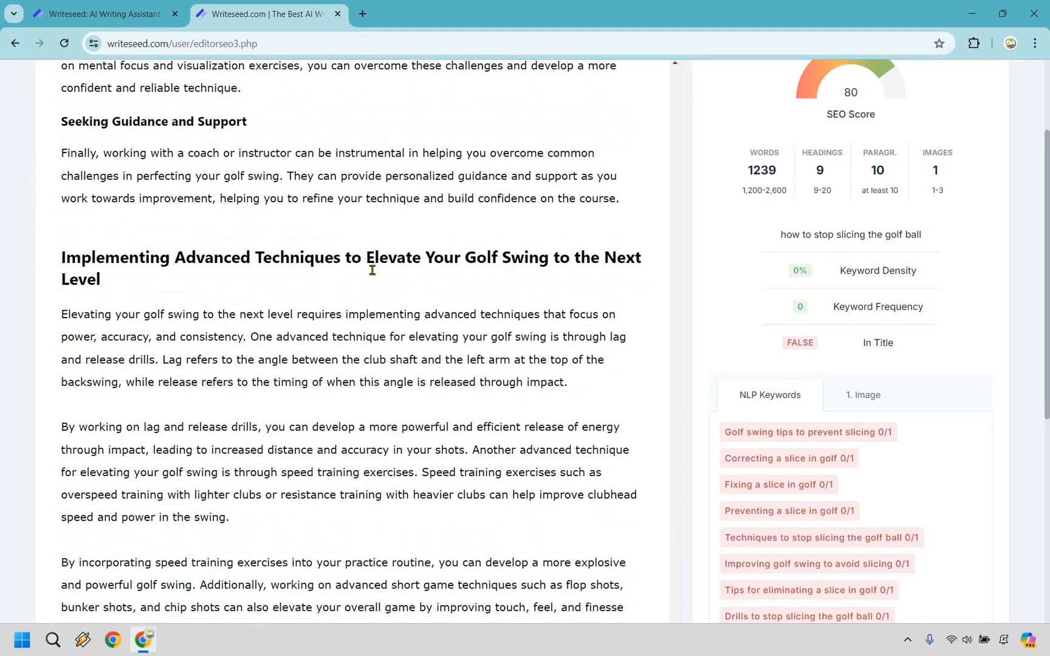
scroll(down, 3)
text(s)
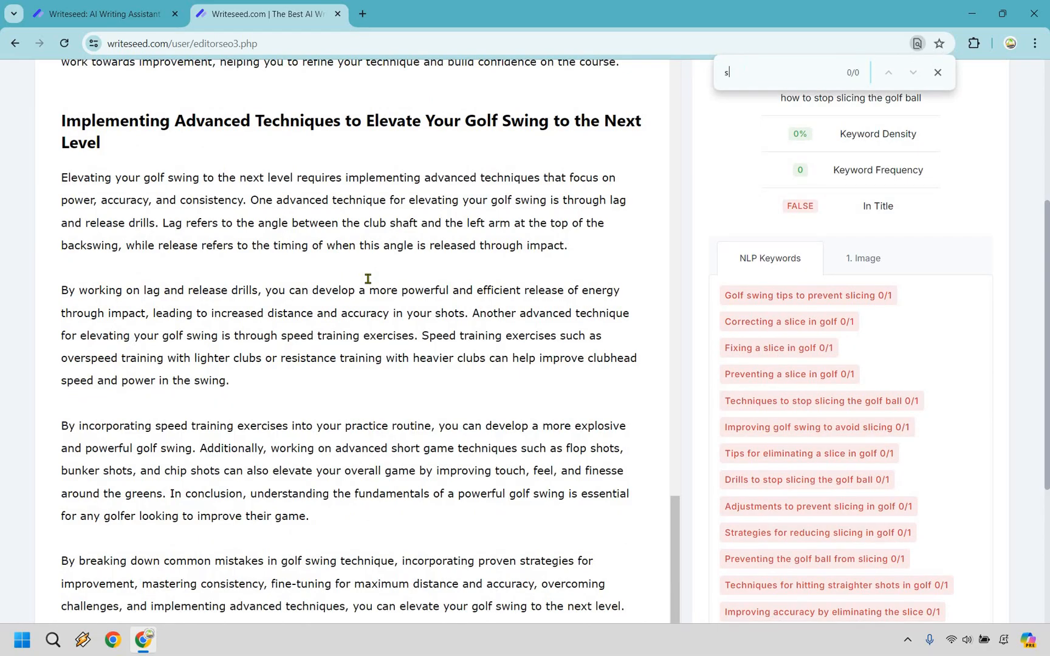
Search the page for 'slice', finding five matches, and return to the 'Slicing No More' title
text(lice)
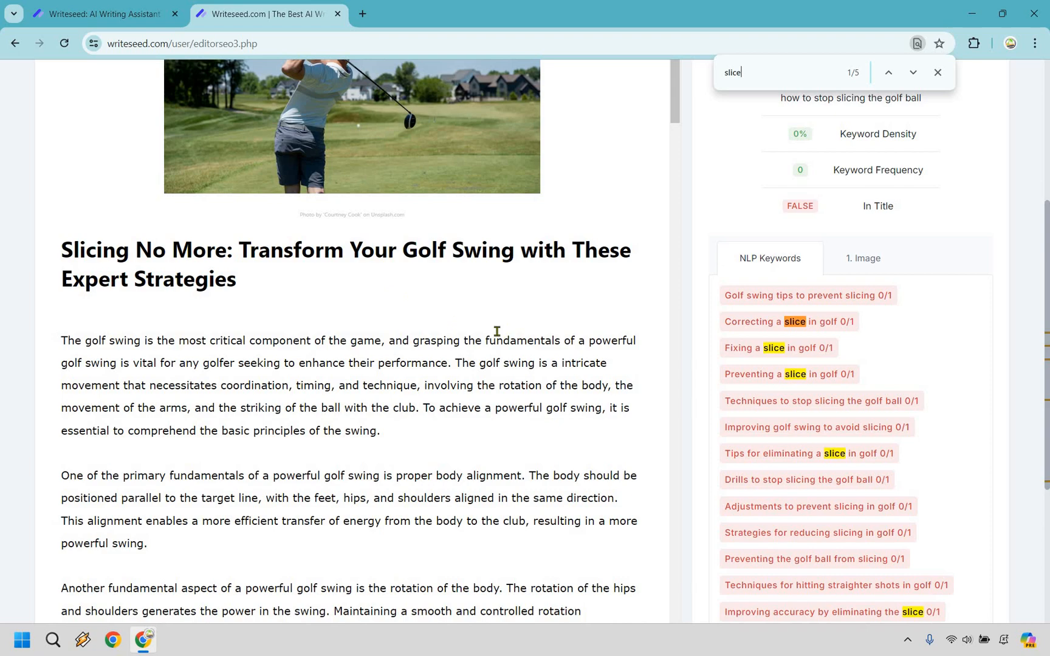
scroll(down, 3)
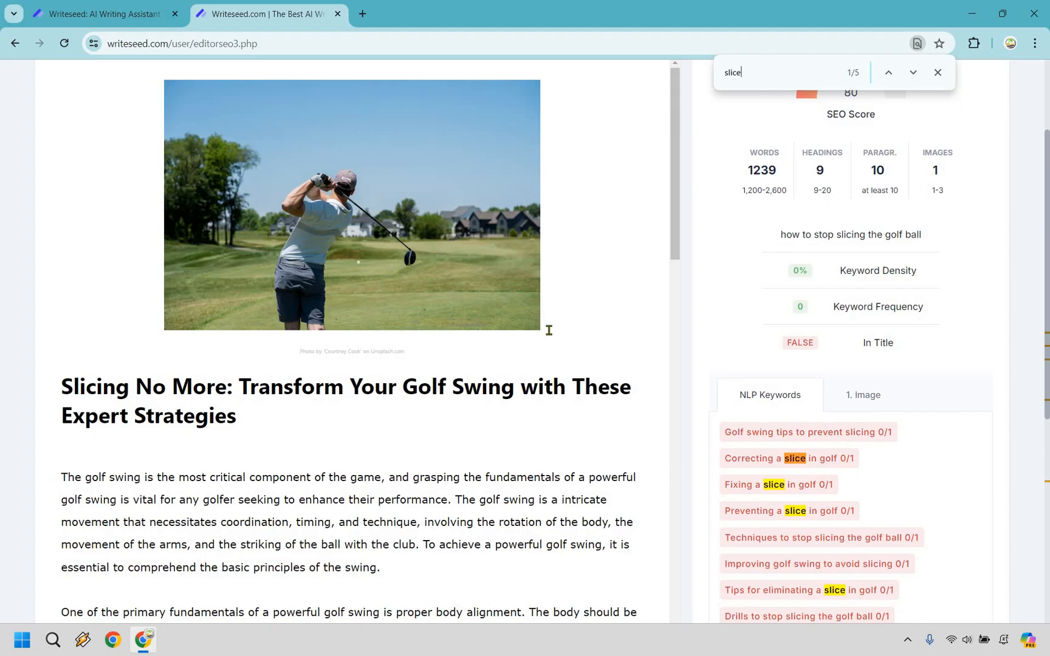
mouse_move(487, 392)
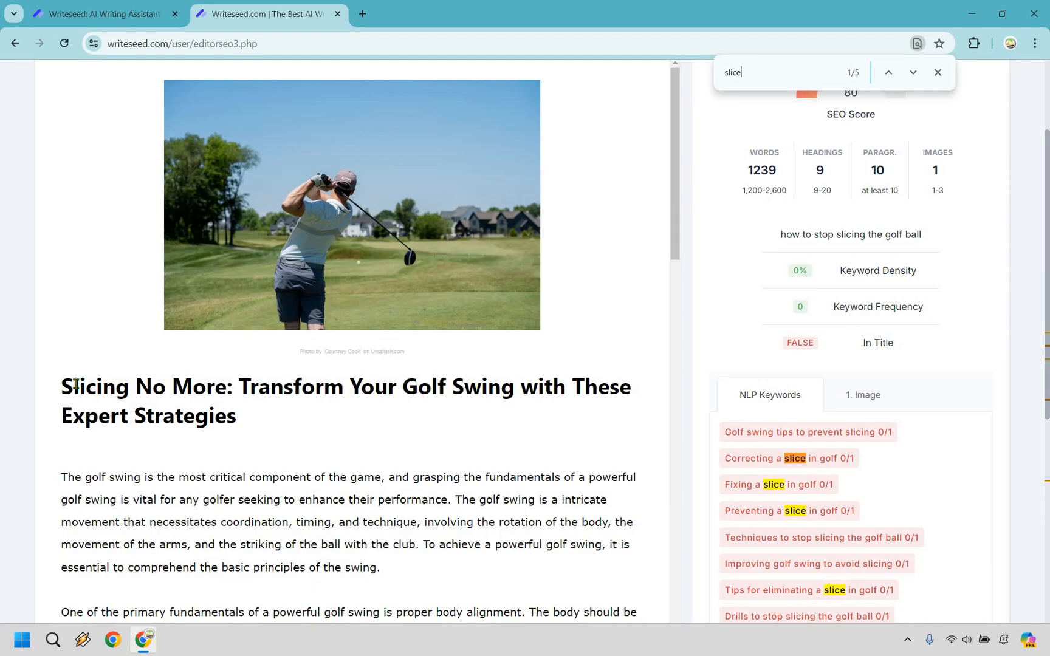
drag(61, 386, 226, 387)
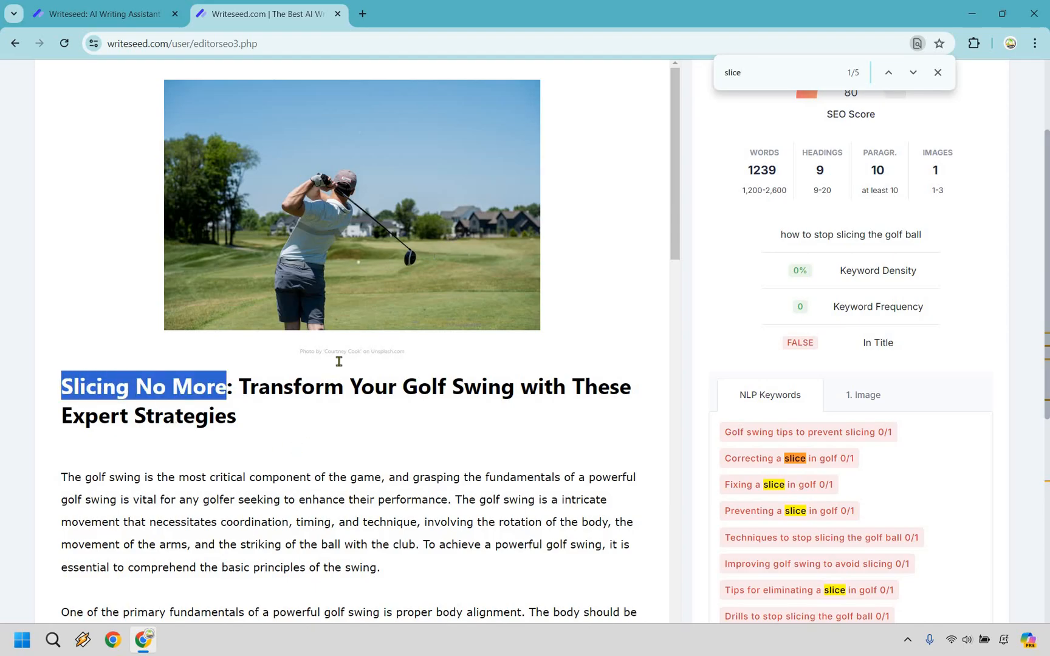
scroll(down, 3)
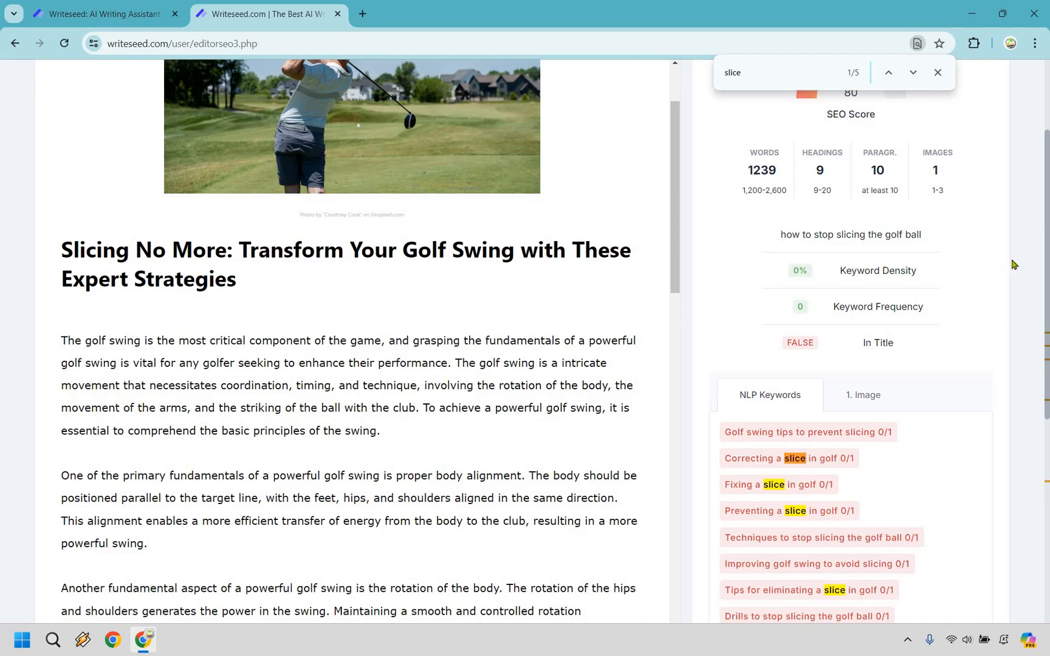
scroll(down, 3)
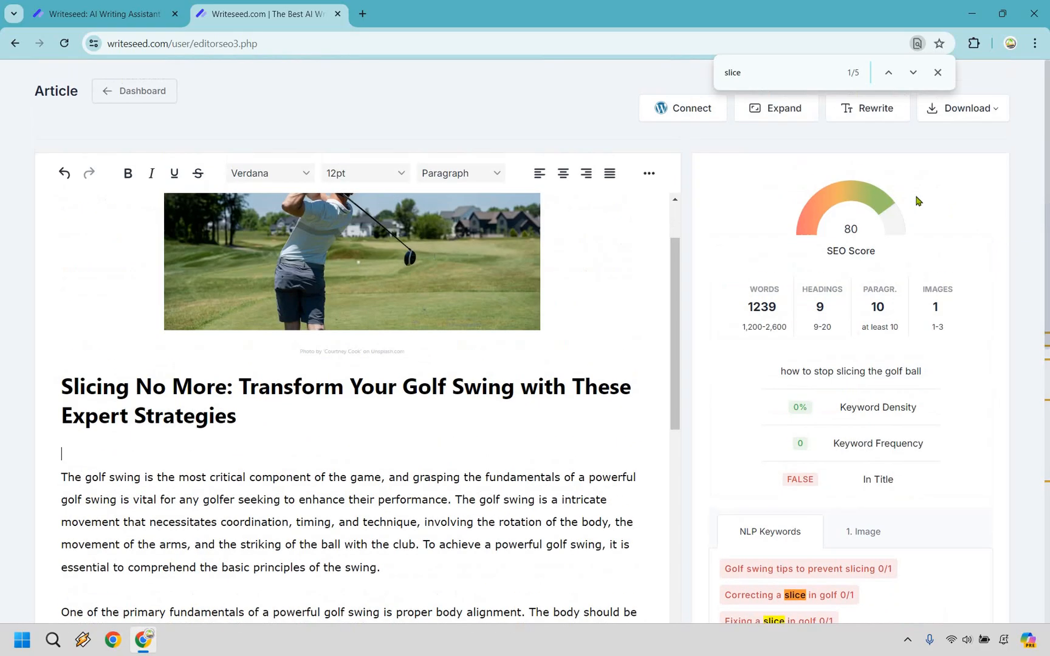
mouse_move(1016, 241)
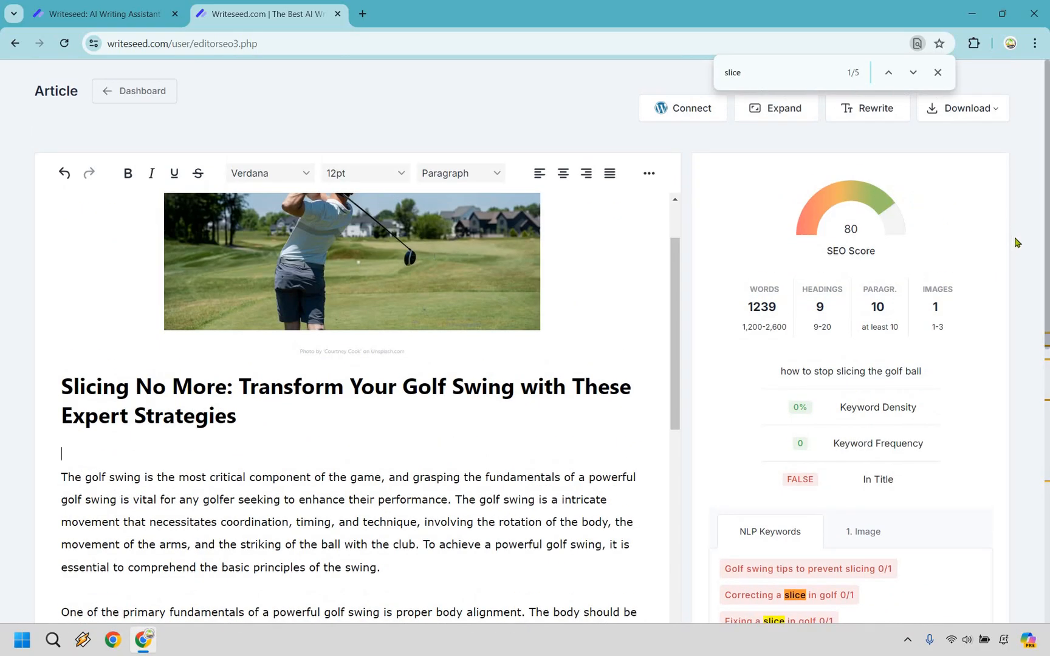
End the body alignment paragraph with 'Fixing a slice in golf.' and dismiss the slice search
scroll(down, 3)
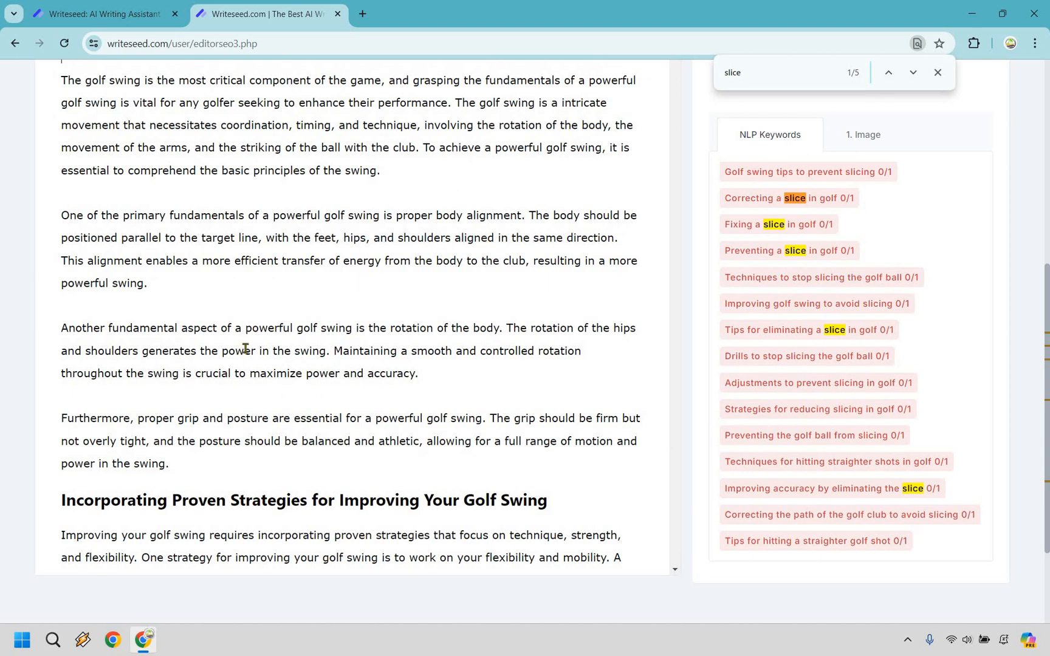
text(Fixing)
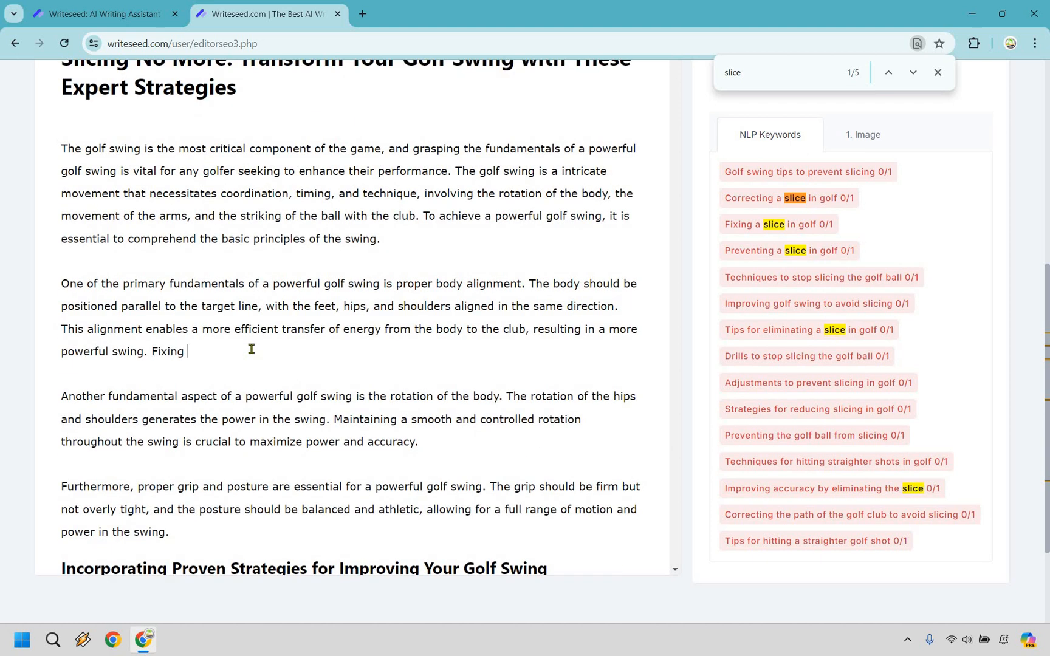
text(a slice in golf.)
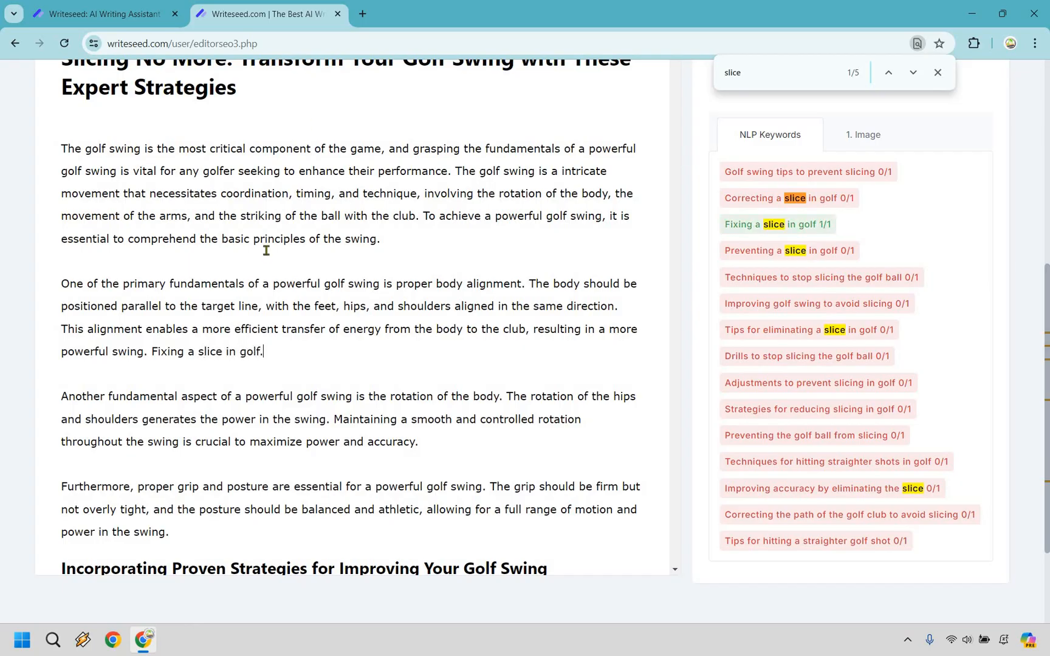
mouse_move(357, 349)
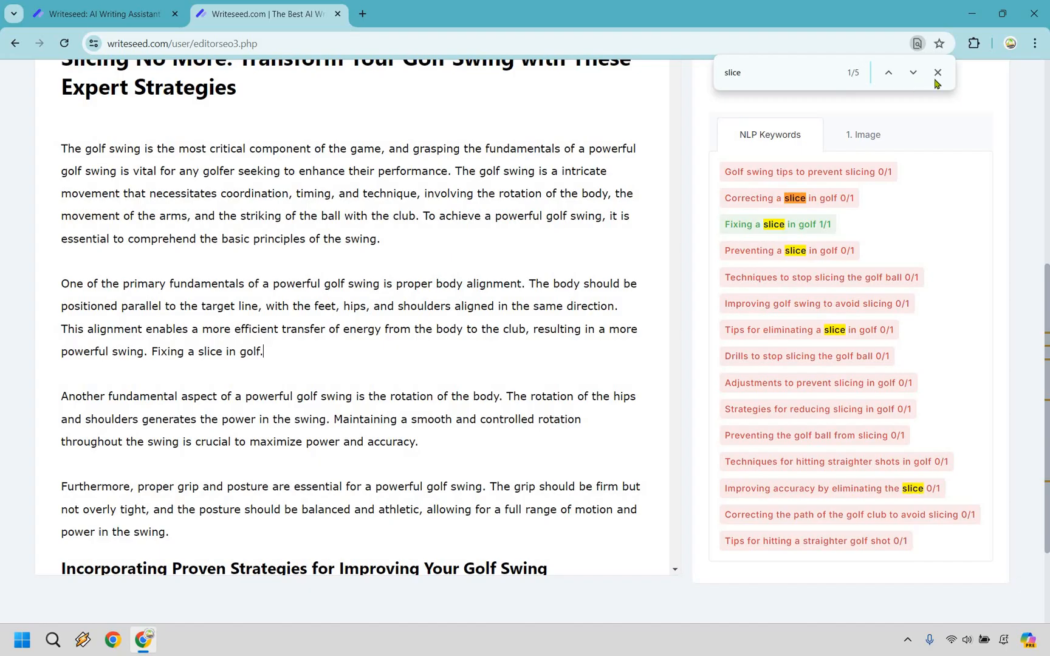
click(937, 73)
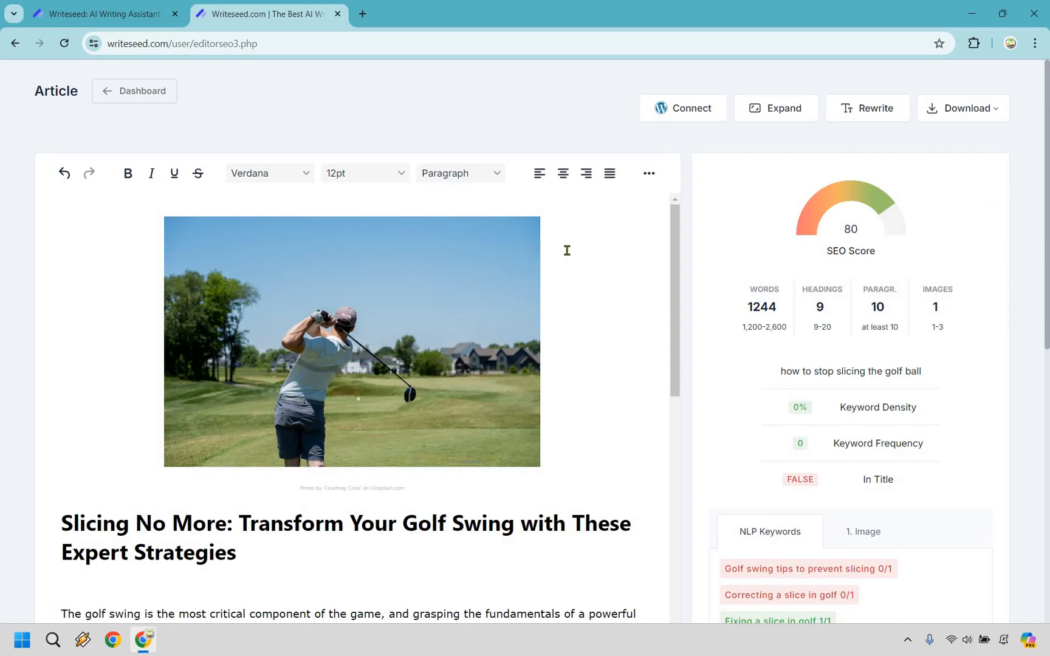
scroll(down, 3)
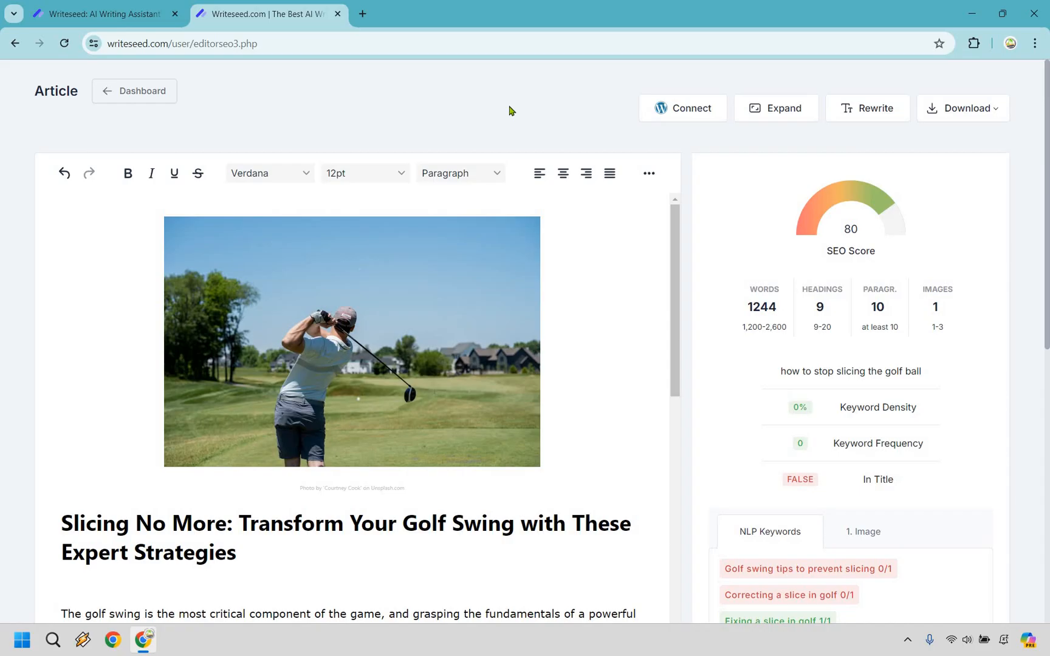
mouse_move(479, 108)
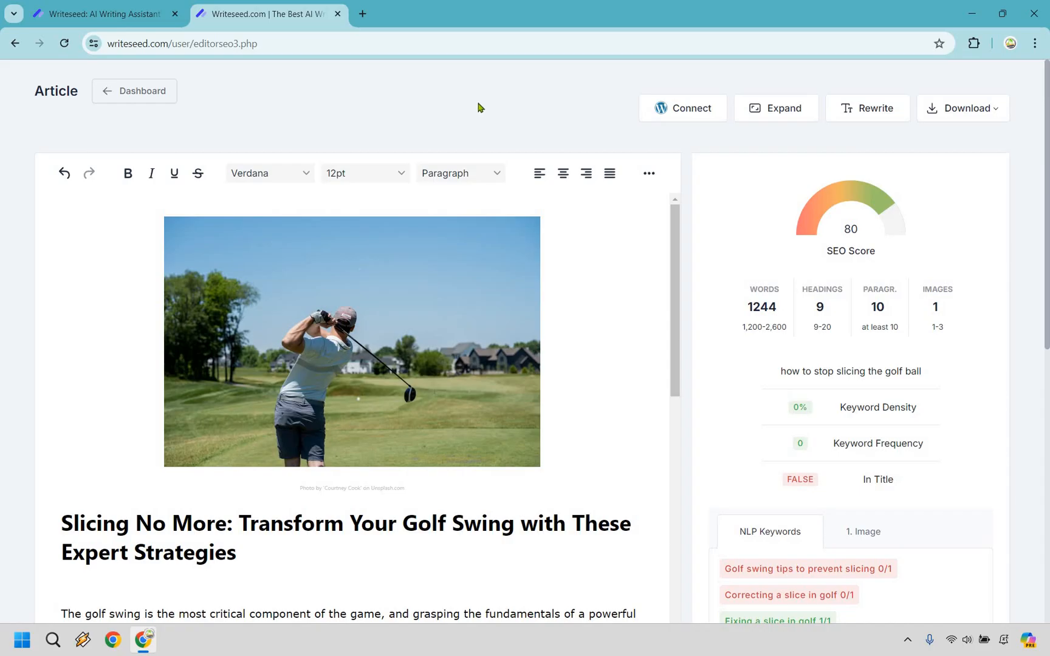
mouse_move(622, 277)
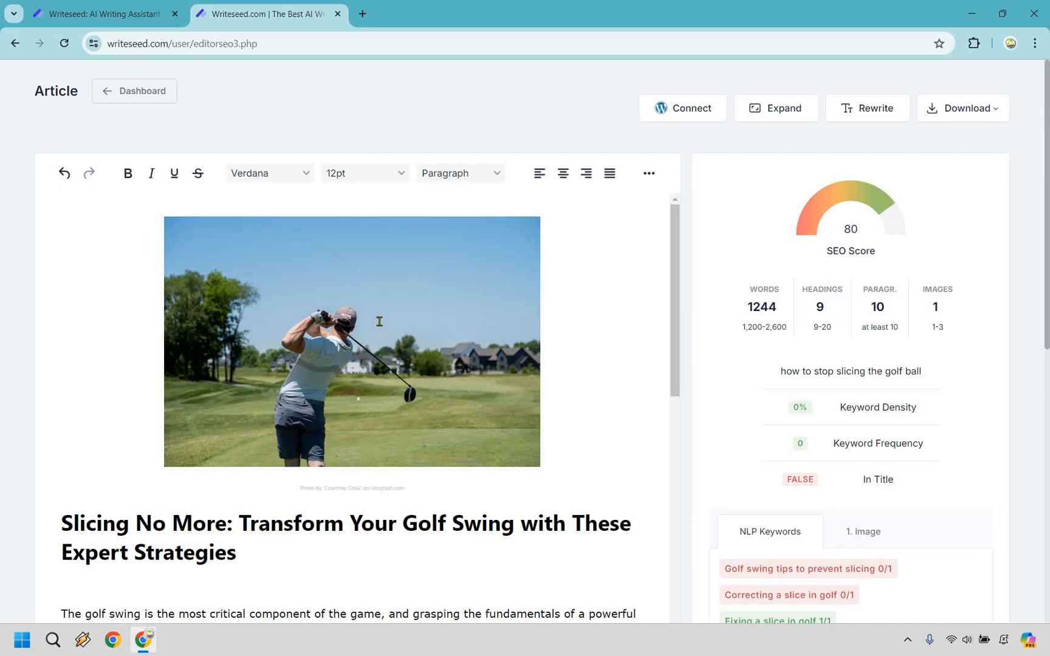
mouse_move(756, 311)
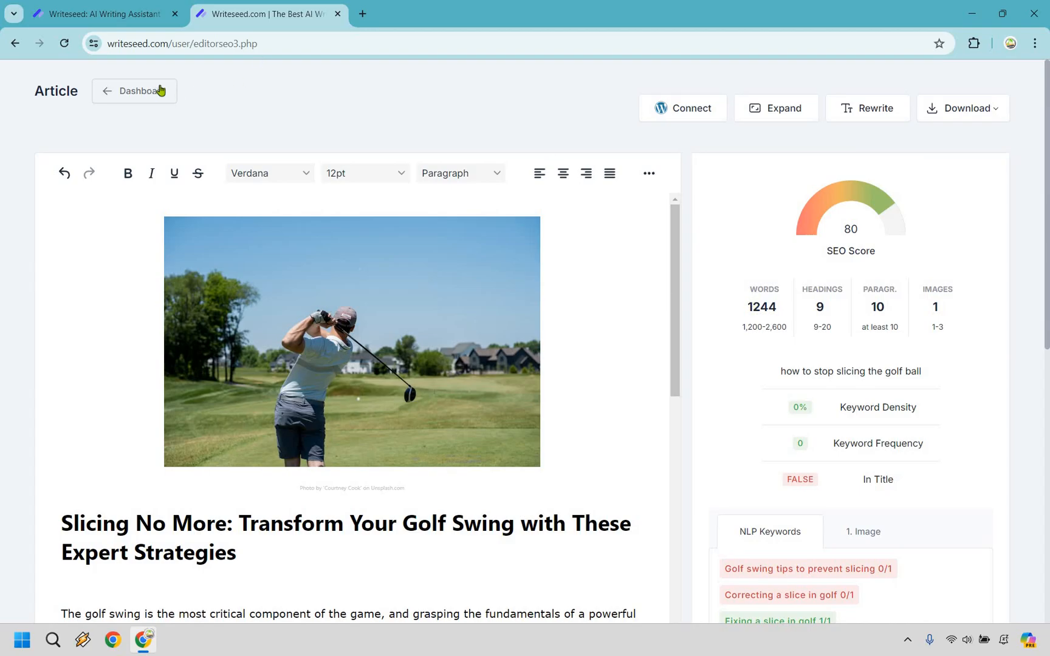
Return from the golf article editor to the Writeseed template dashboard
click(134, 91)
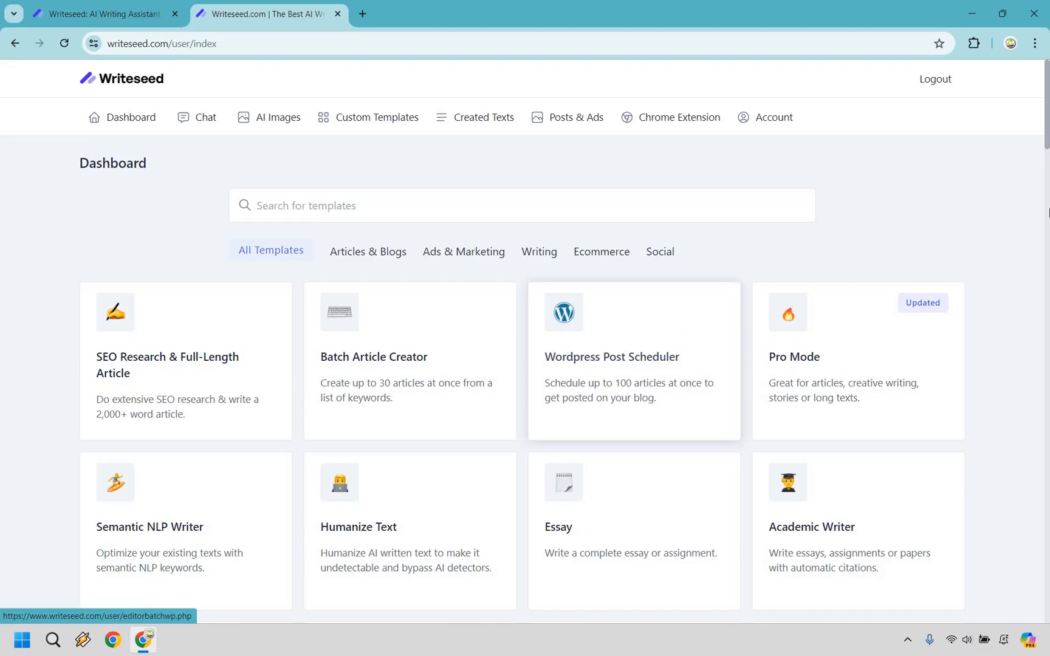
mouse_move(1018, 185)
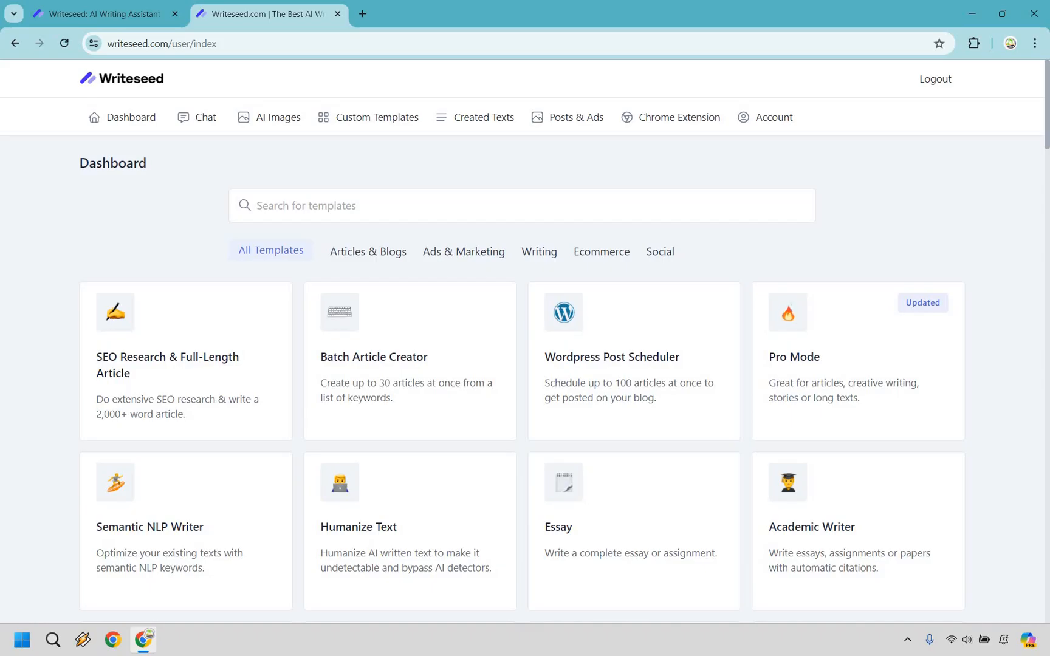
mouse_move(1017, 186)
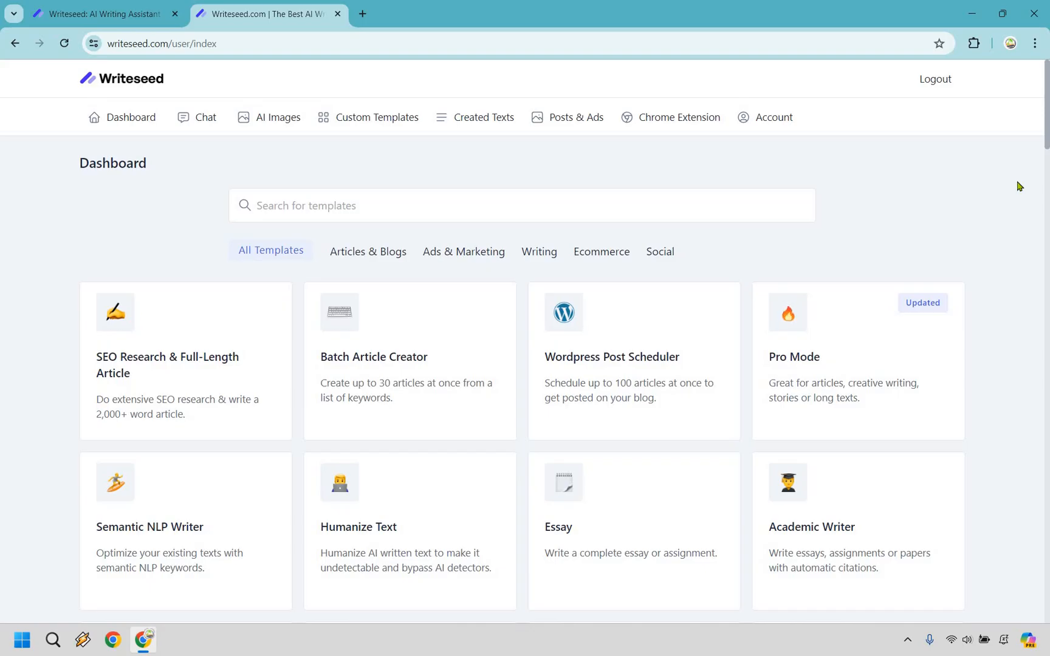
mouse_move(213, 113)
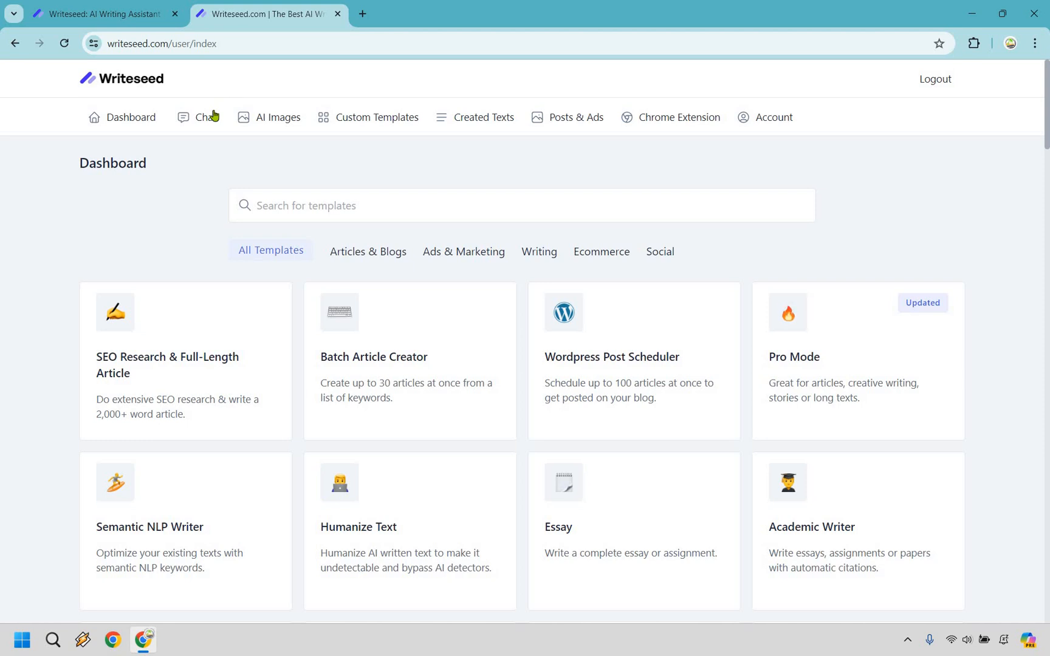
Switch the AI chat model from GPT-3.5-Turbo to GPT-4o, then go to the Writeseed homepage
click(205, 117)
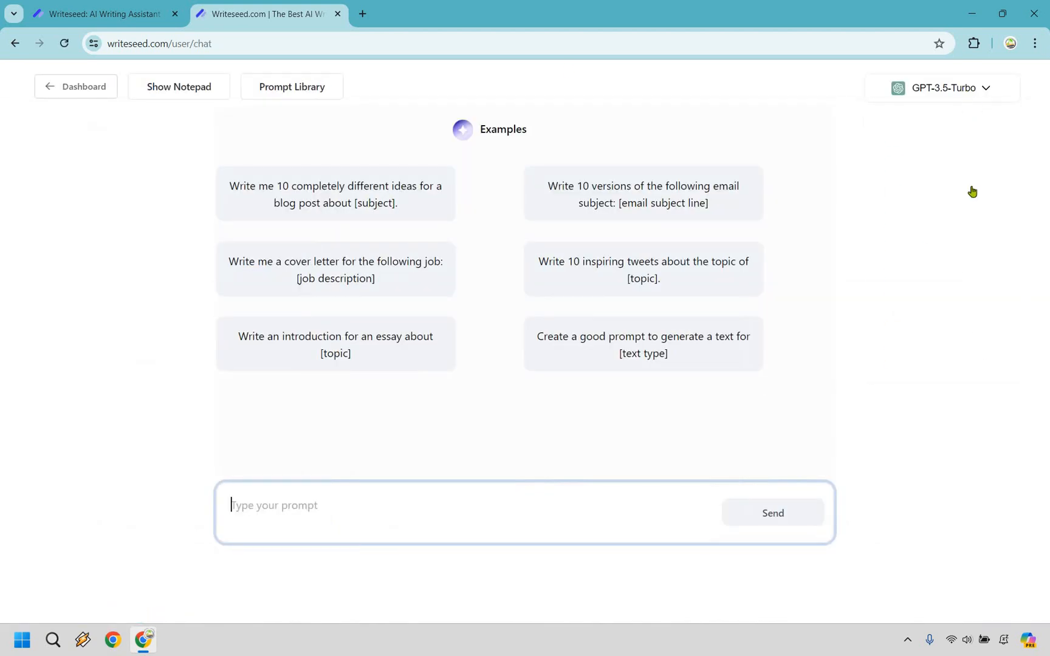
click(940, 88)
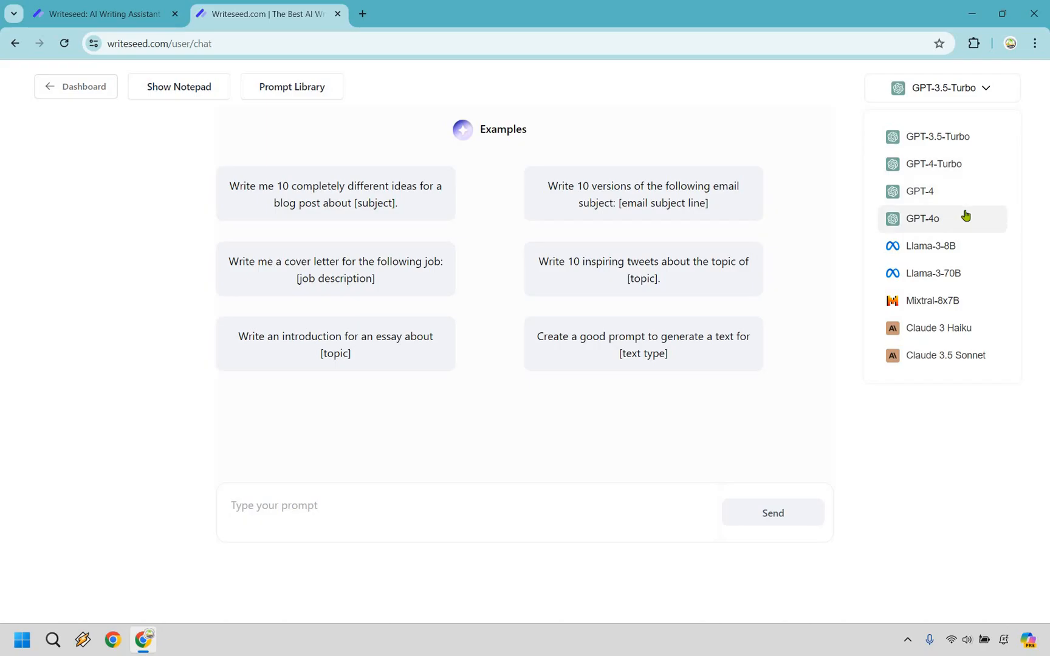
click(921, 219)
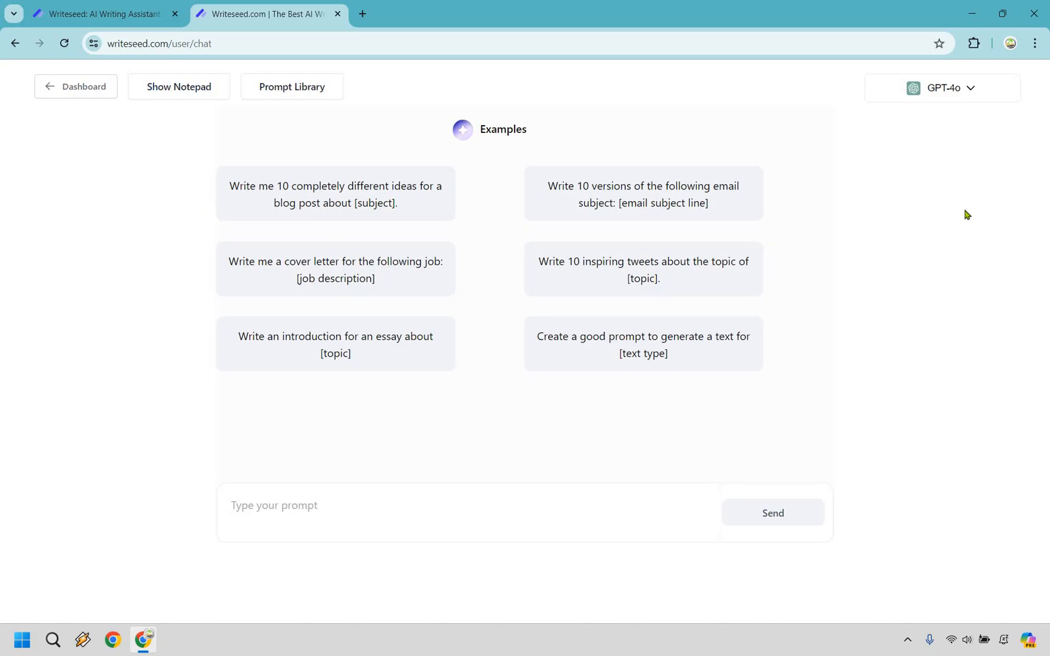
click(101, 14)
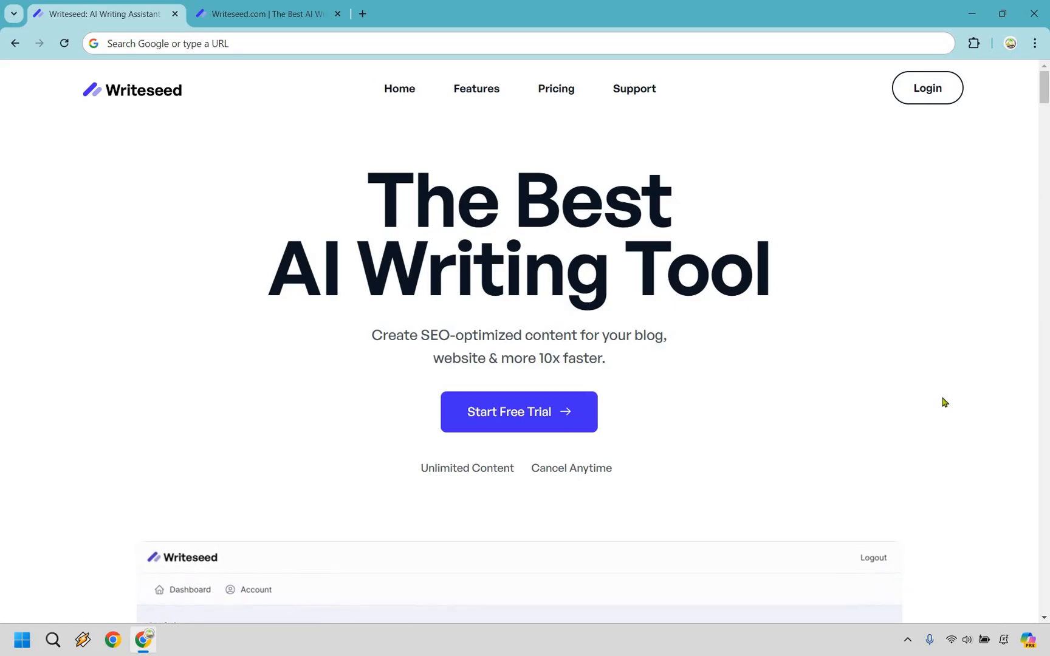
scroll(down, 3)
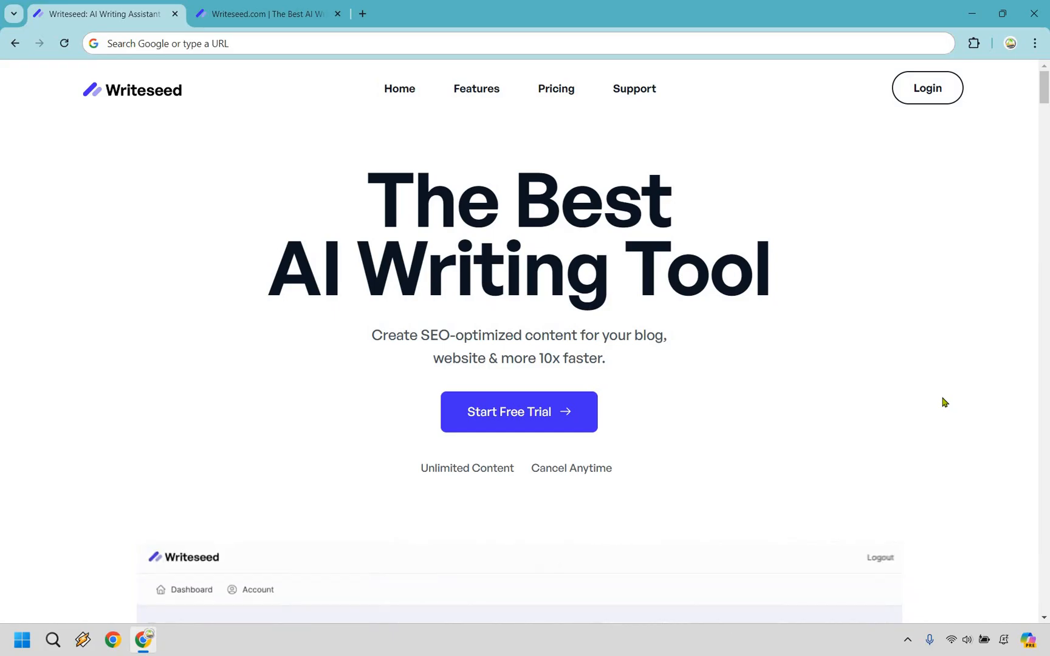
scroll(down, 3)
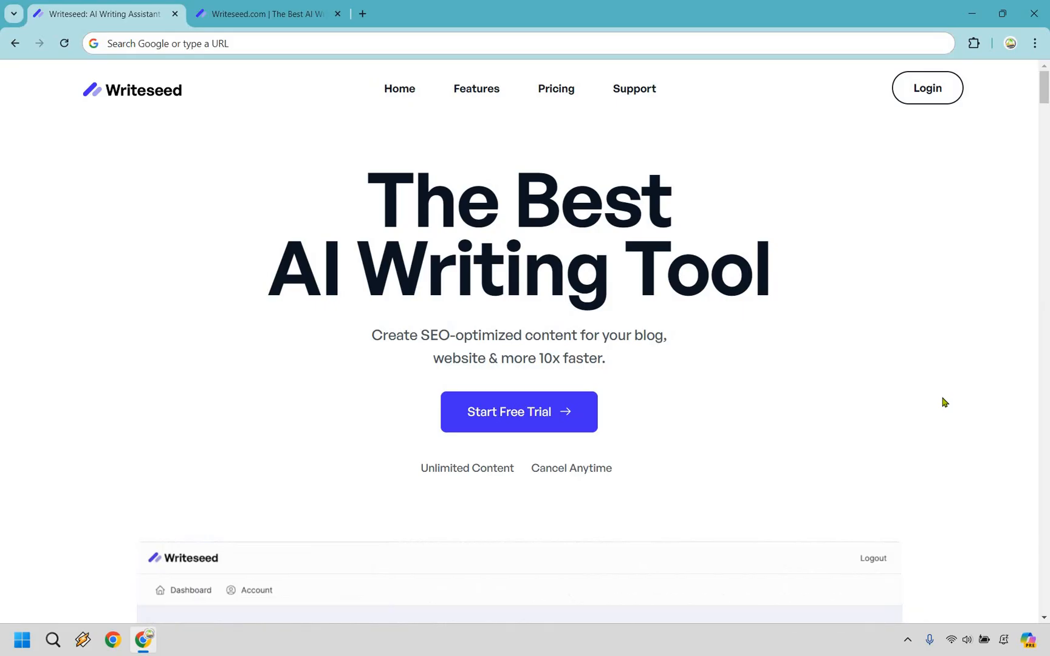
scroll(down, 3)
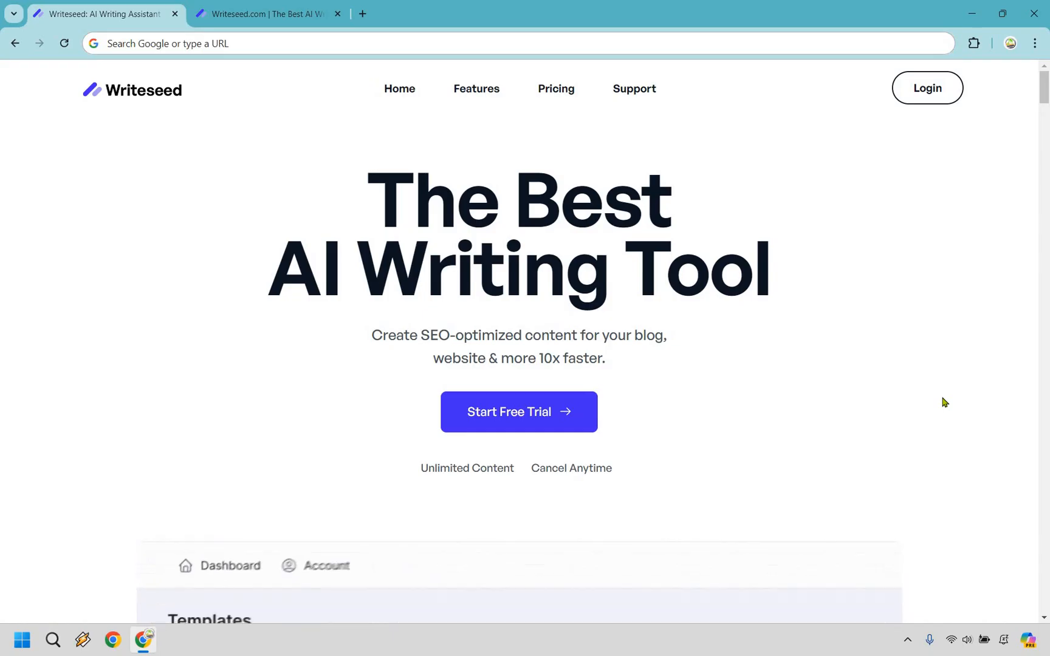
scroll(down, 3)
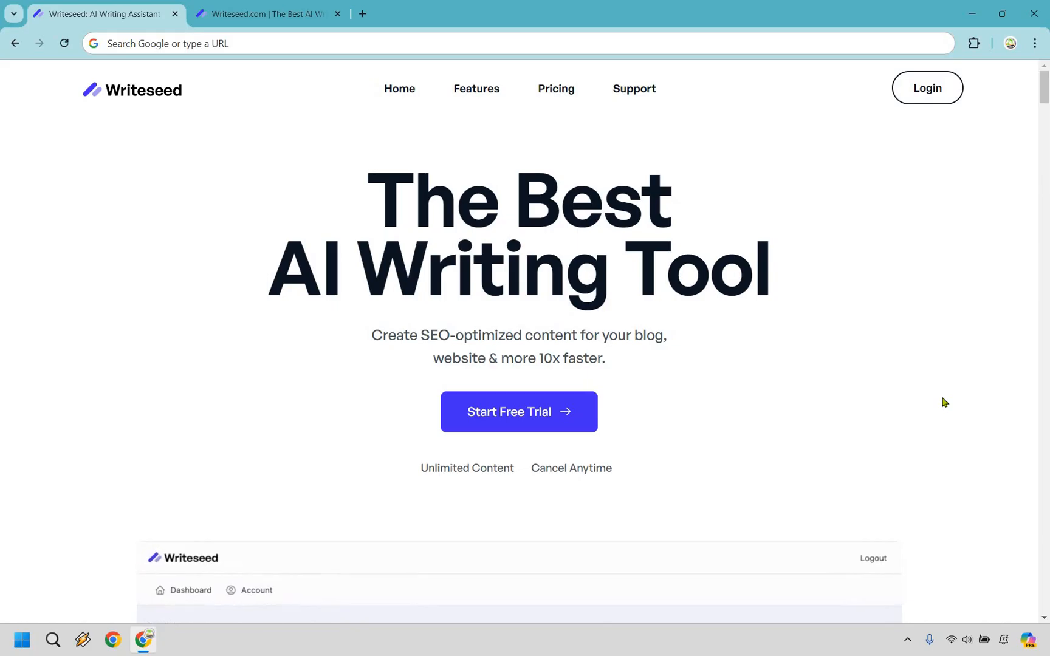
scroll(down, 3)
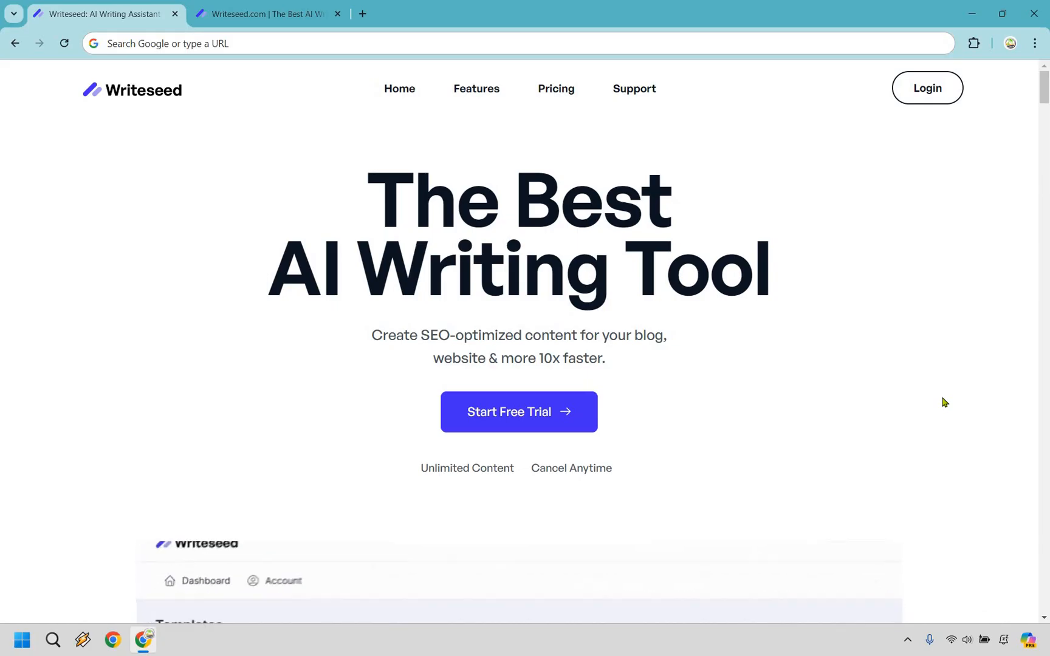
scroll(down, 3)
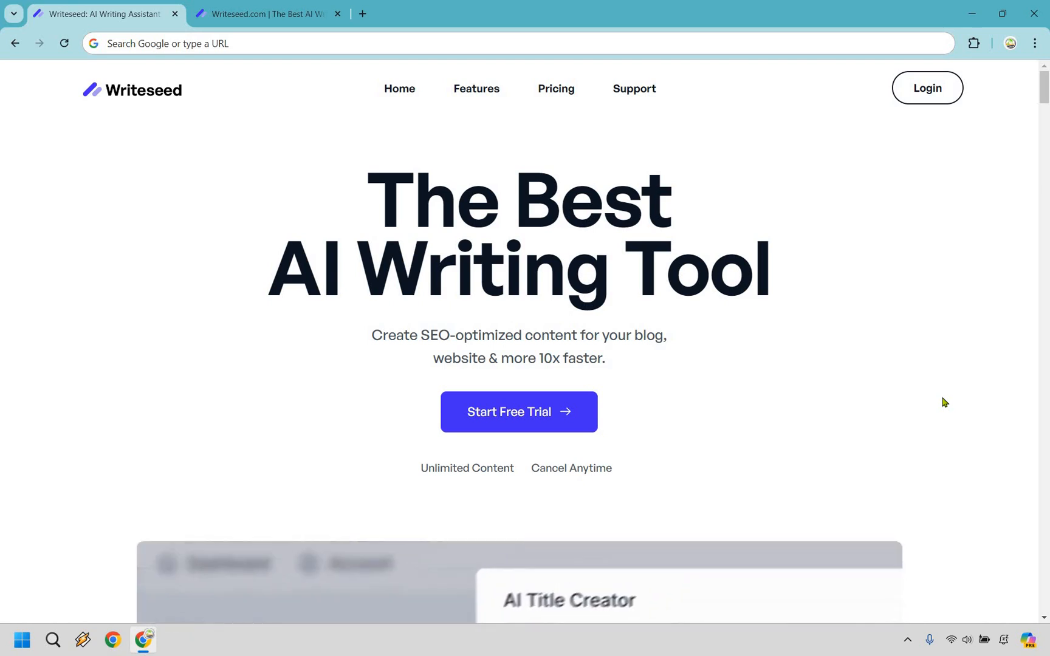
scroll(down, 3)
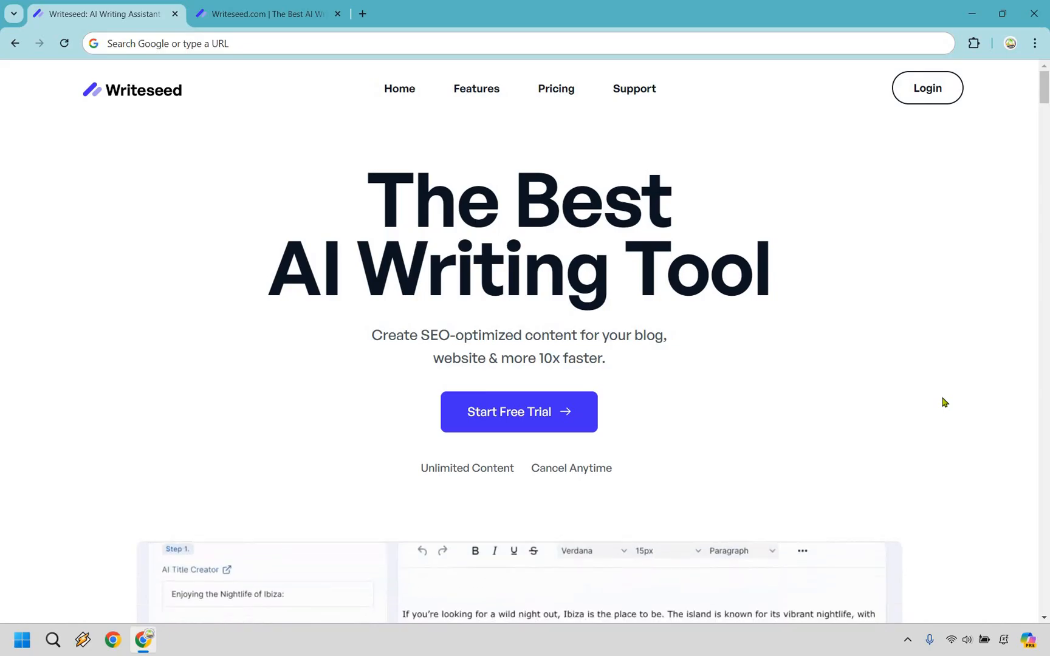
scroll(down, 3)
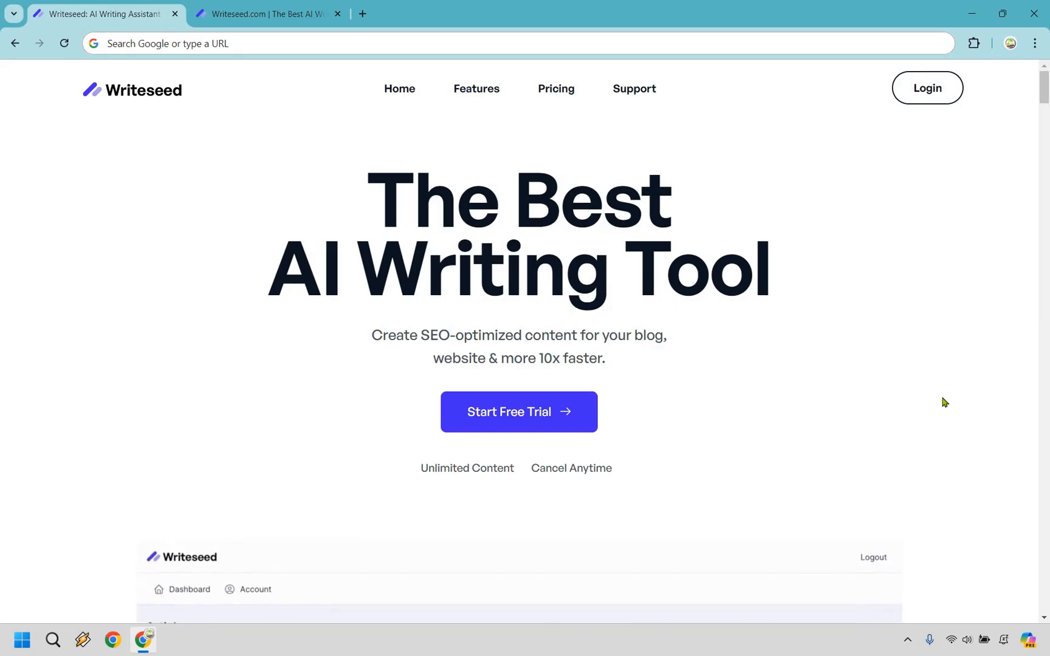
scroll(down, 3)
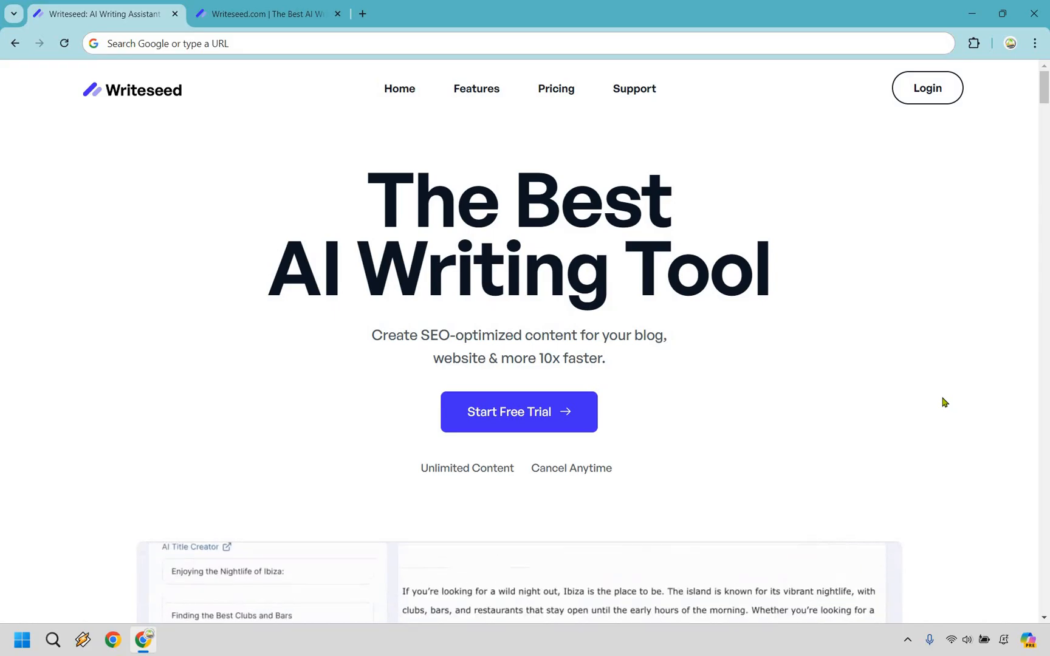